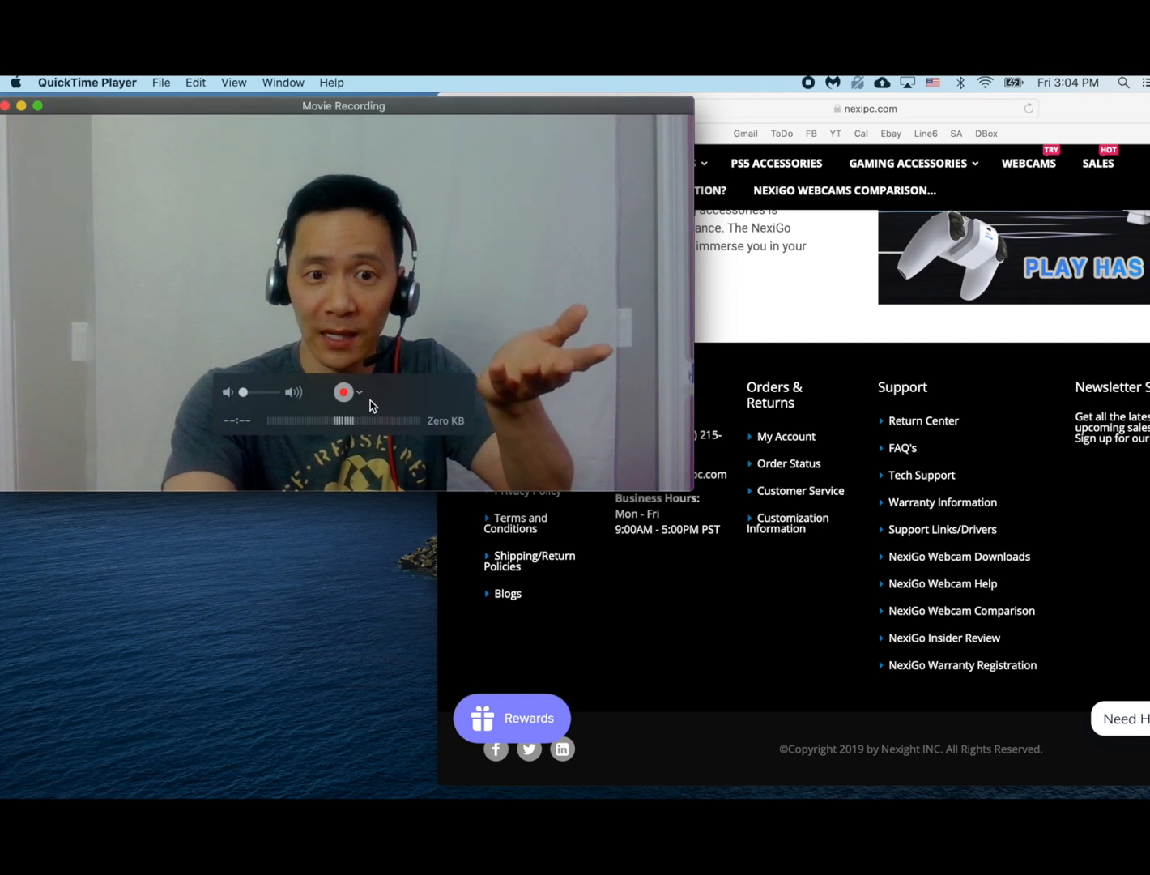
Step: Open the camera and microphone choices, then dismiss them without changing devices
click(360, 392)
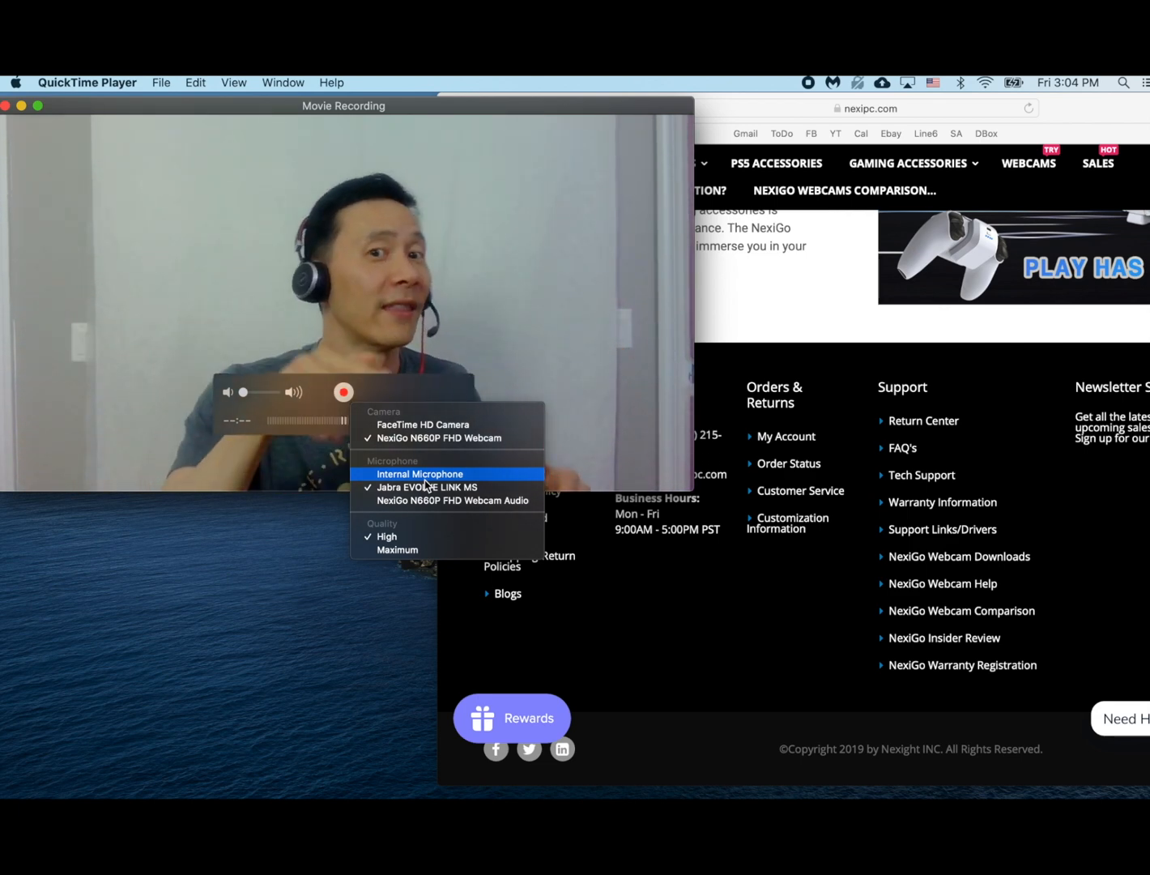
click(421, 474)
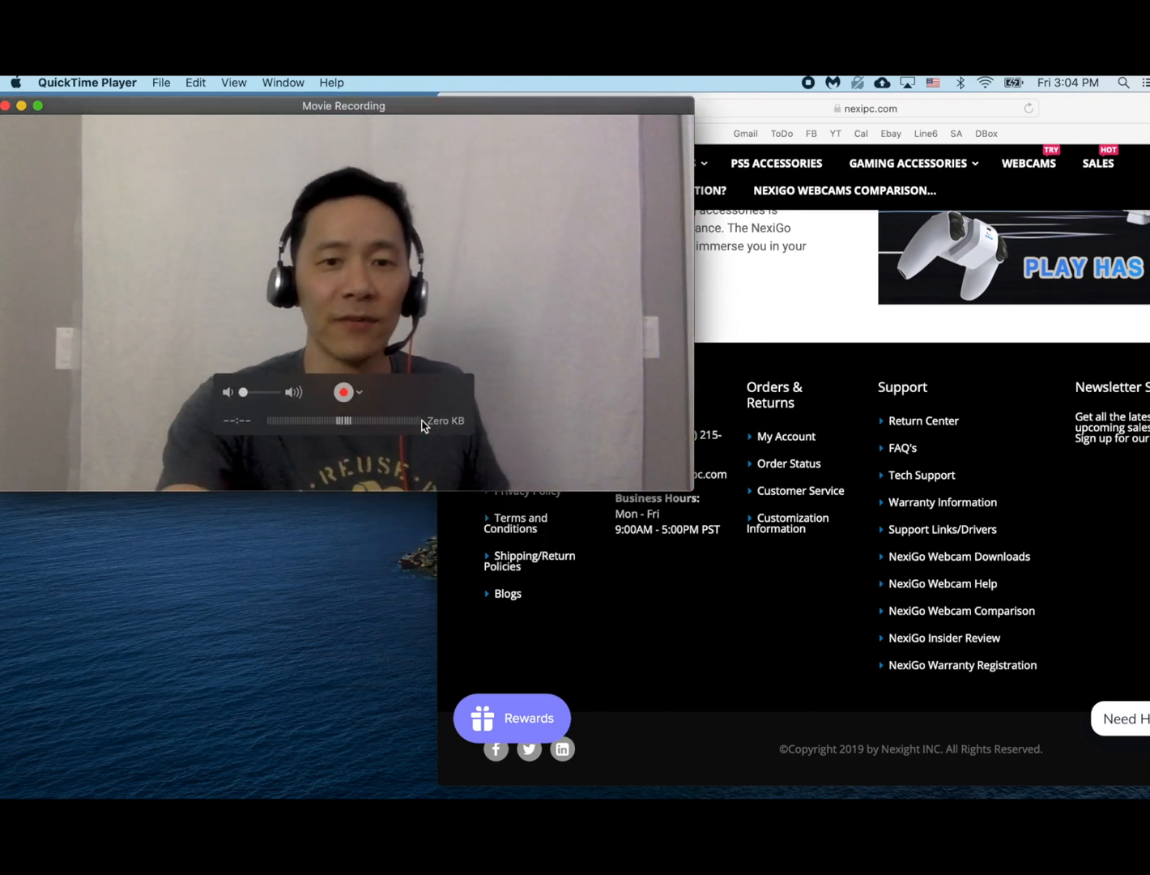
click(360, 392)
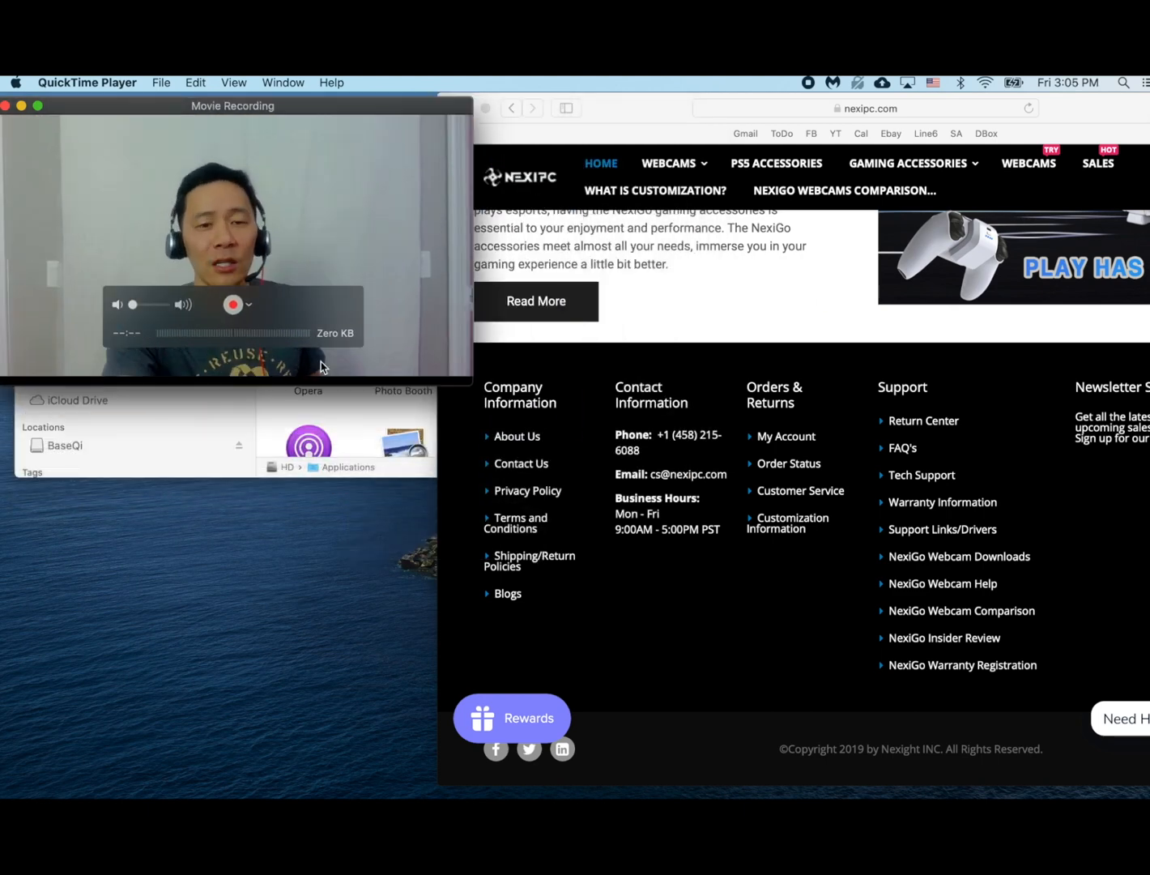
click(249, 304)
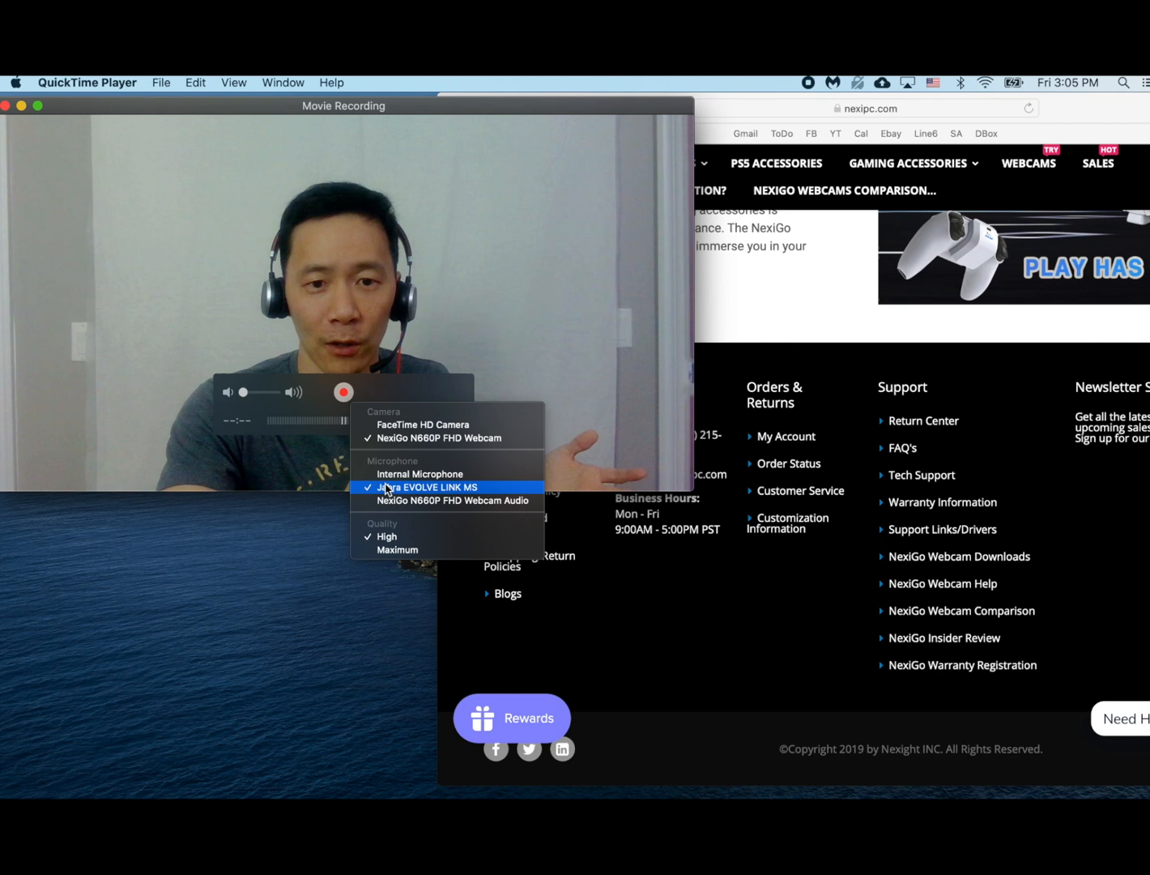
mouse_move(419, 474)
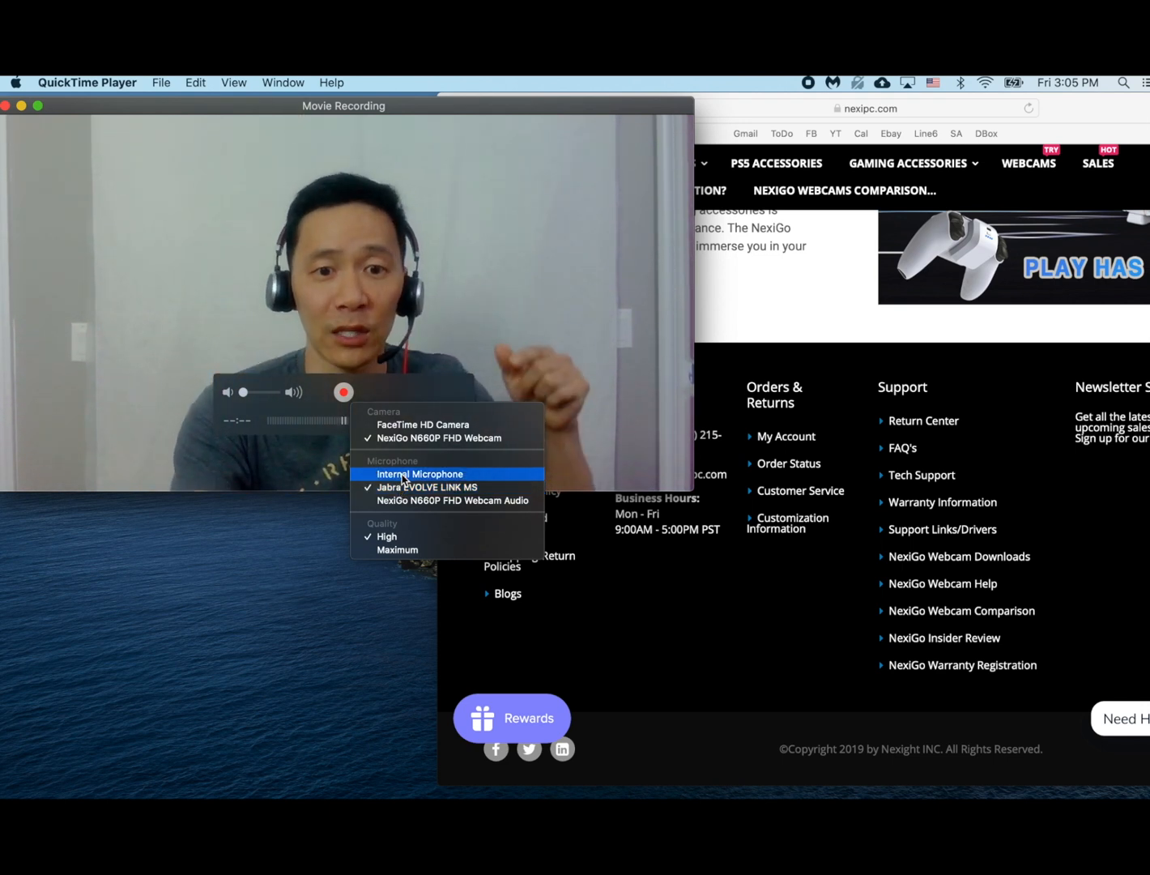
click(420, 474)
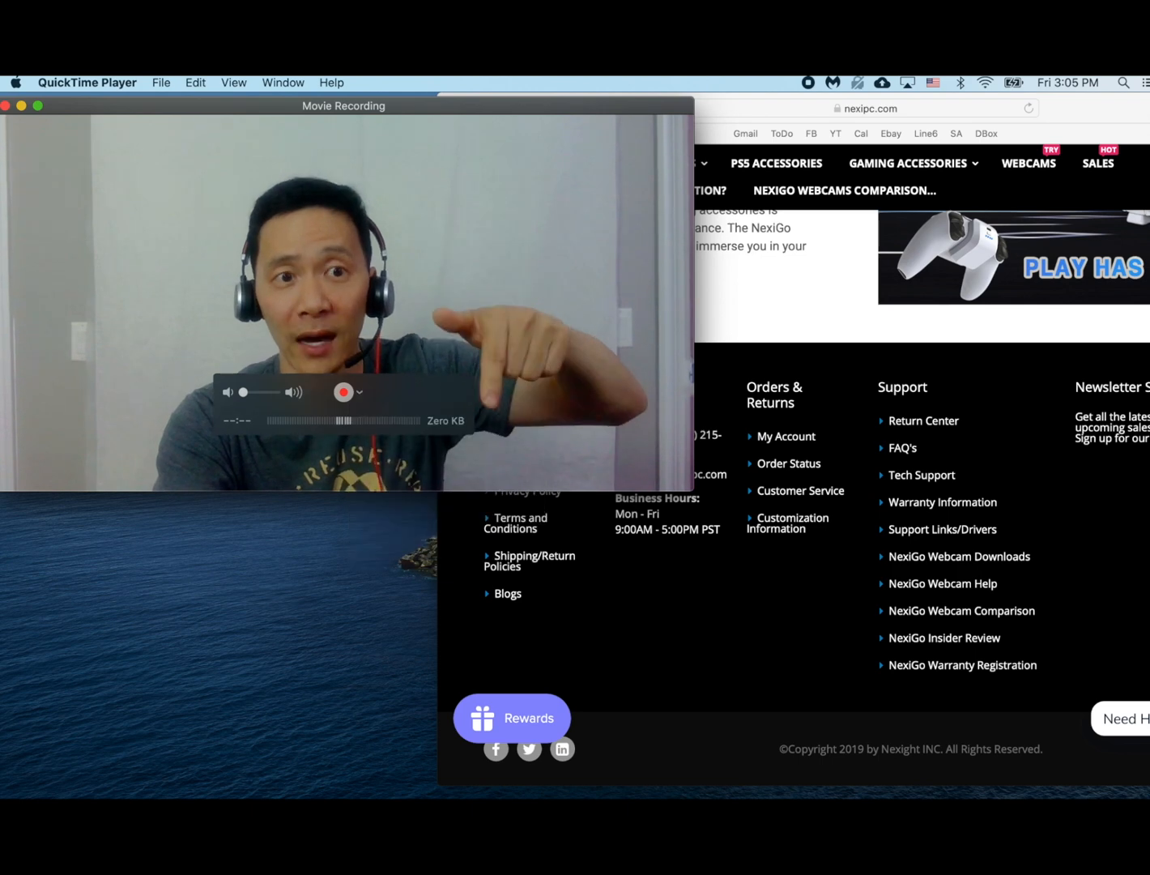
Step: In Sound preferences, select the Jabra headset for output, check Input, then close
click(15, 82)
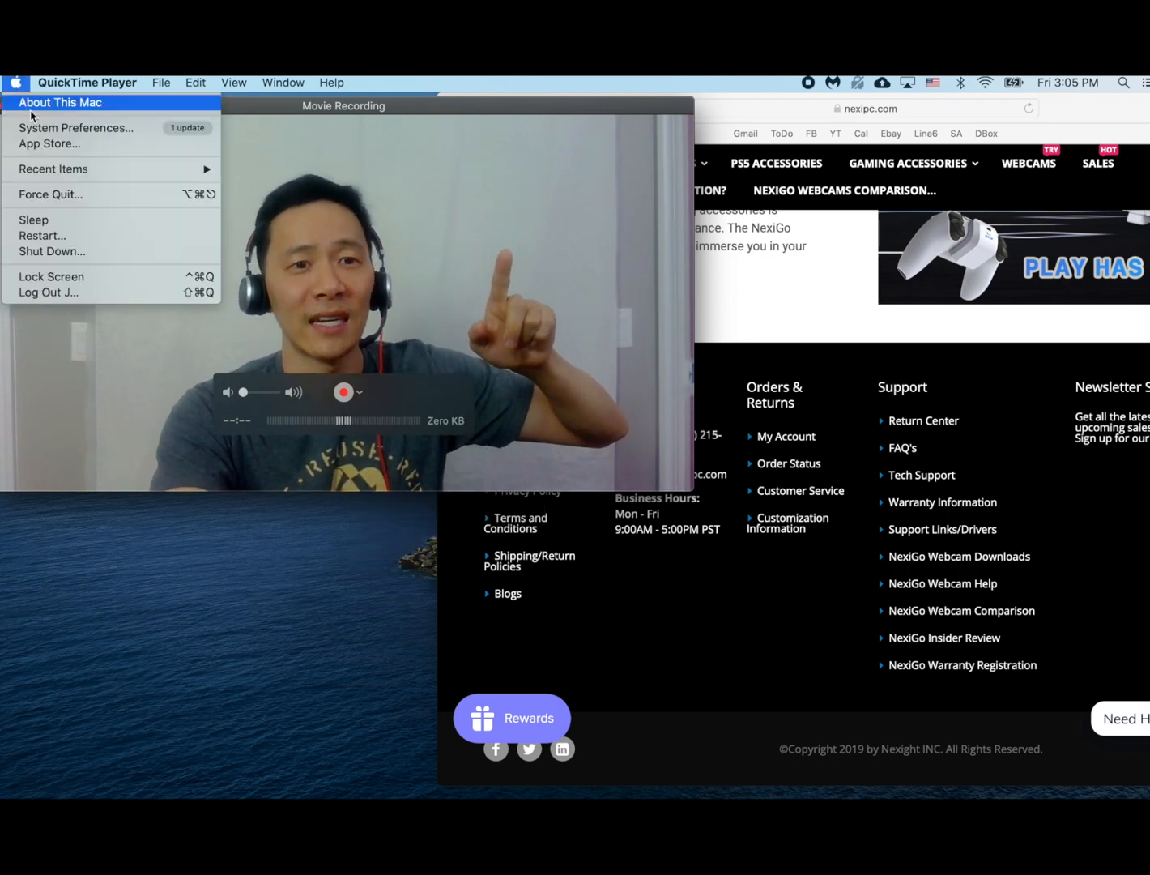
click(75, 128)
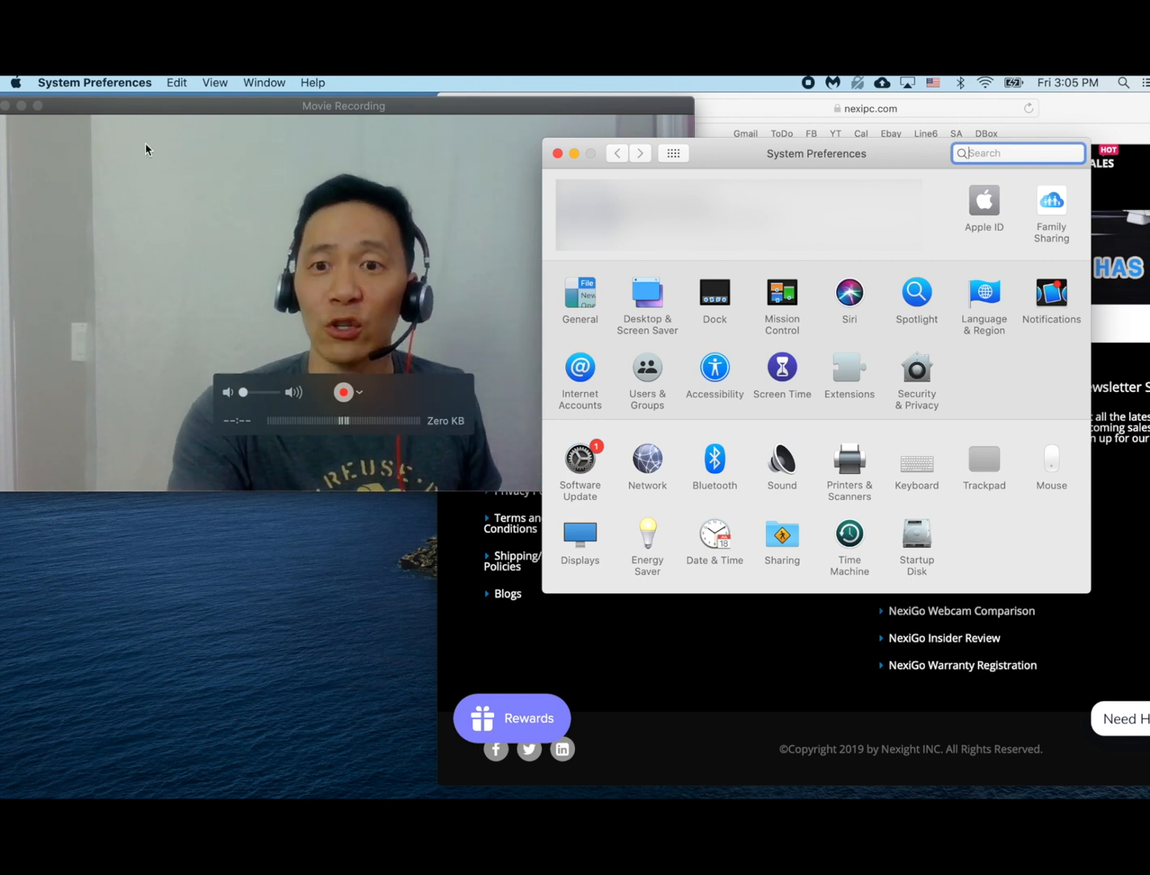
mouse_move(815, 437)
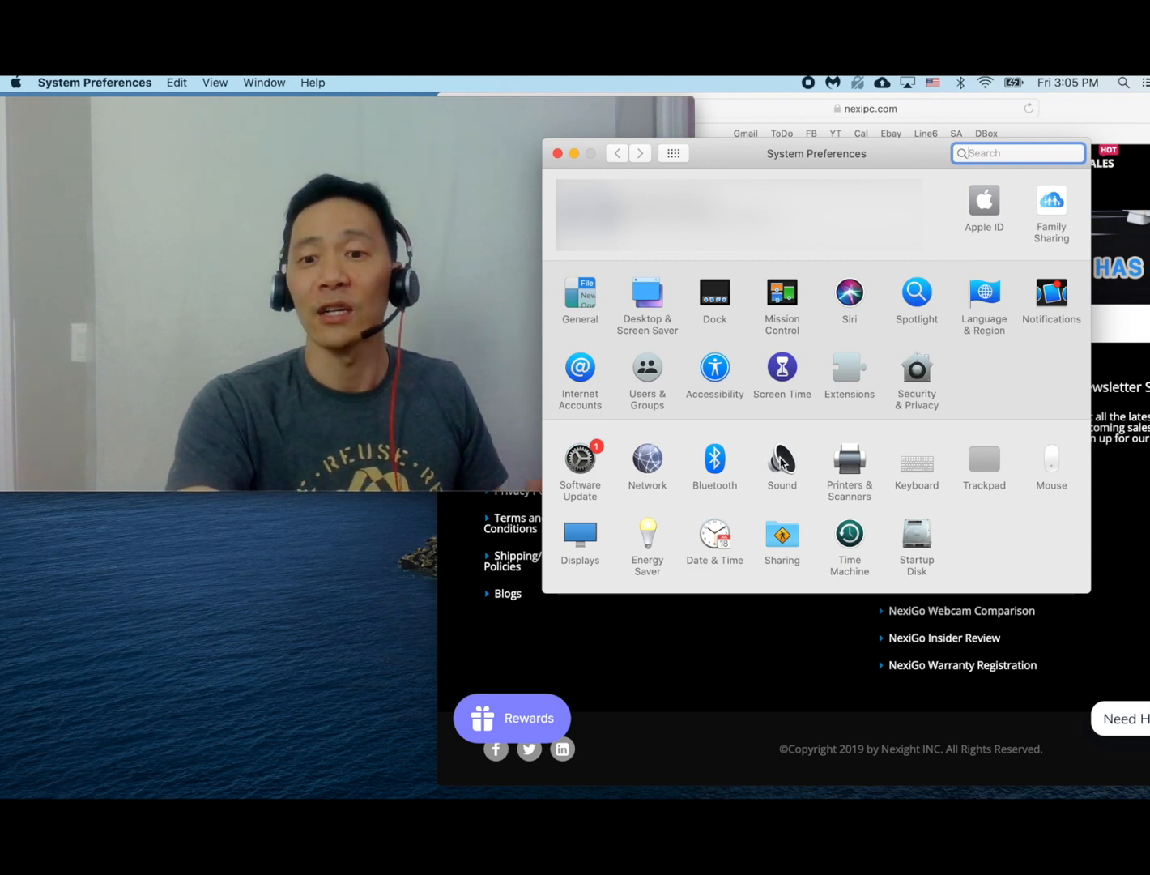
click(781, 460)
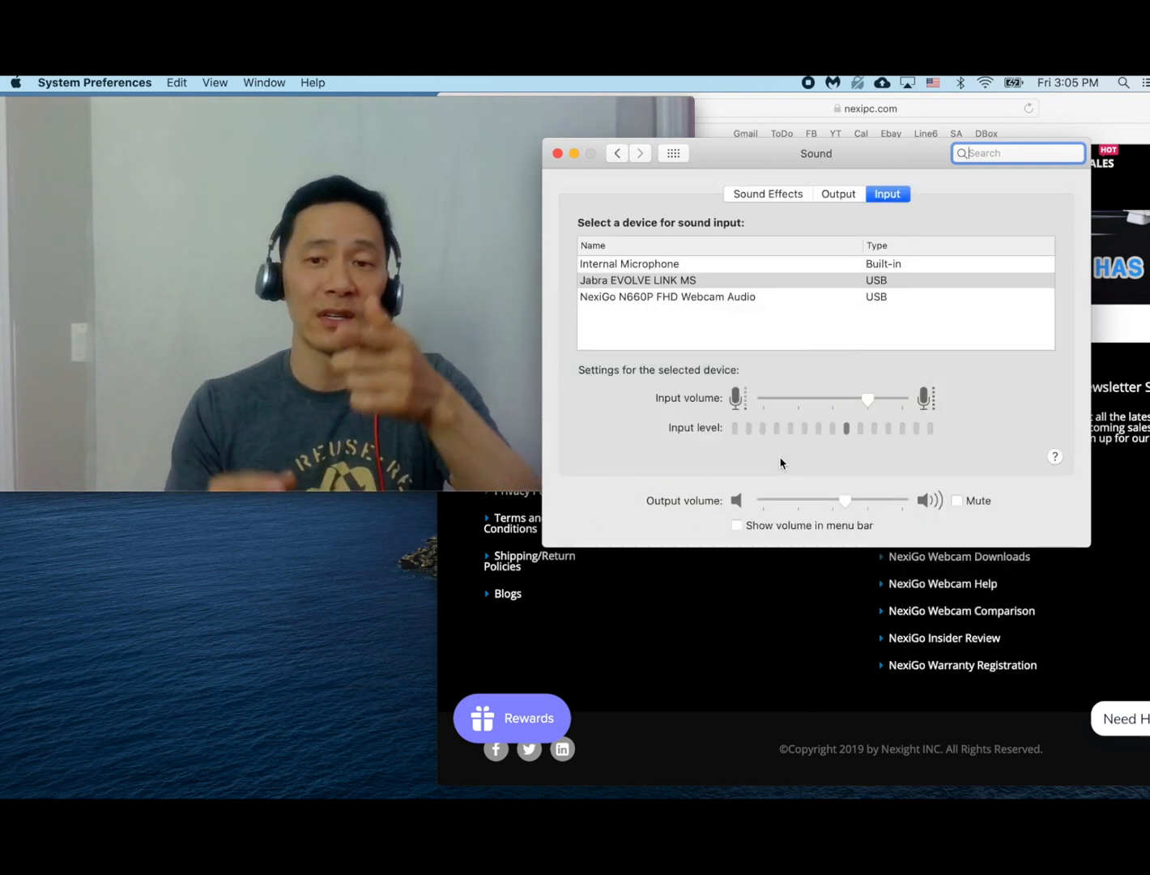
click(838, 194)
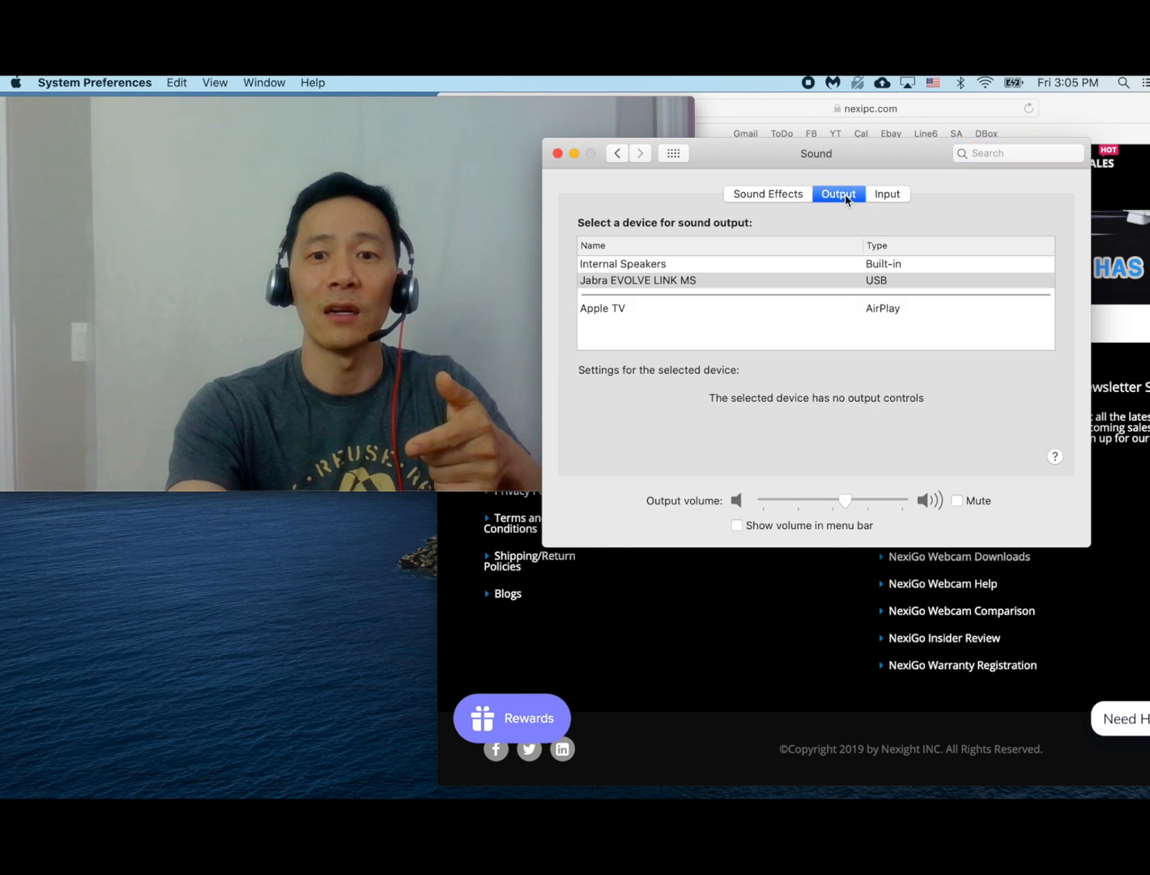
click(638, 279)
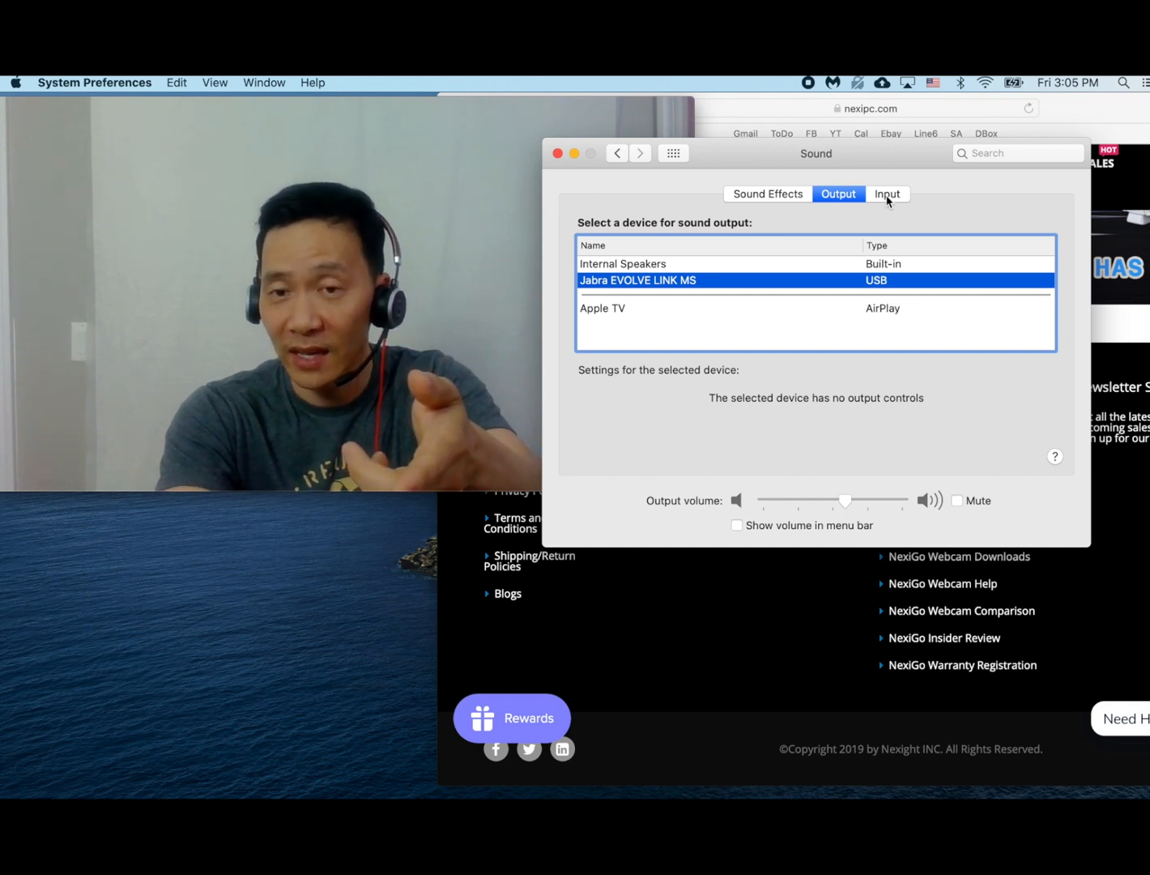
click(887, 193)
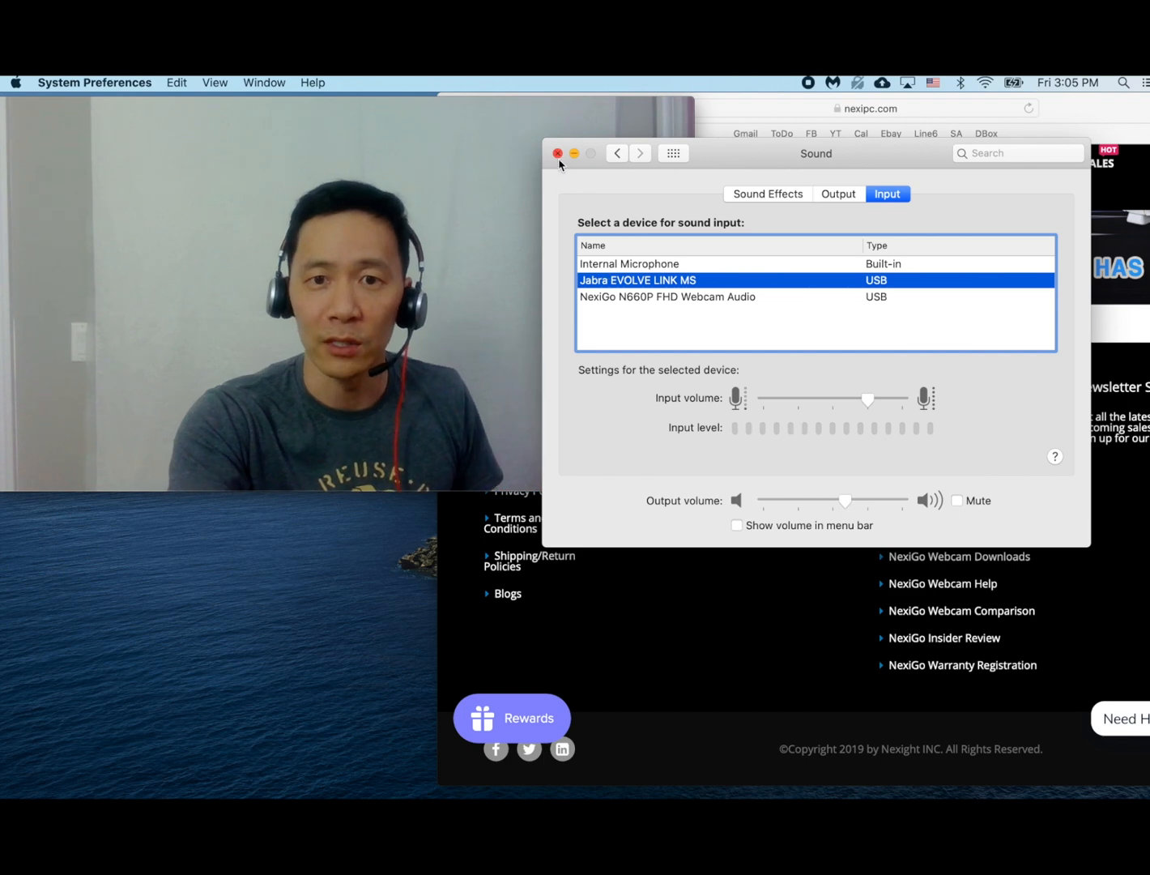
click(557, 153)
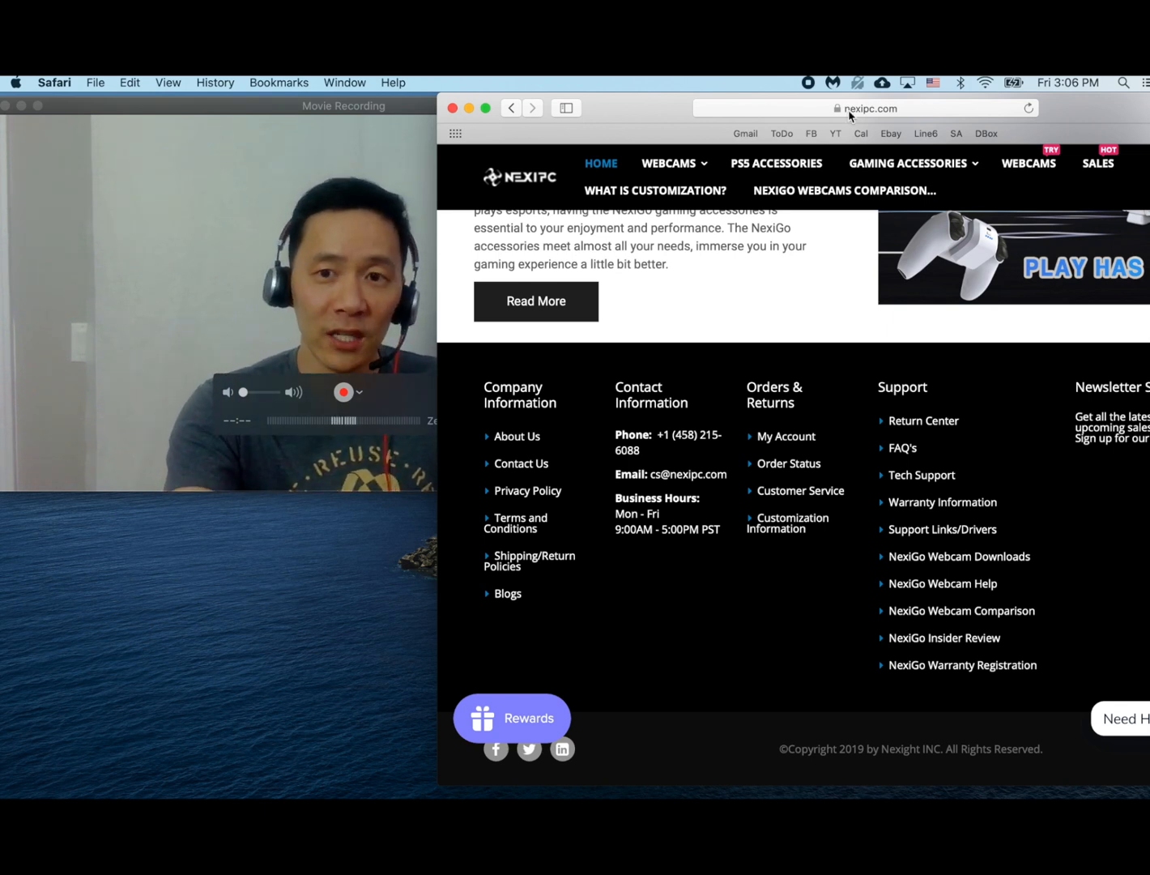
mouse_move(818, 263)
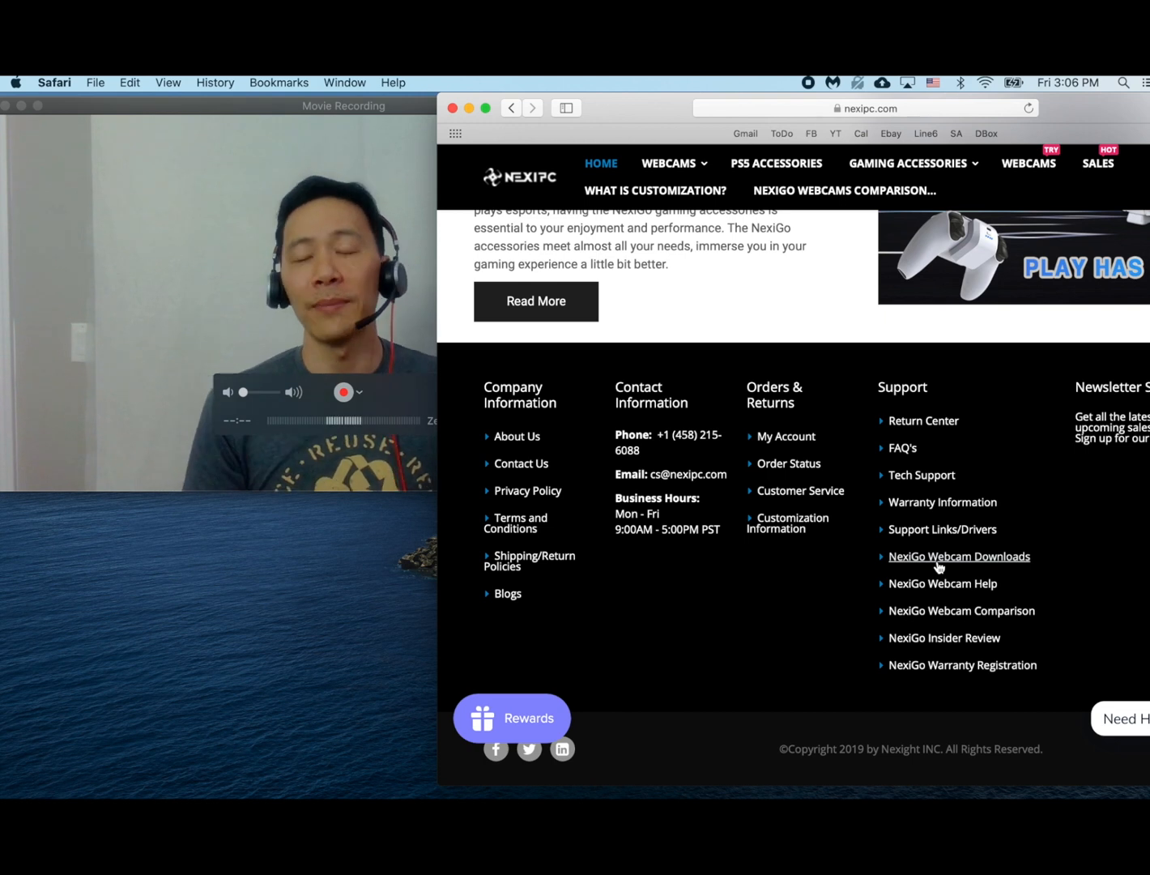
mouse_move(876, 552)
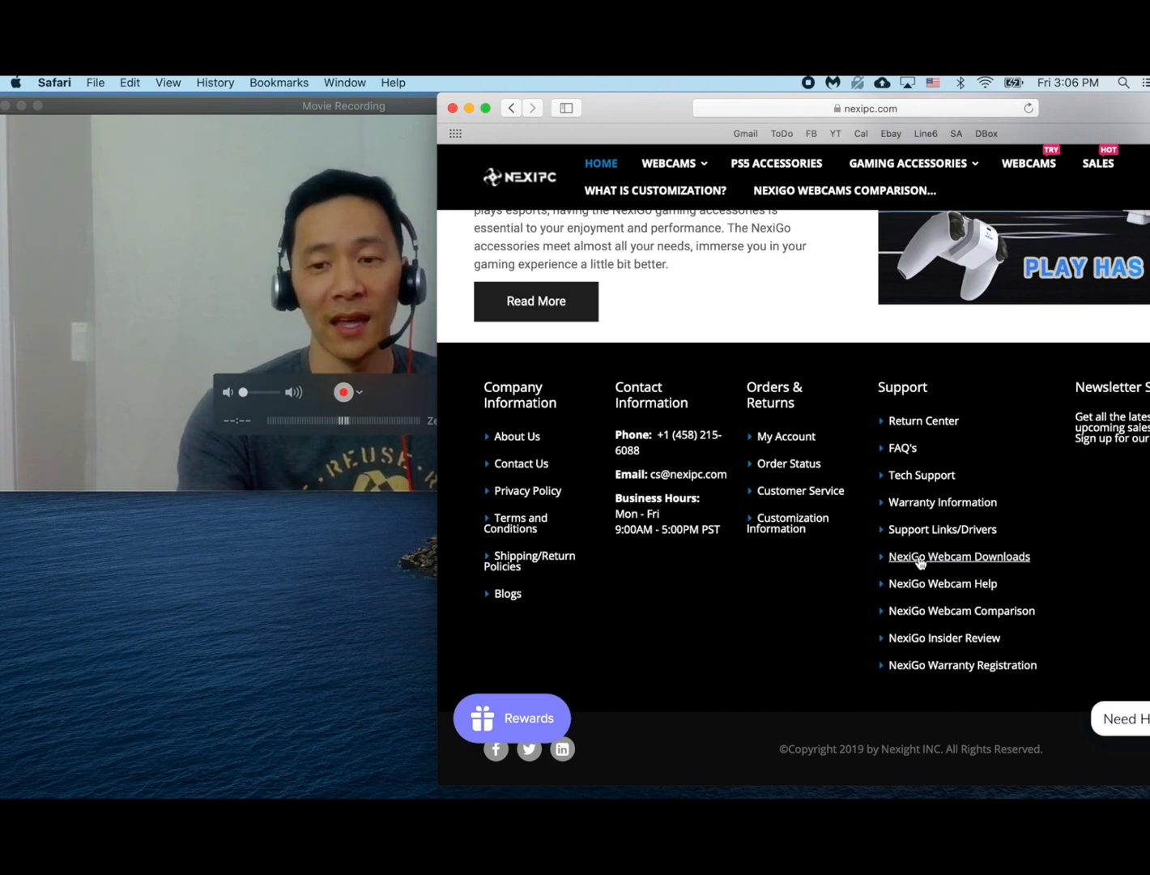
Step: Open the NexiGo Webcam Downloads page and scroll down through its software list
click(959, 556)
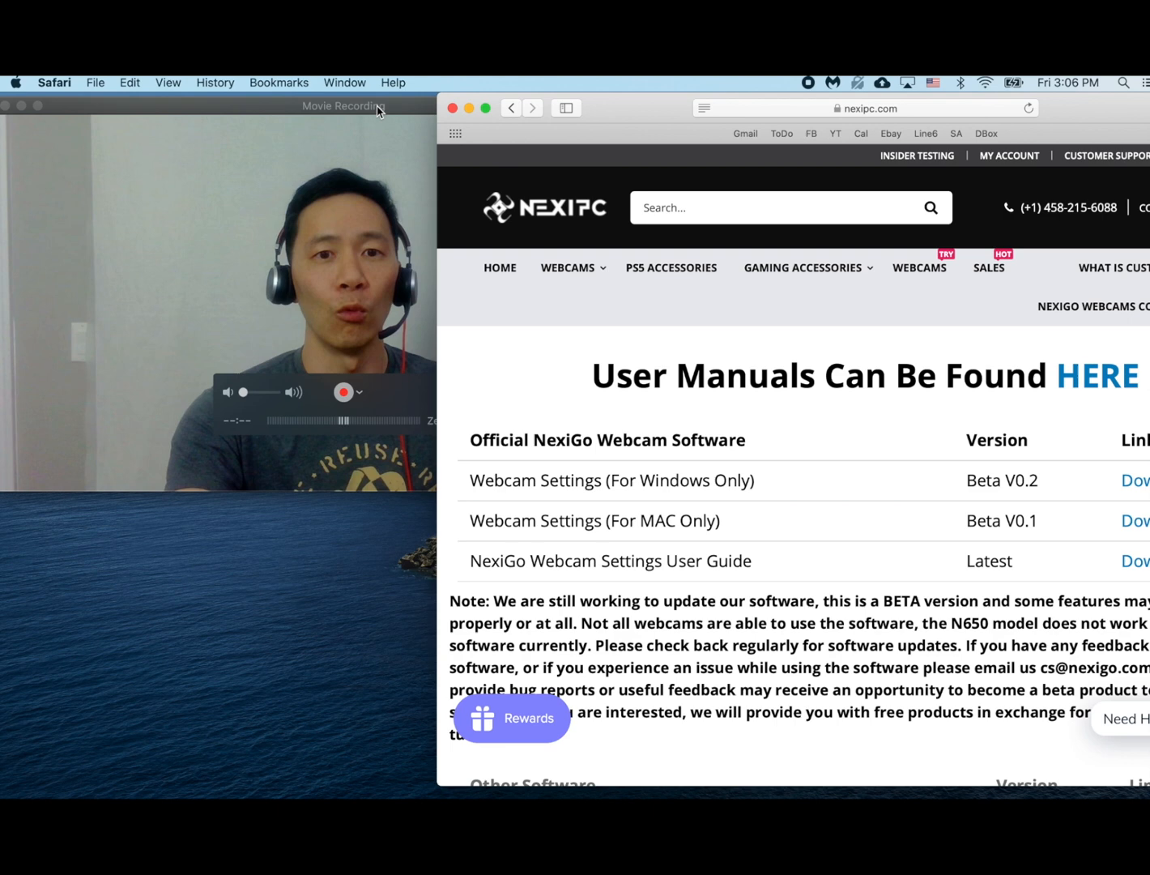
click(343, 106)
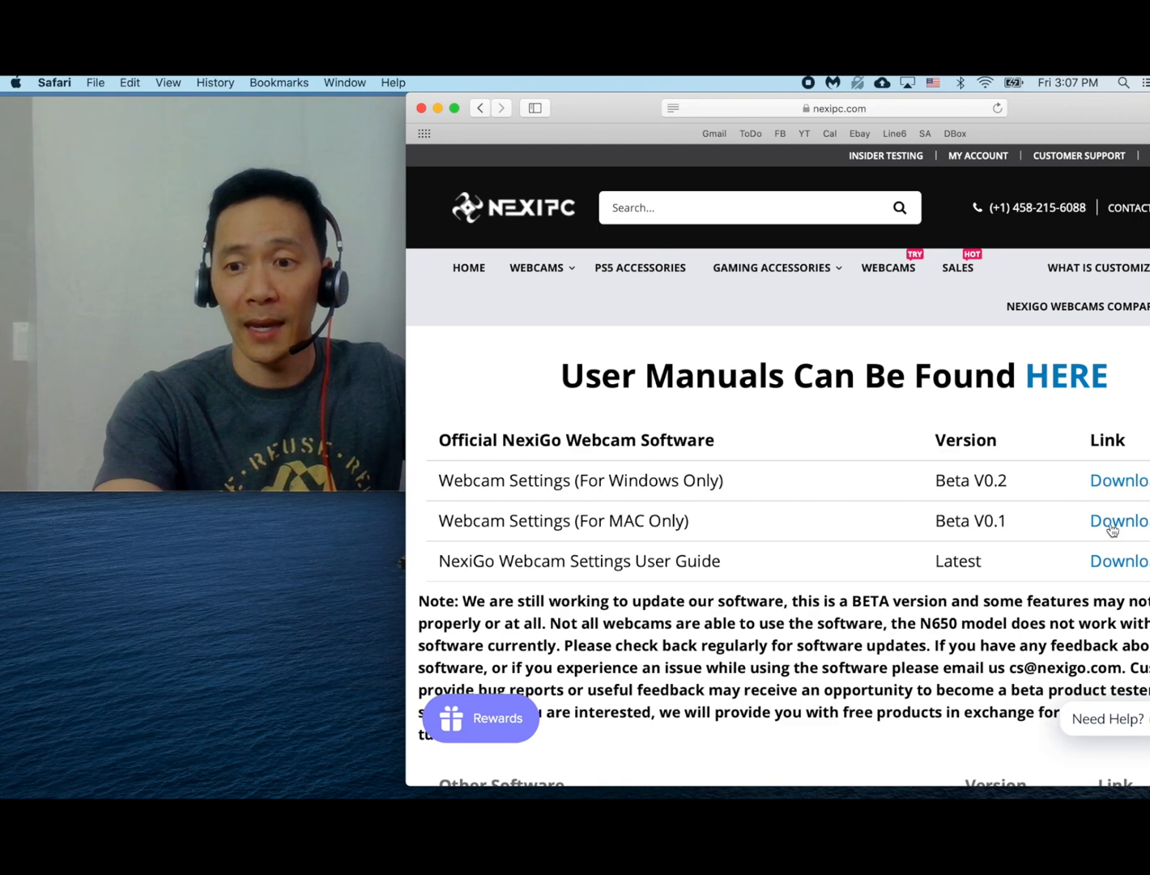
scroll(down, 3)
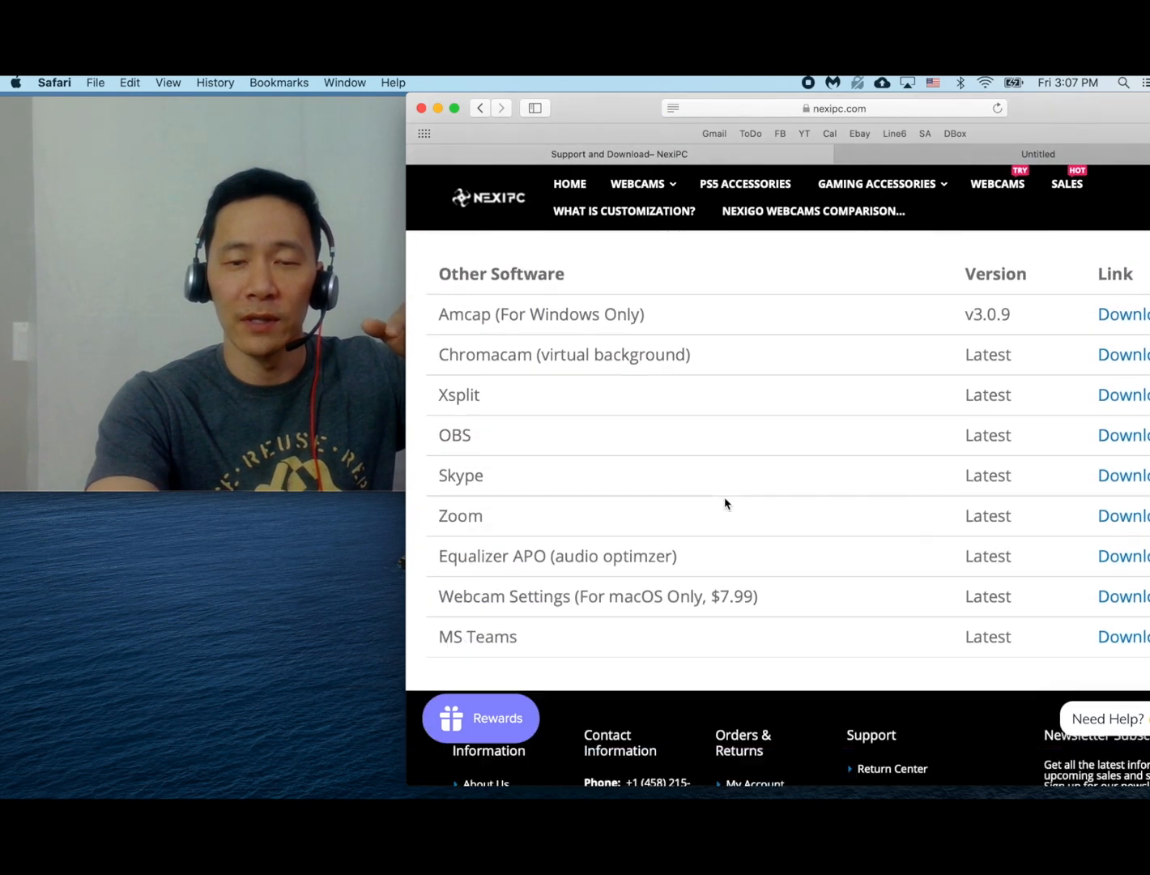
scroll(down, 3)
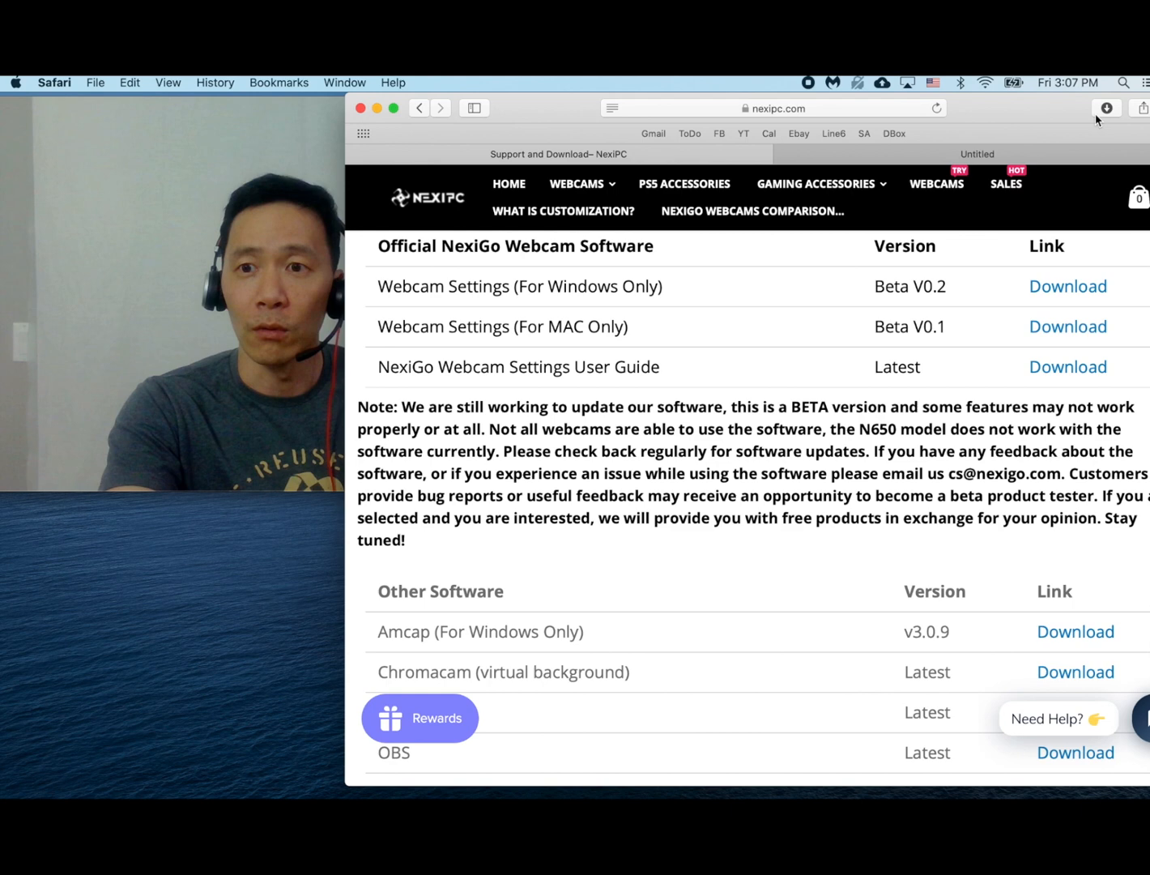
Step: Open the downloaded NexiGo setup package, dismiss the unidentified-developer warning, and open the Apple menu
click(1106, 108)
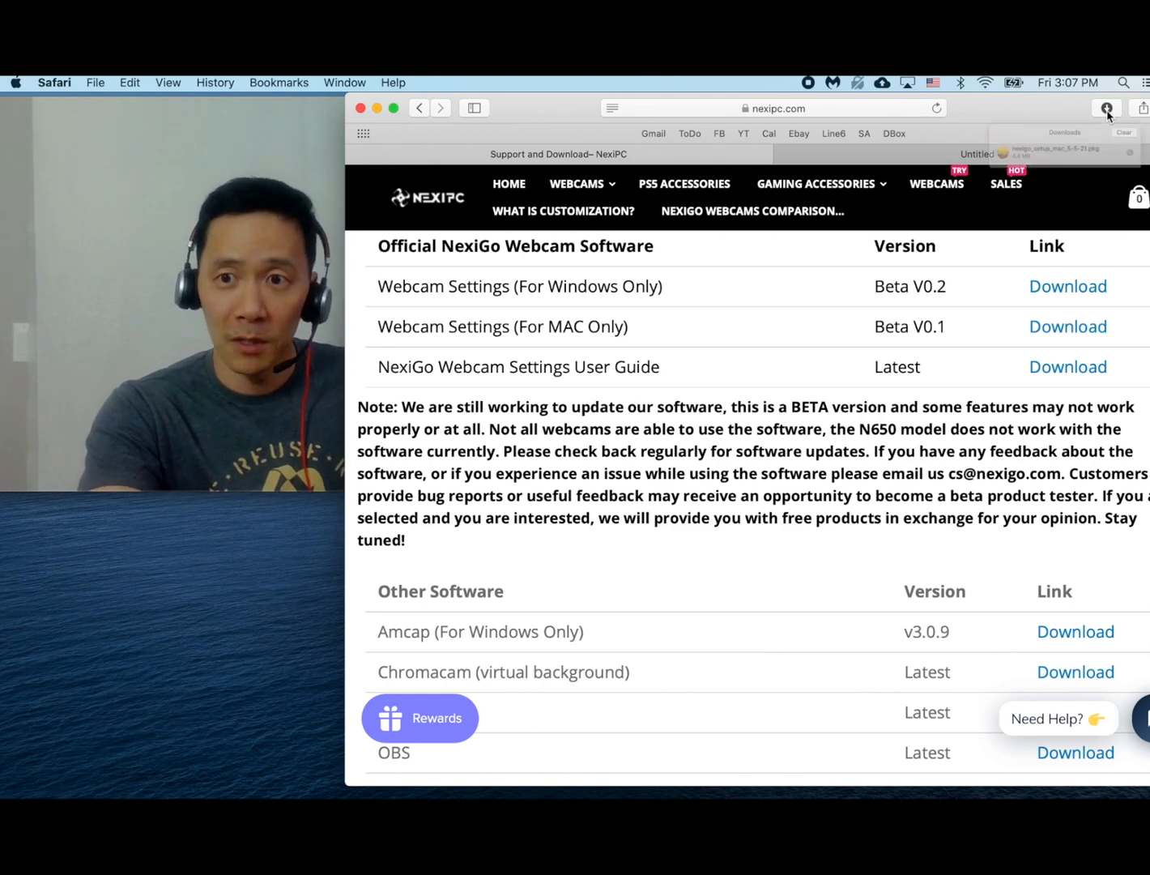
click(1016, 171)
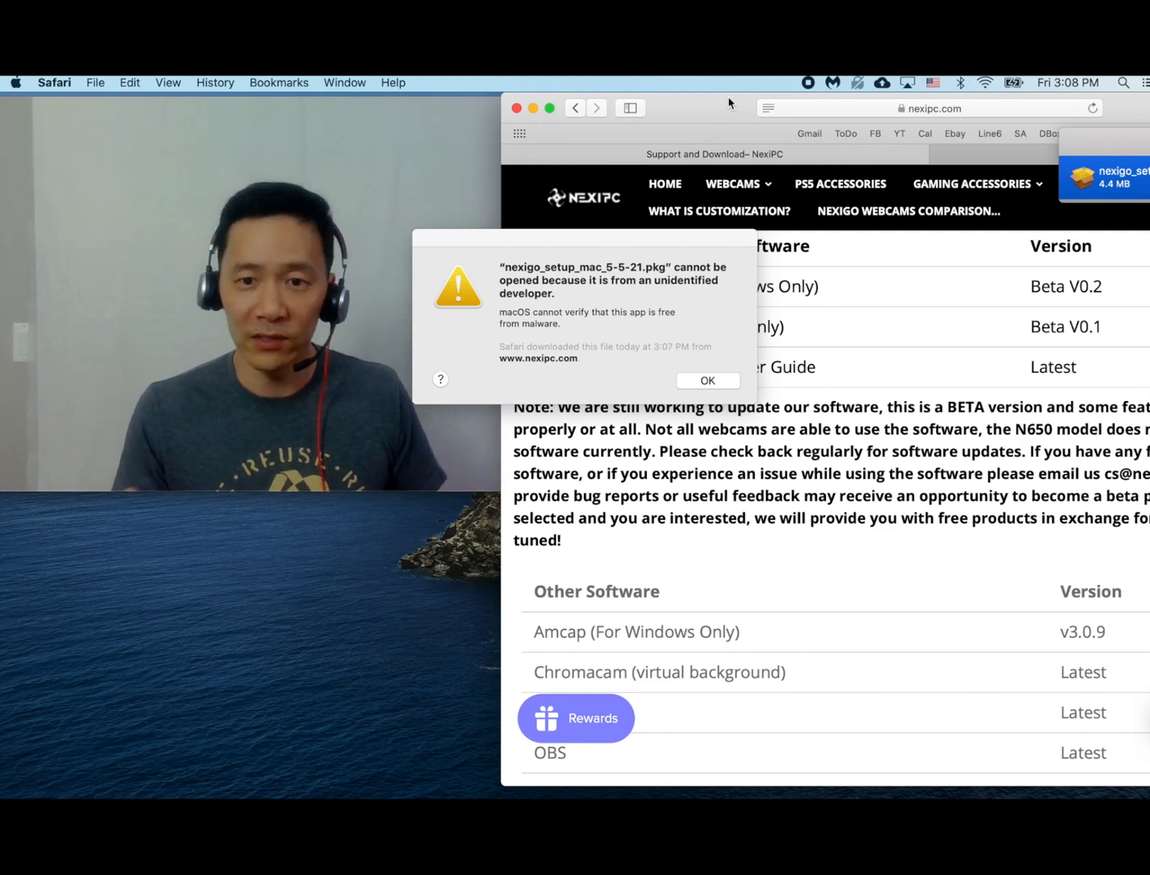
click(733, 183)
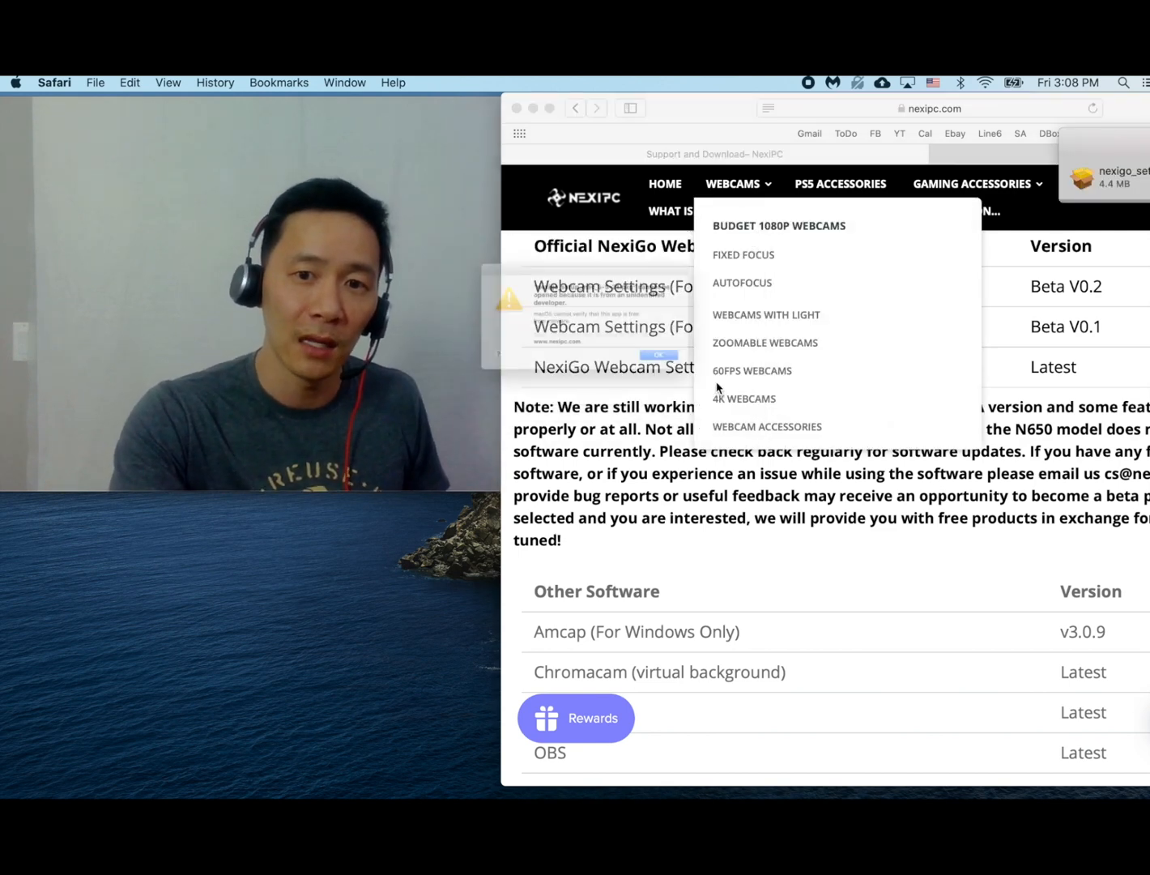
click(658, 355)
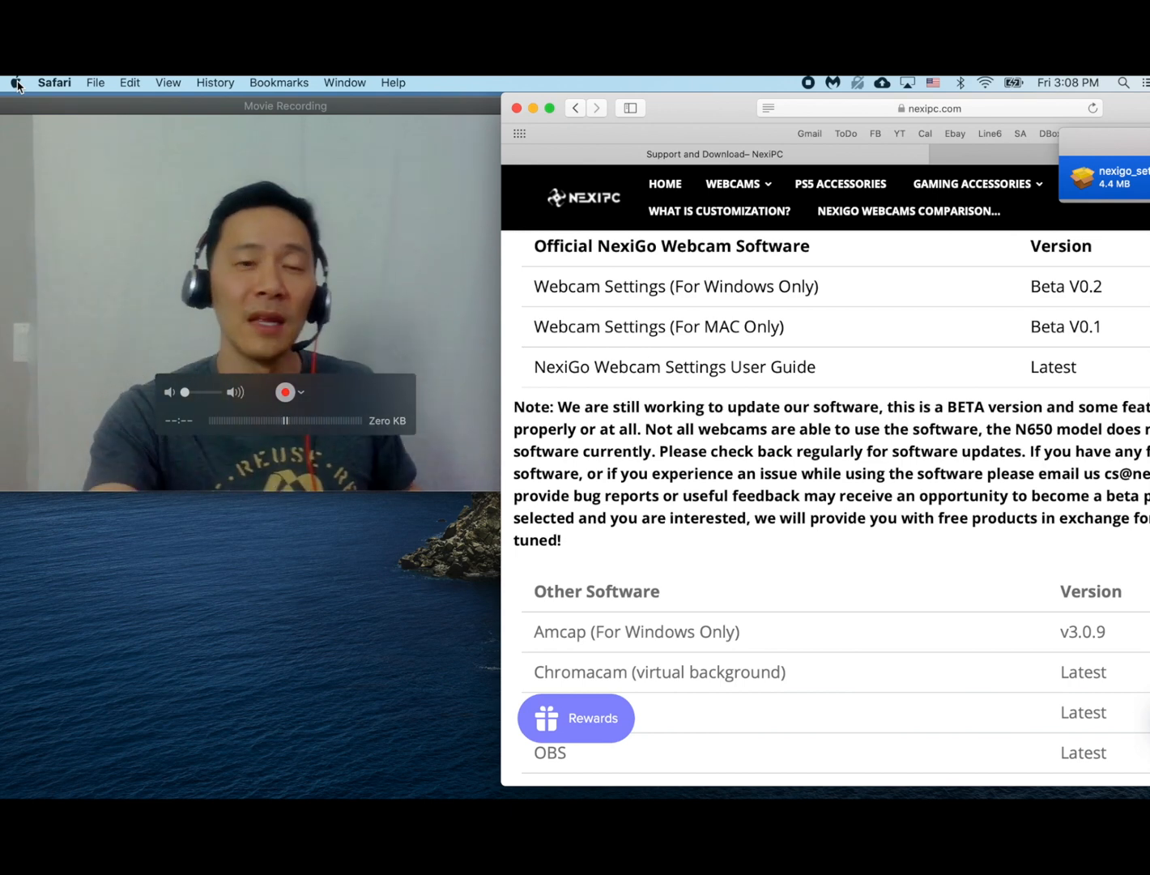
click(14, 82)
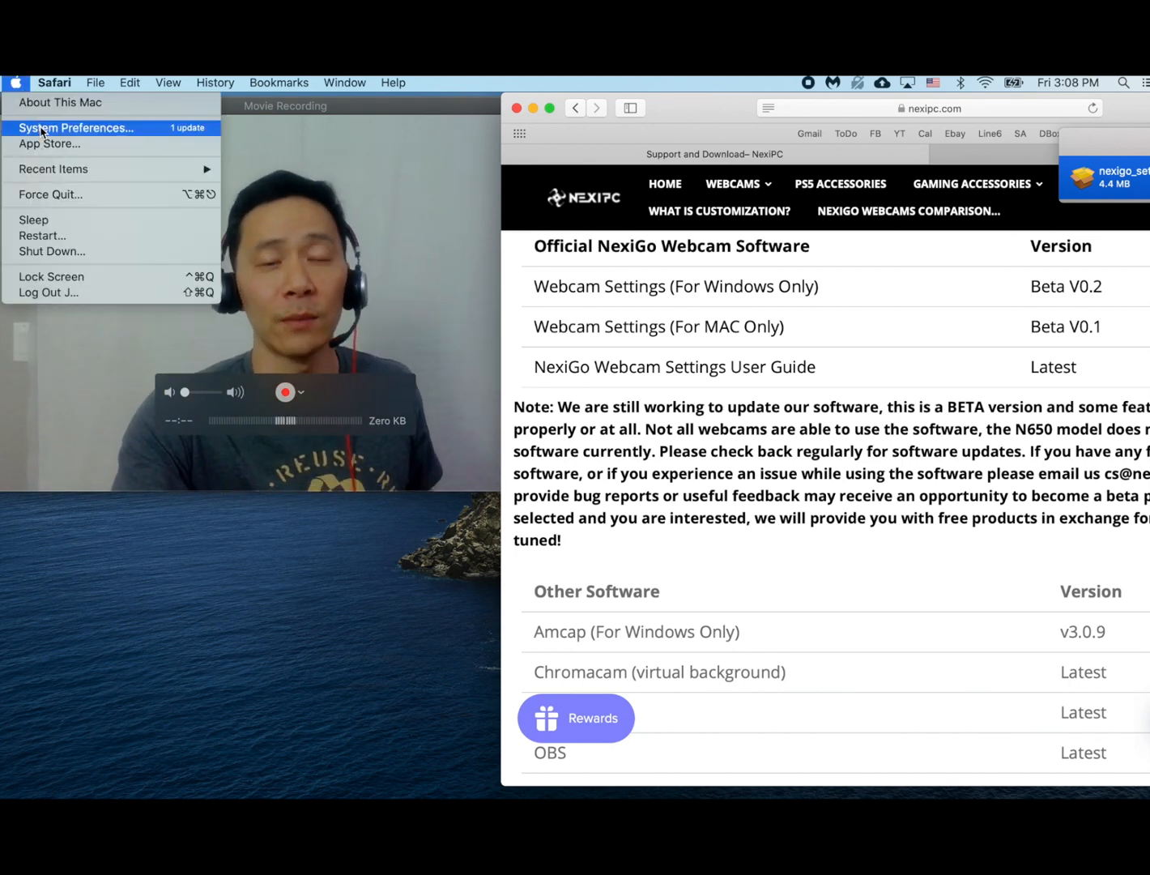
Step: Open Security & Privacy, look at FileVault and Privacy, then return to General
click(77, 127)
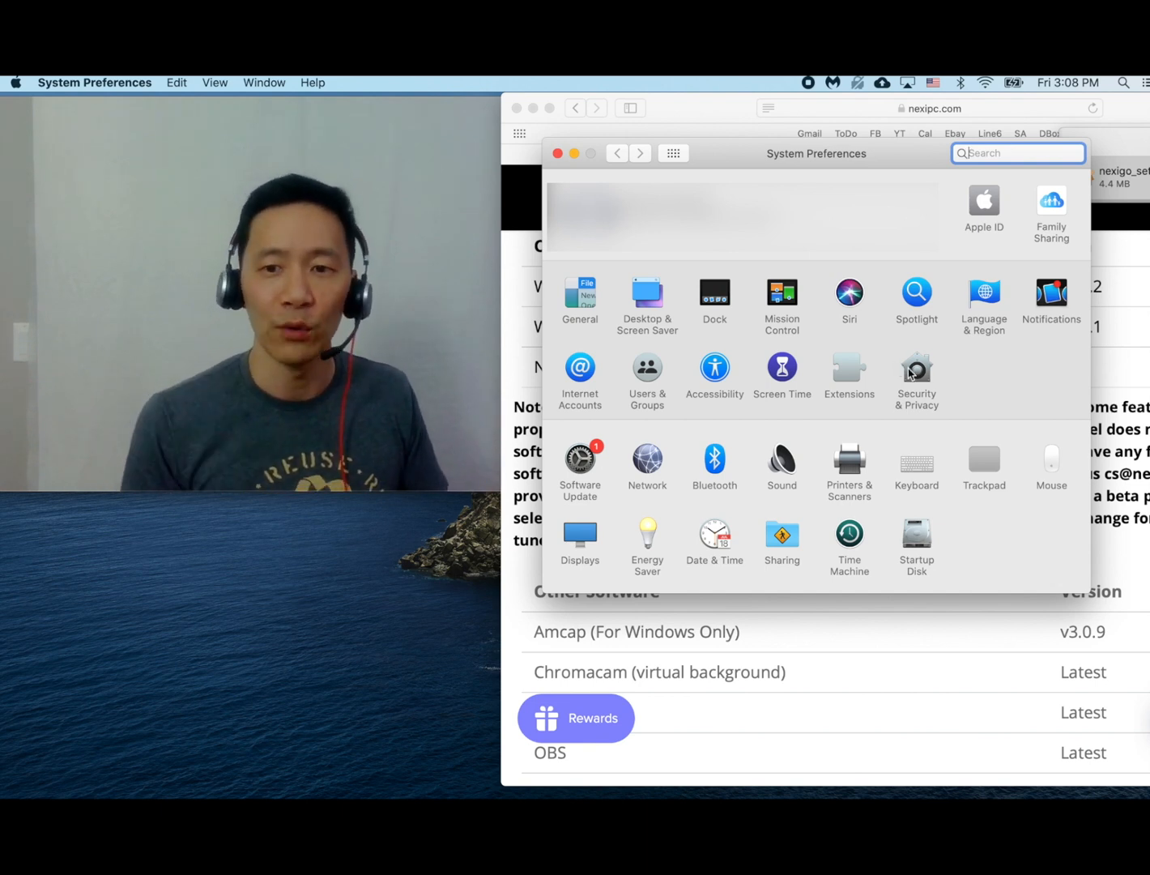
click(916, 376)
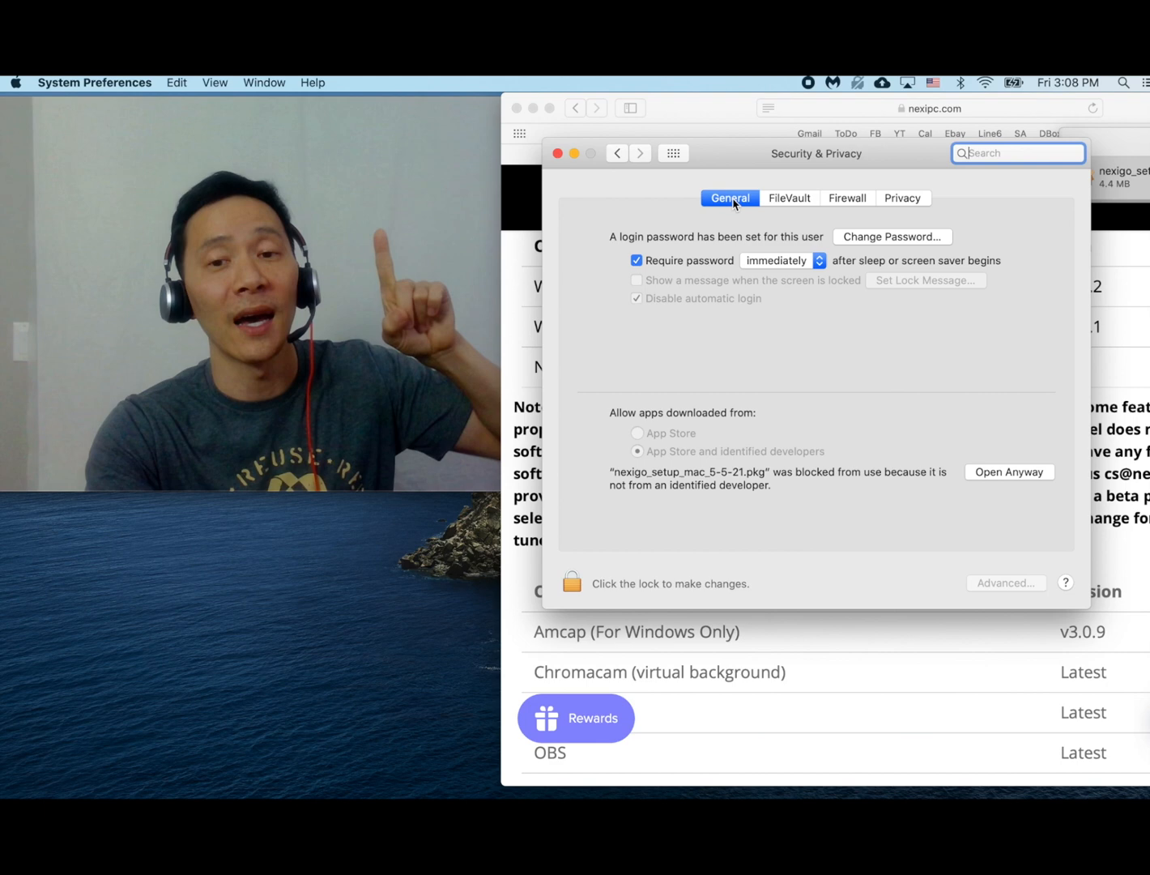
click(788, 198)
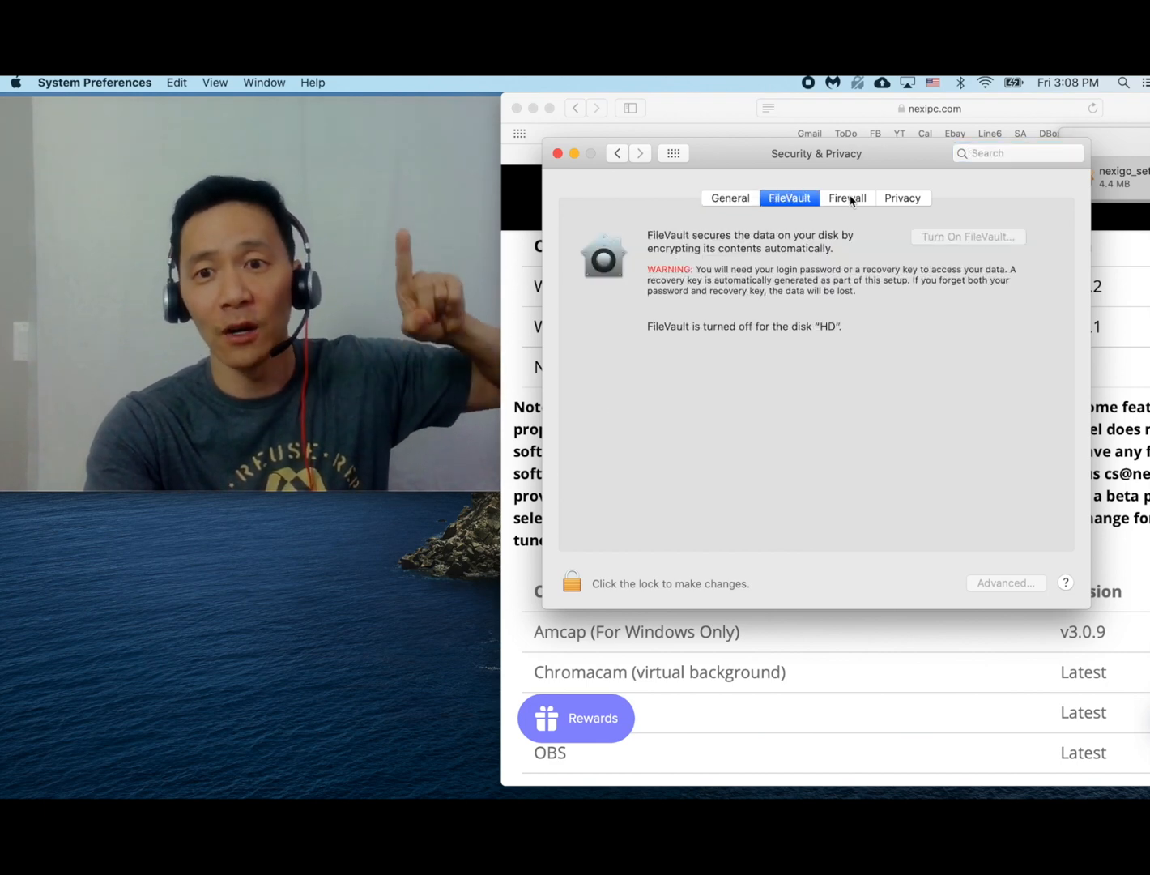
click(902, 197)
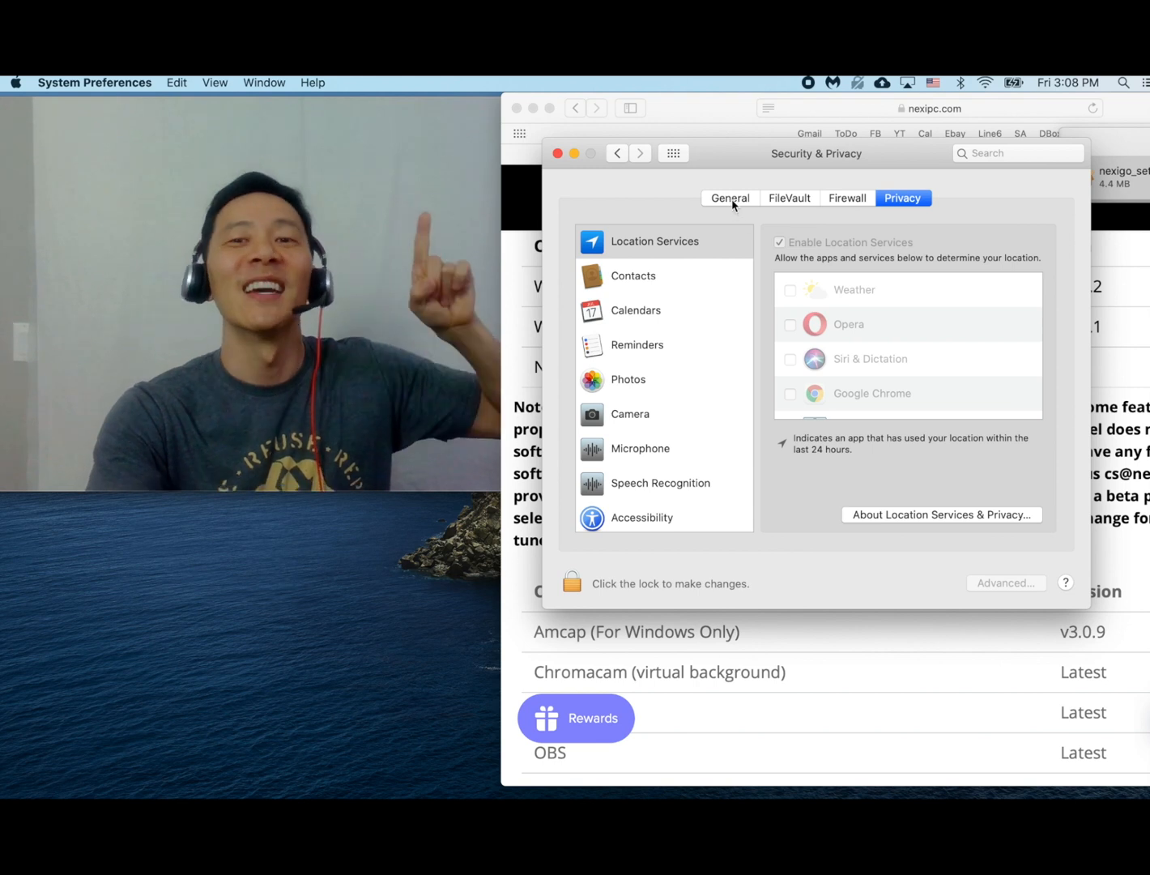
click(729, 198)
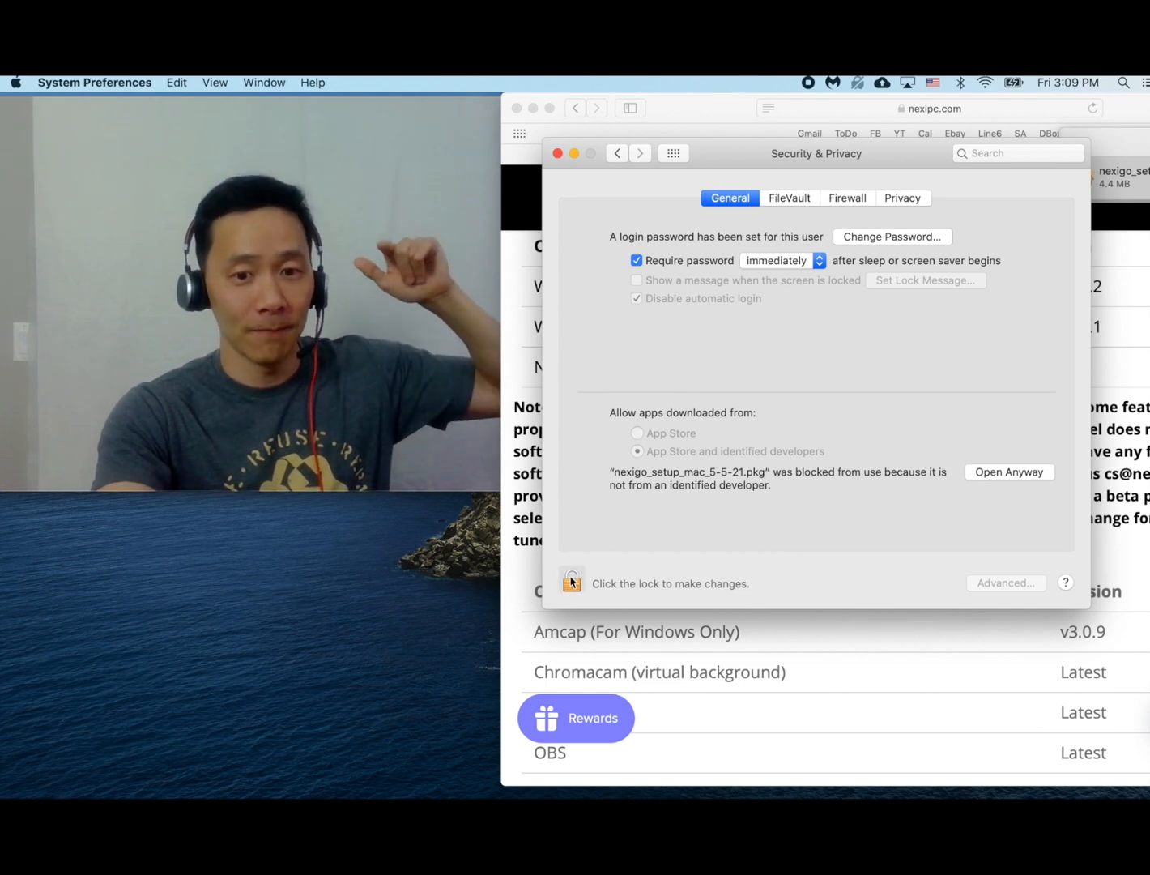
Step: Unlock with the admin password, choose Open Anyway for the NexiGo package, and continue the installer
click(571, 581)
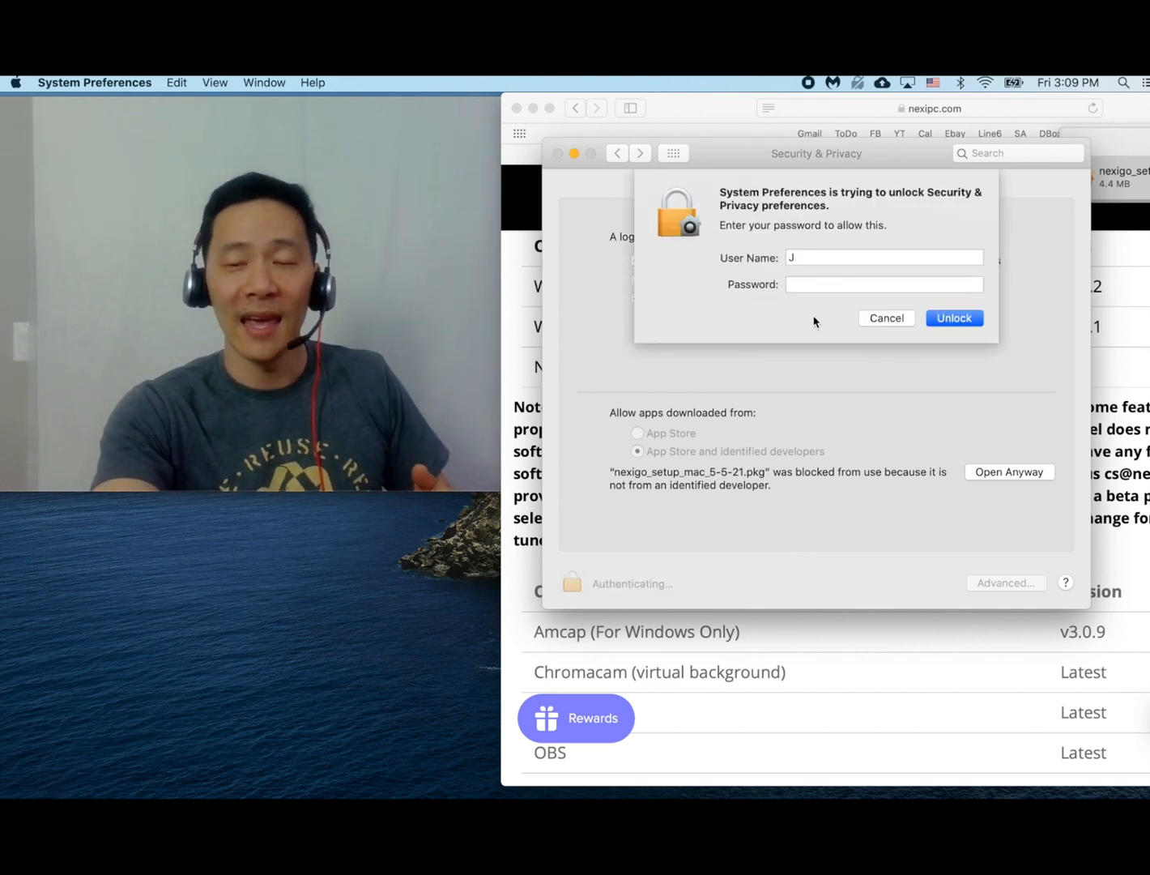
text(••••)
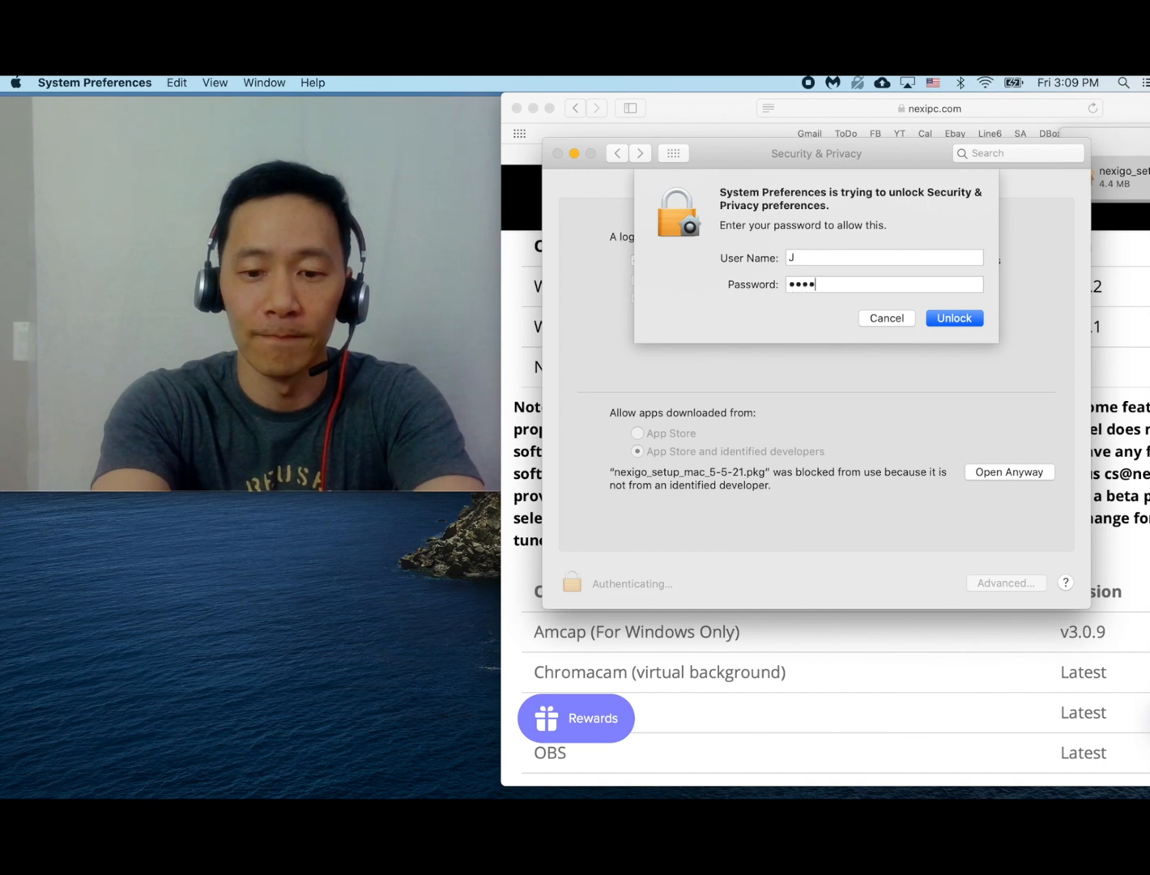
click(954, 317)
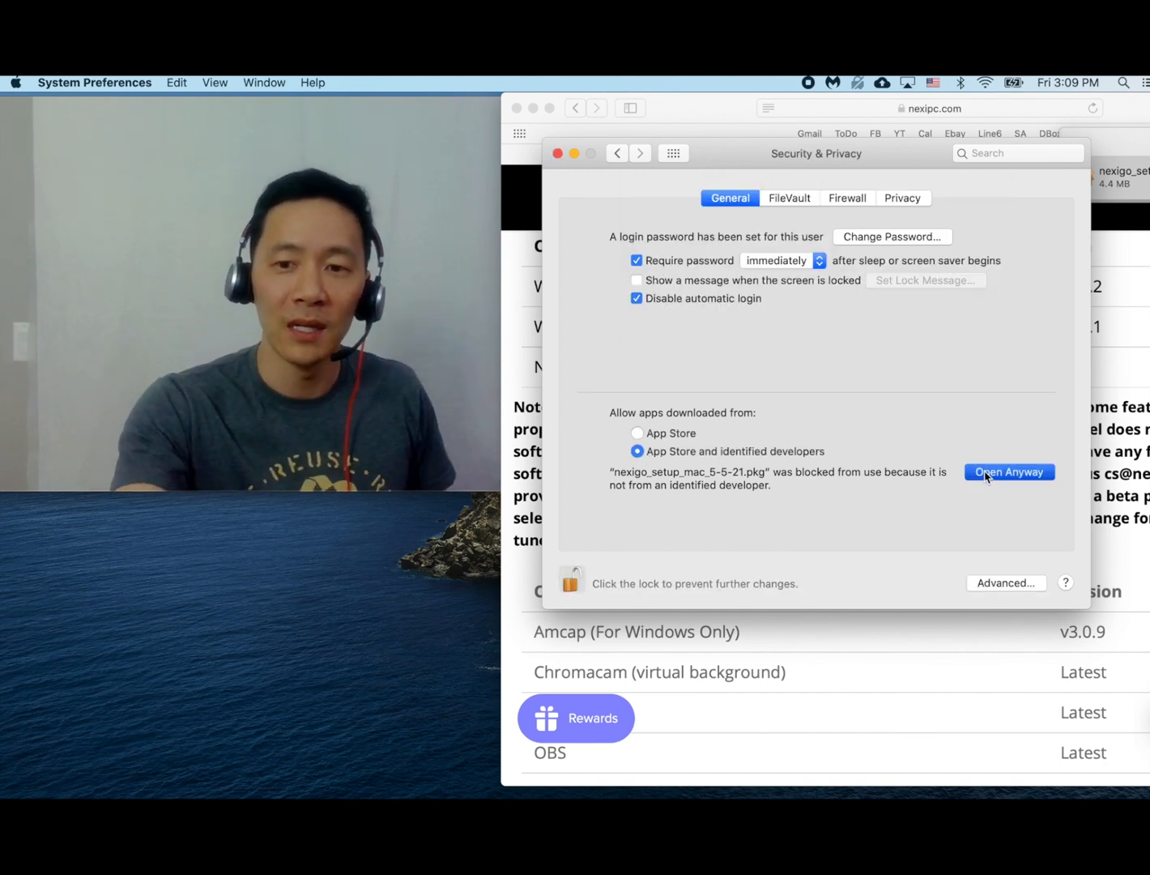
click(1008, 471)
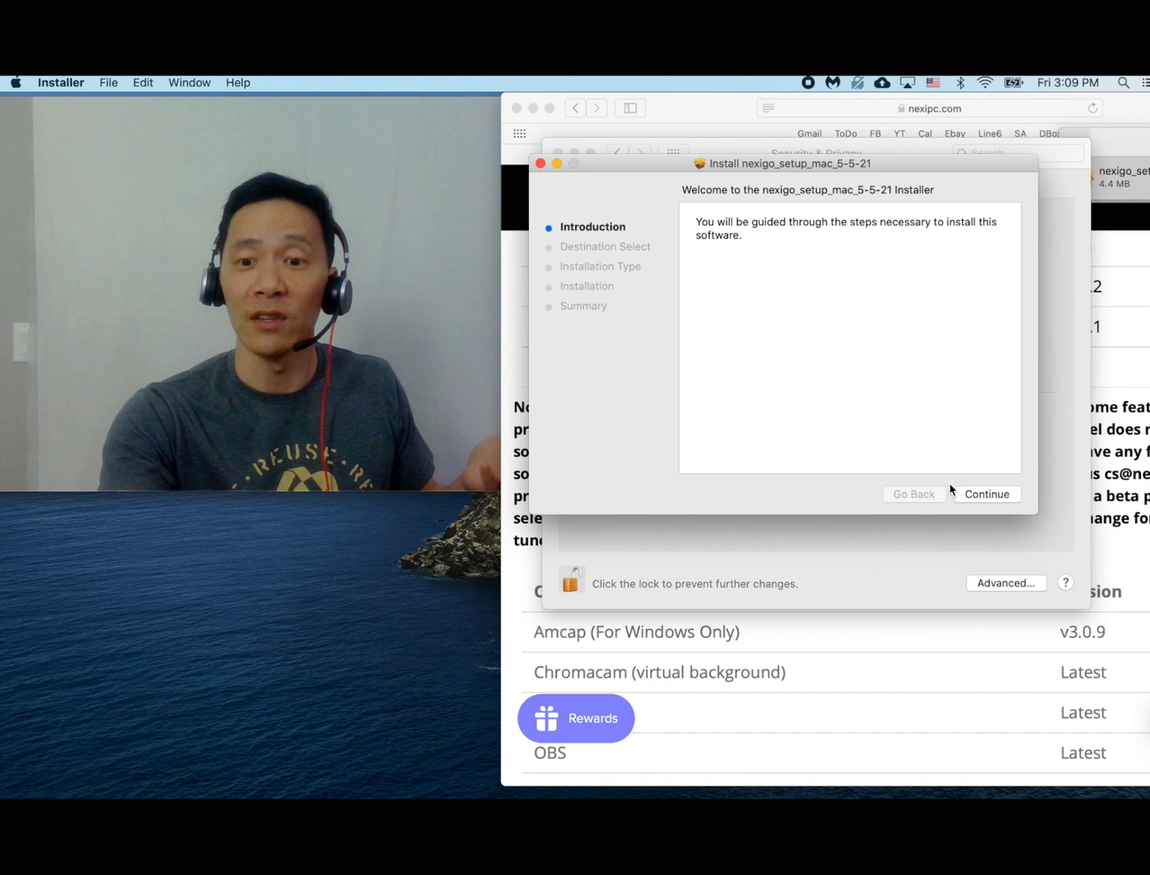
click(986, 493)
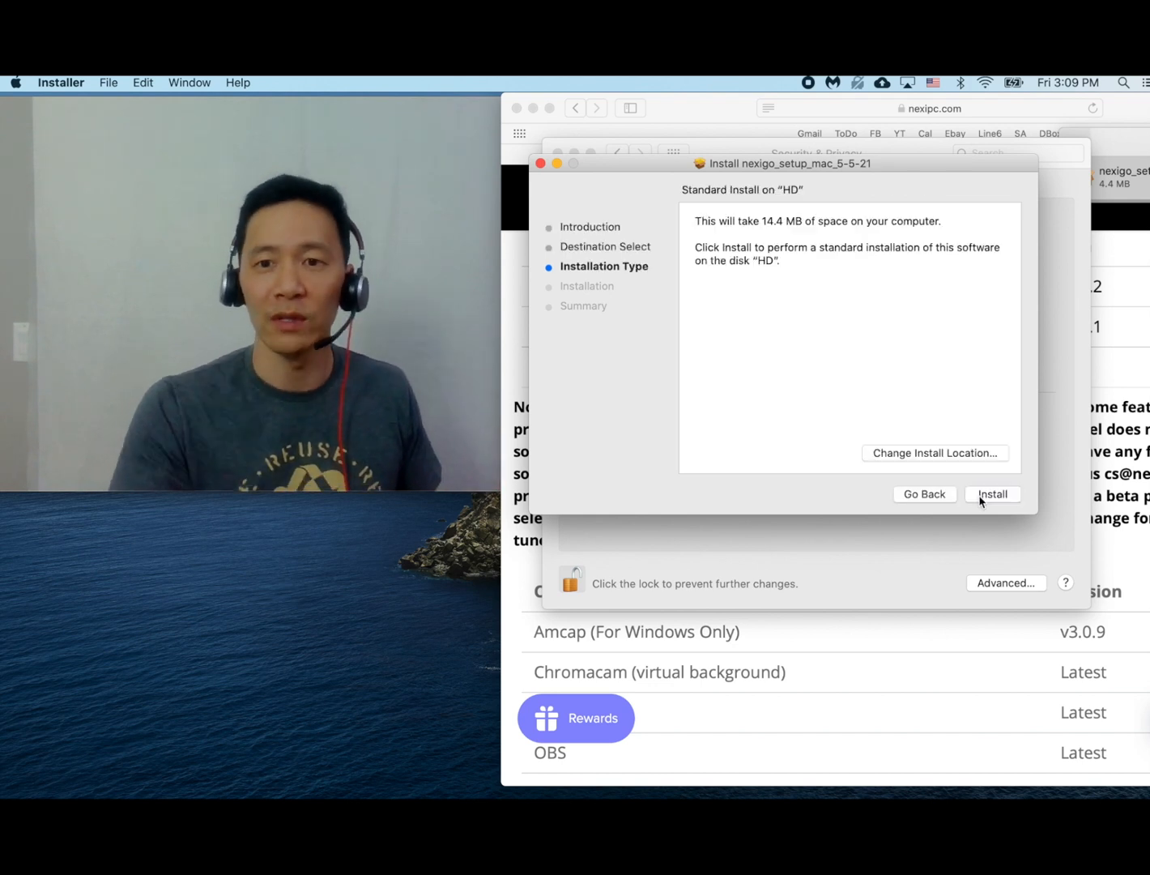
Step: Install NexiGo on HD, close the installer, and move the setup package to the Trash
click(992, 494)
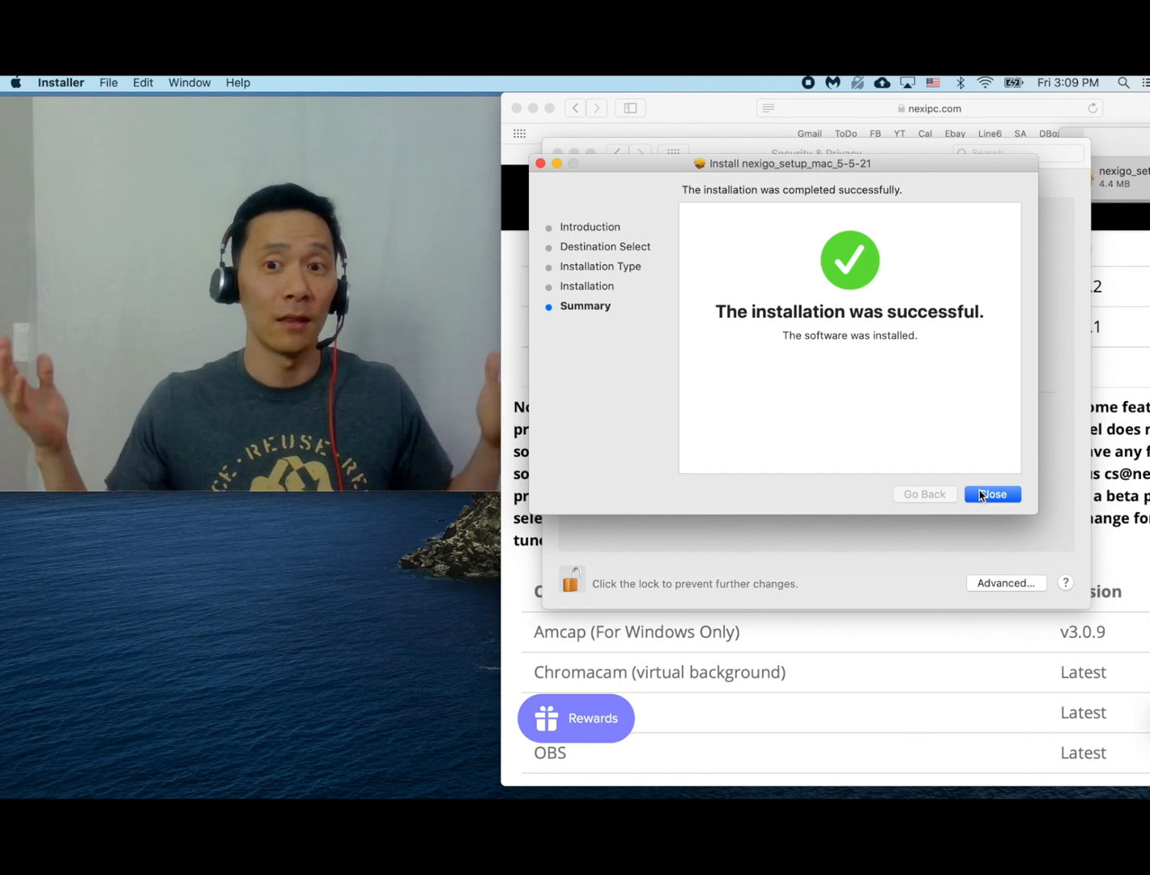
click(991, 494)
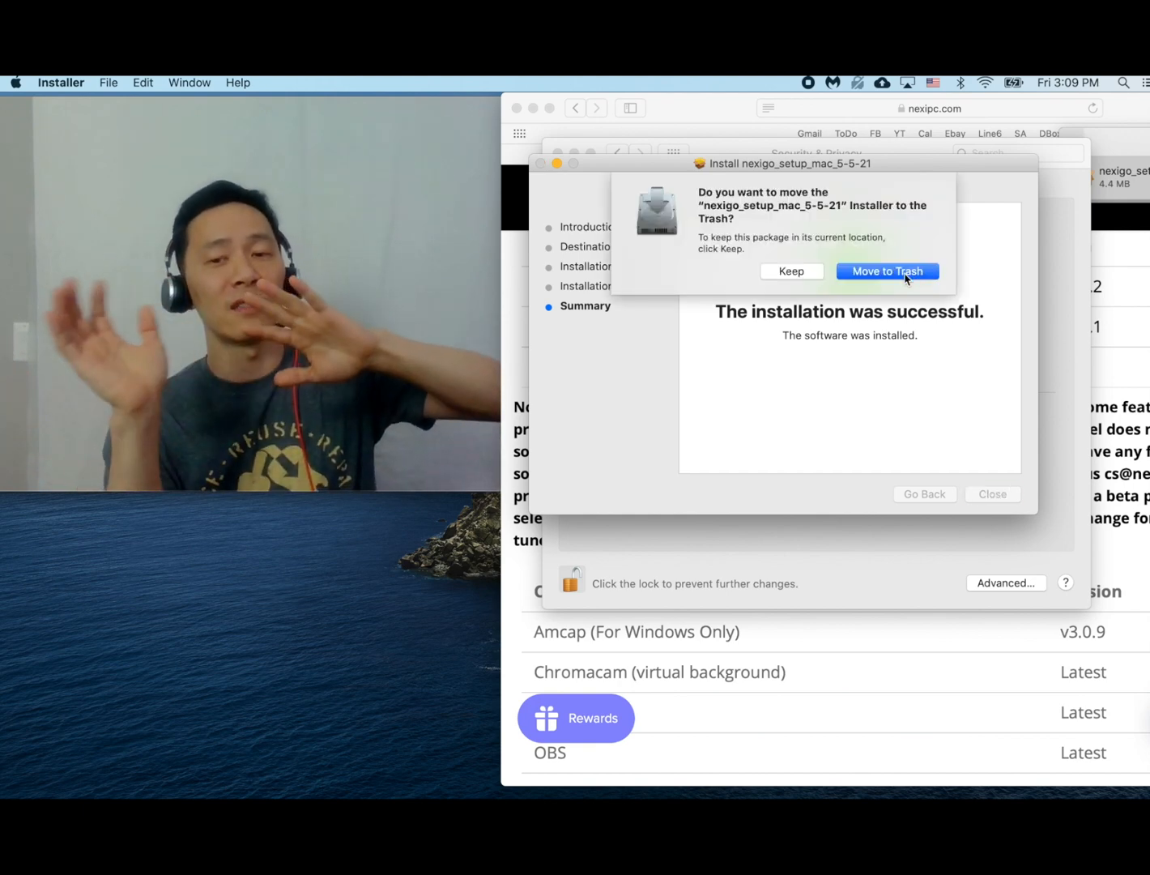
click(886, 271)
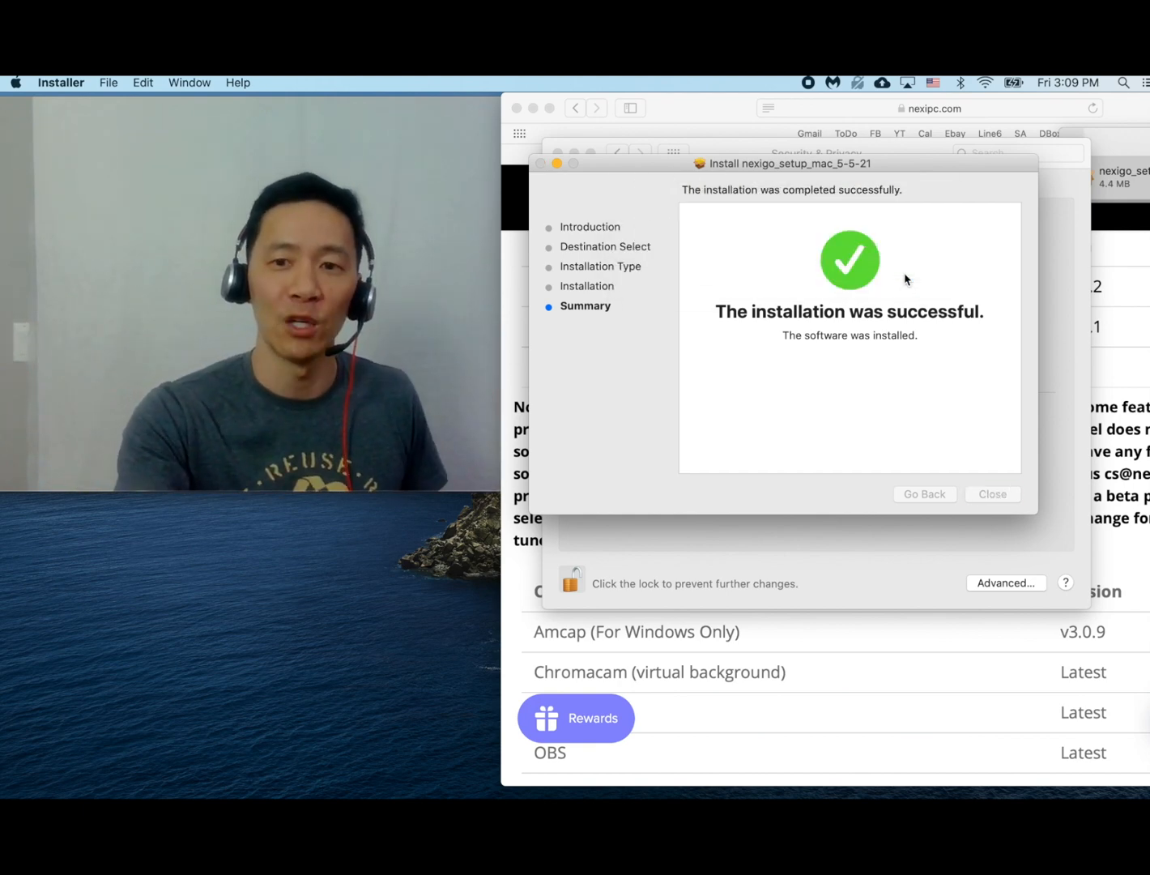
click(991, 494)
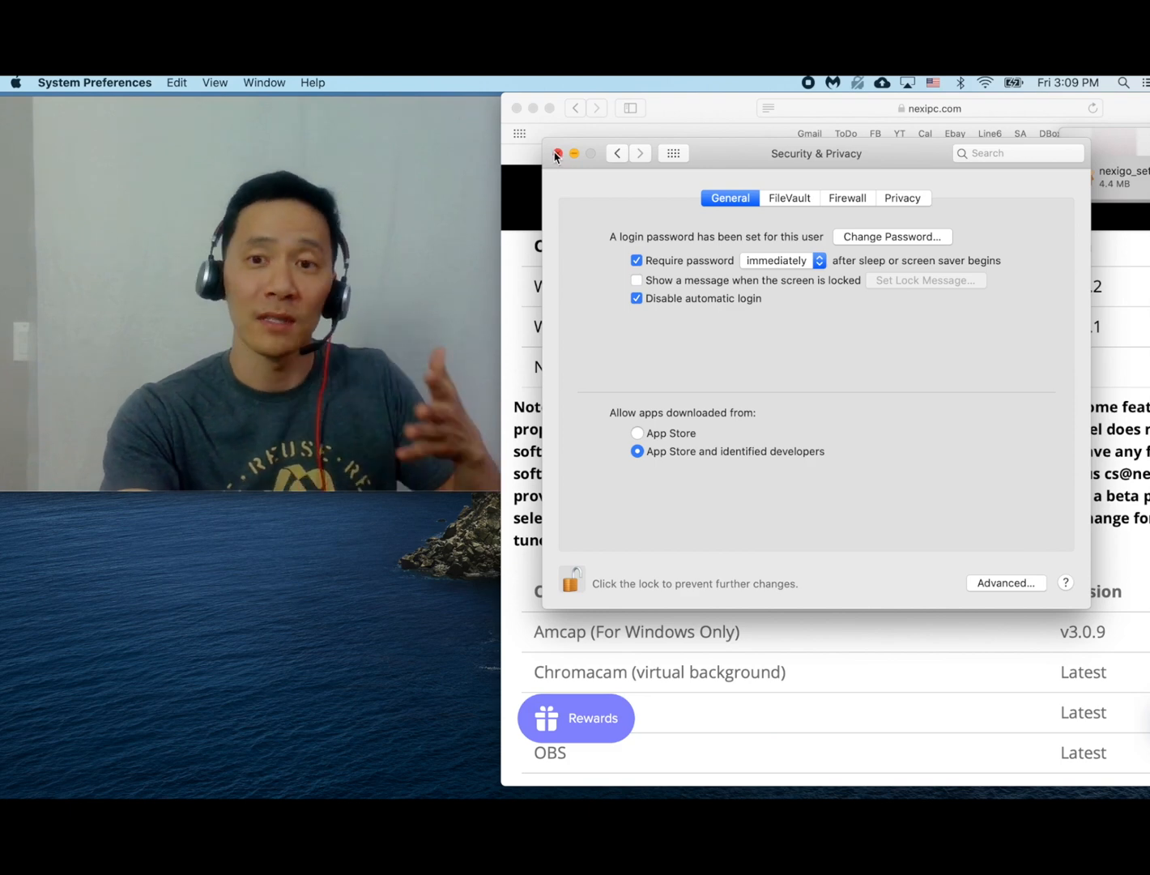
Step: Close Security & Privacy and launch the NexiGo app from Applications
click(556, 153)
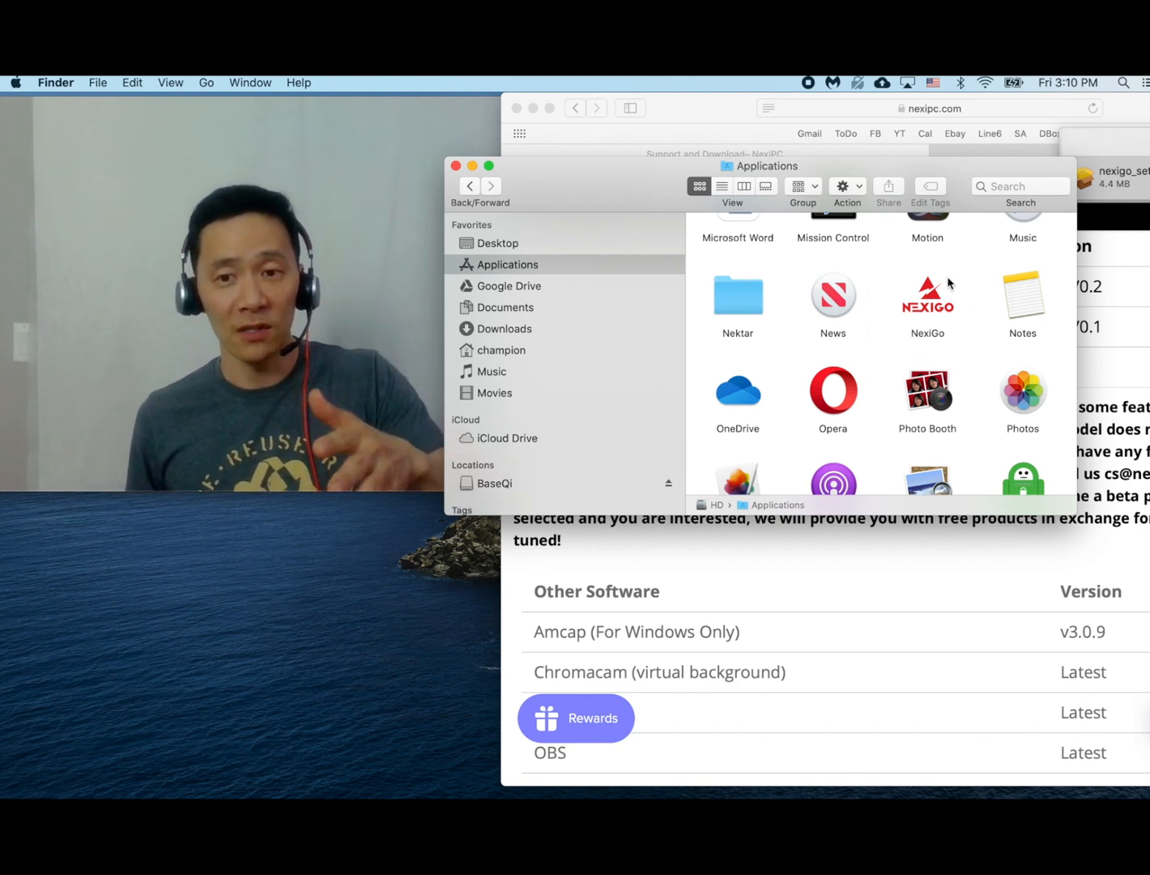
click(927, 294)
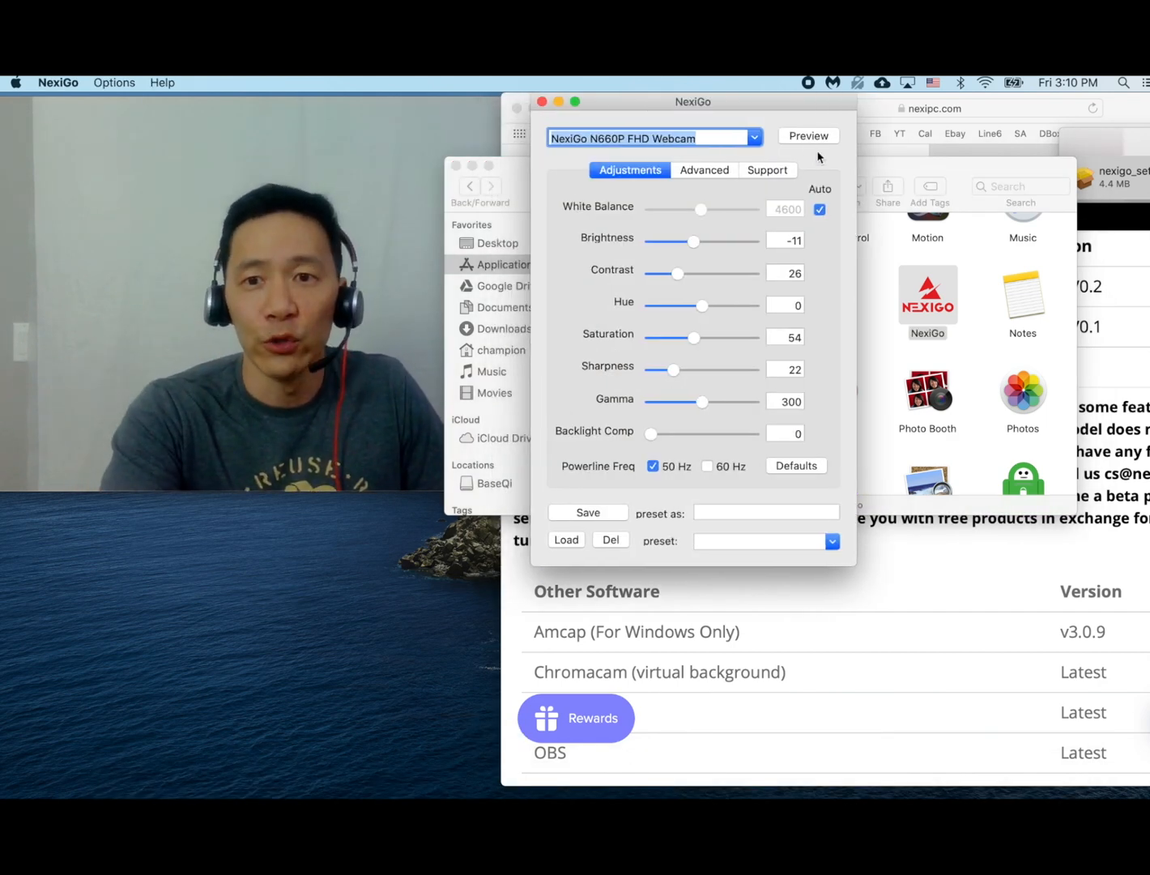
Step: Show the live preview, nudge Brightness up, then reset adjustments with Defaults
click(807, 136)
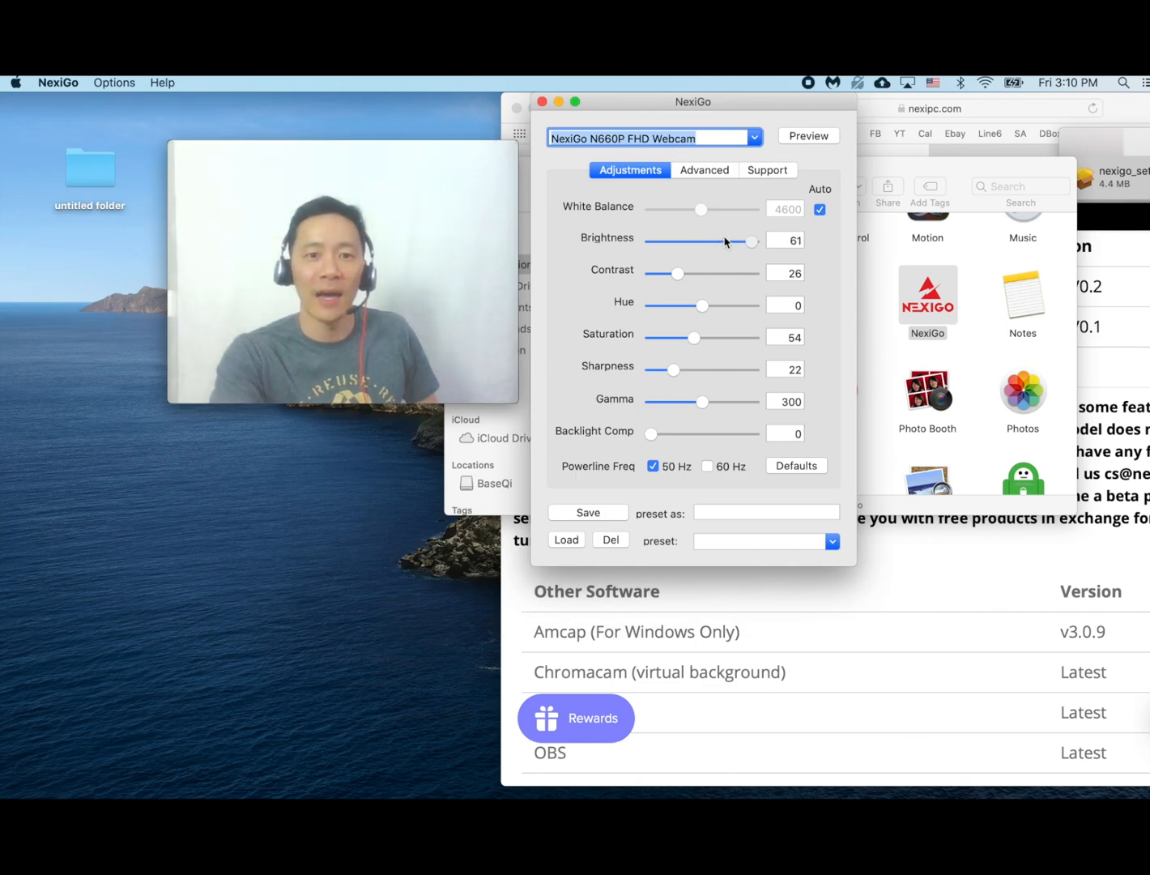
drag(747, 241, 752, 242)
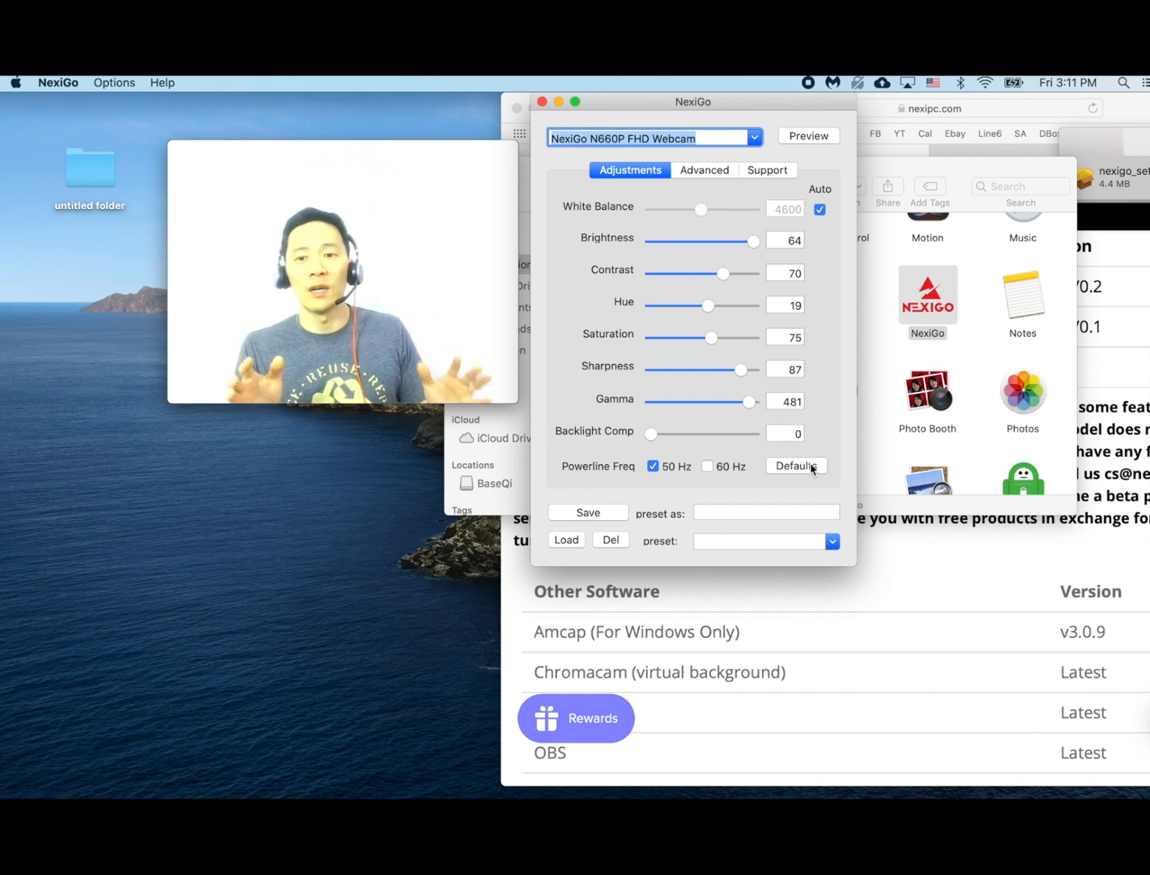
click(796, 465)
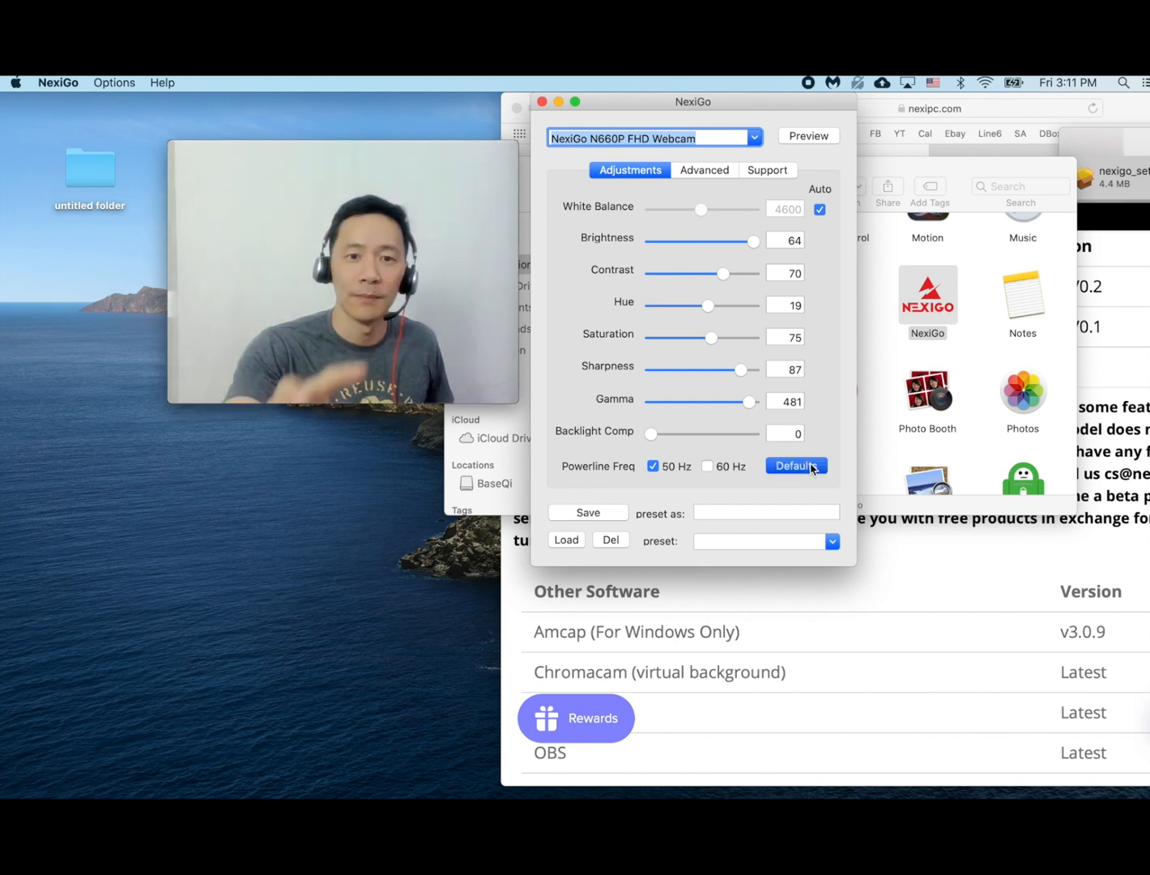
click(795, 465)
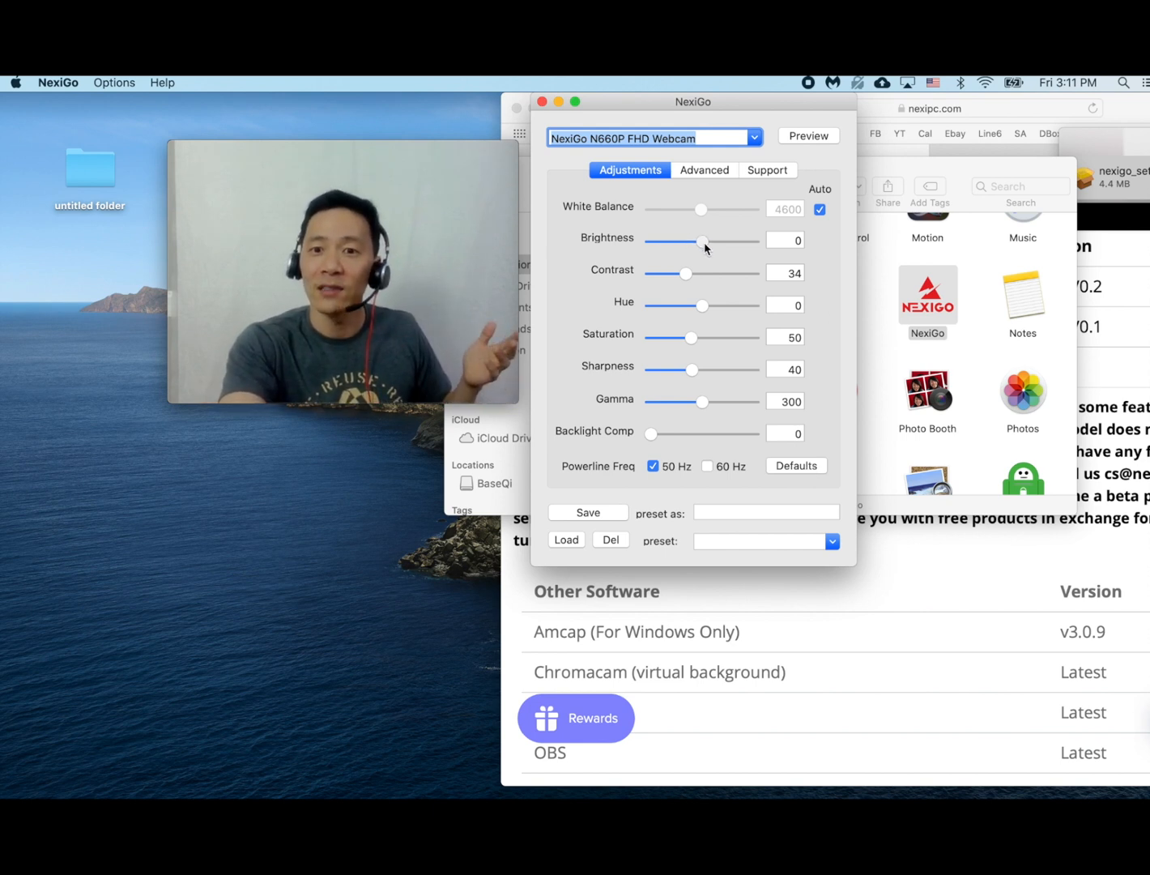
Step: Test brightness, contrast (48) and hue (green, -88, near neutral), then reset to defaults
drag(702, 242, 711, 241)
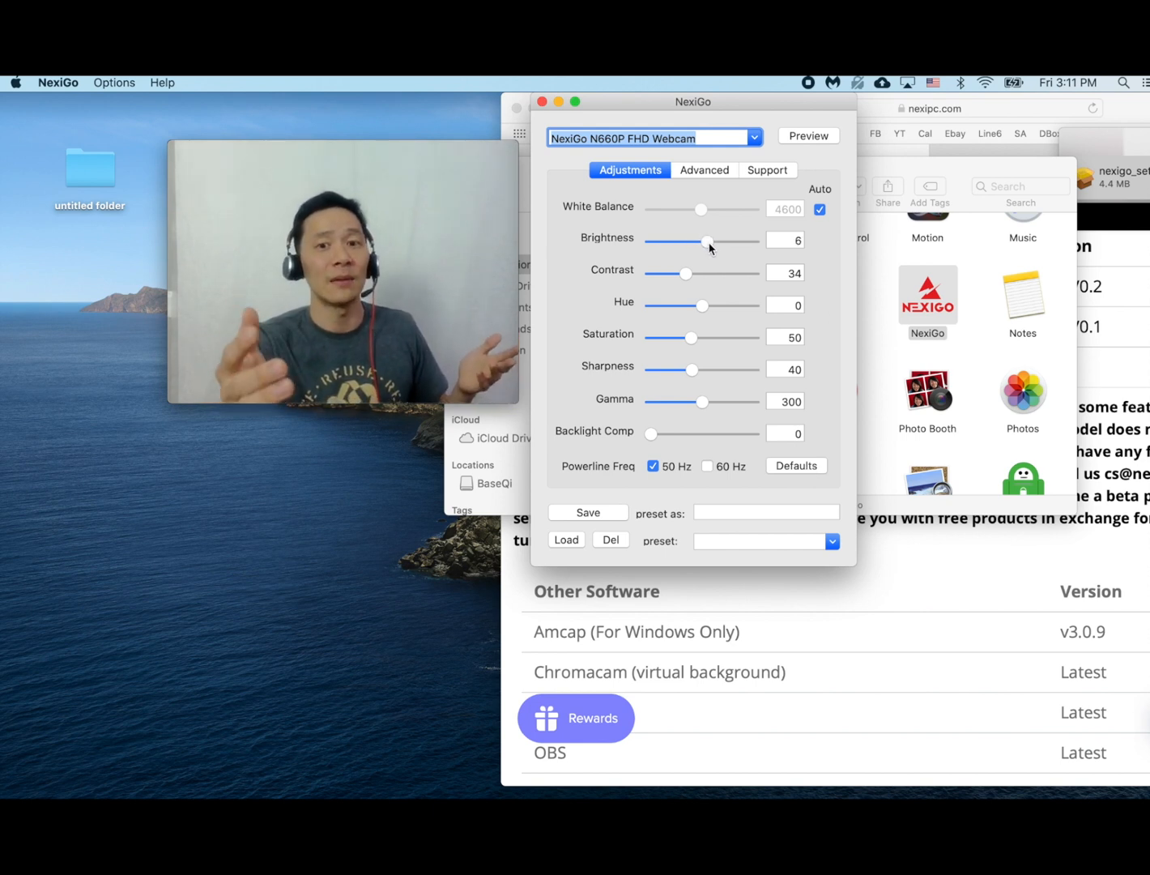
drag(708, 241, 693, 241)
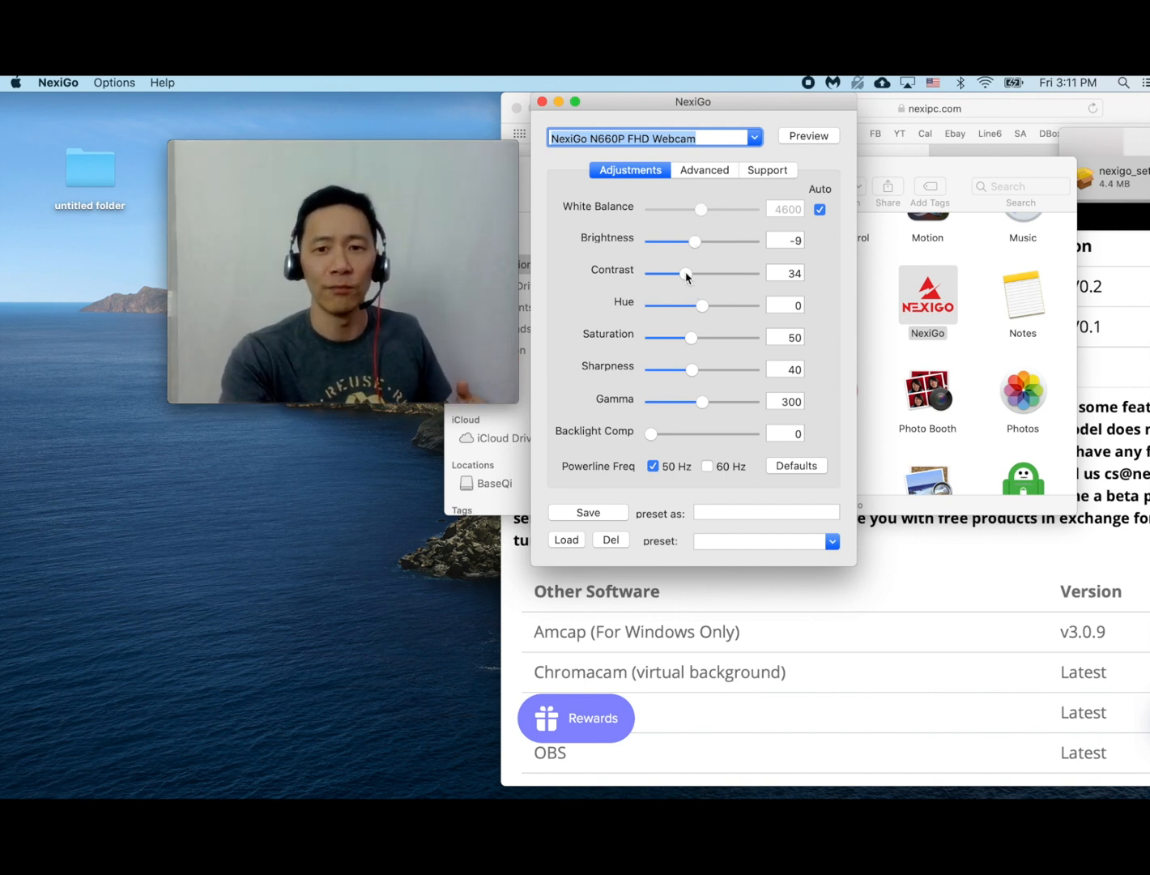
drag(687, 274, 719, 274)
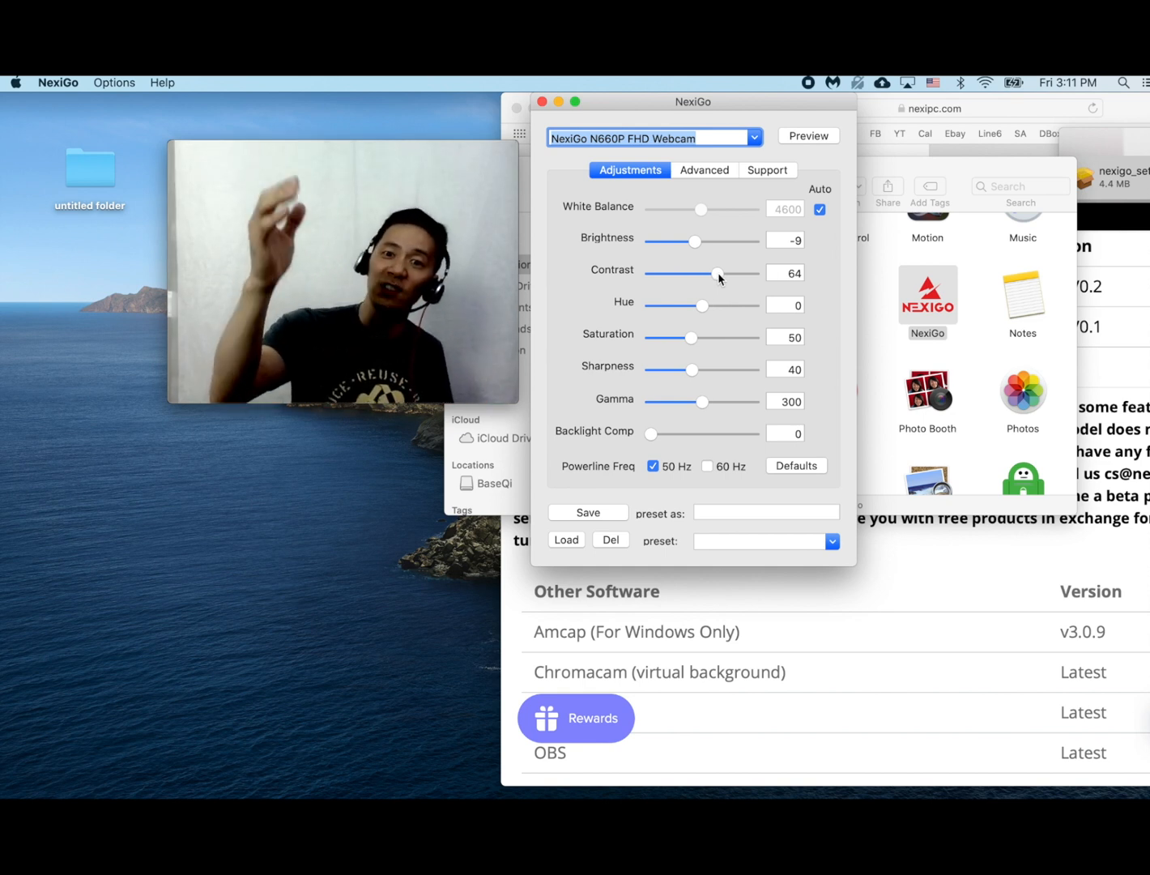
drag(716, 273, 700, 273)
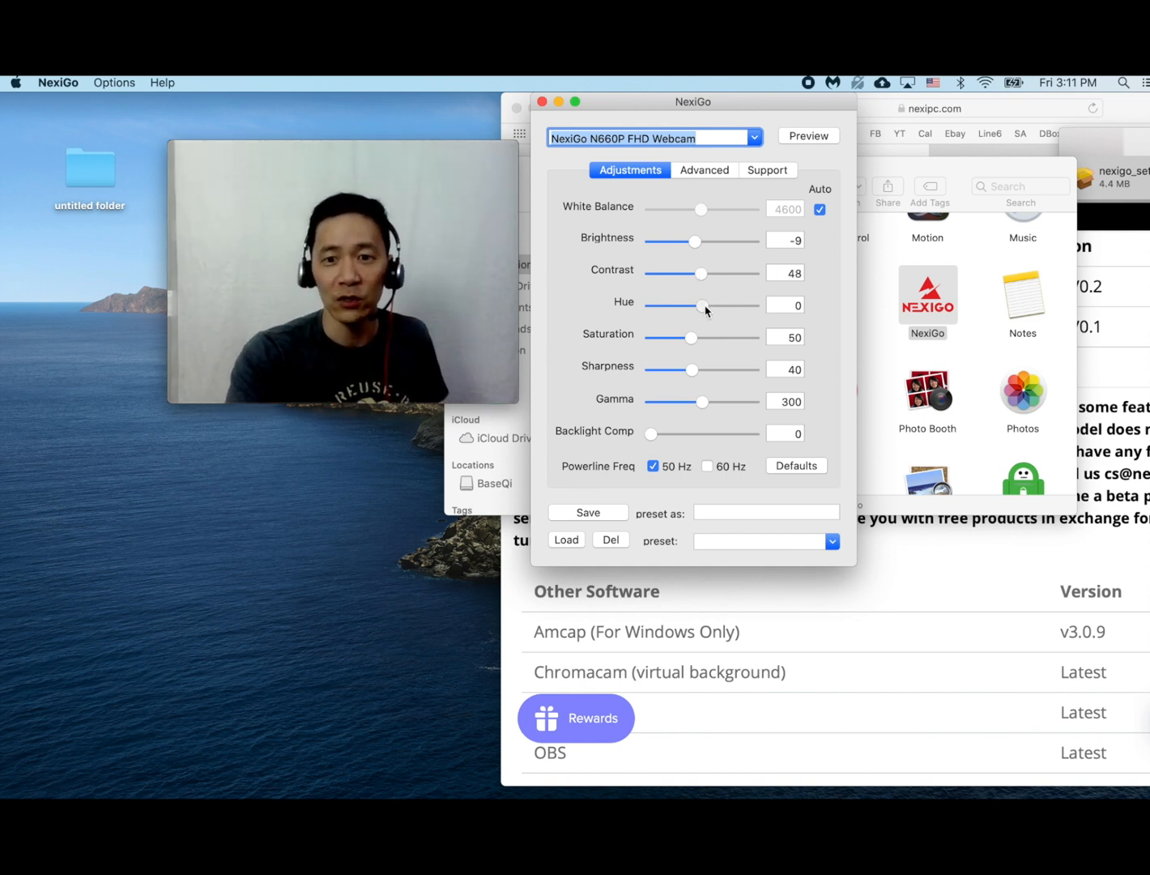
drag(701, 305, 733, 305)
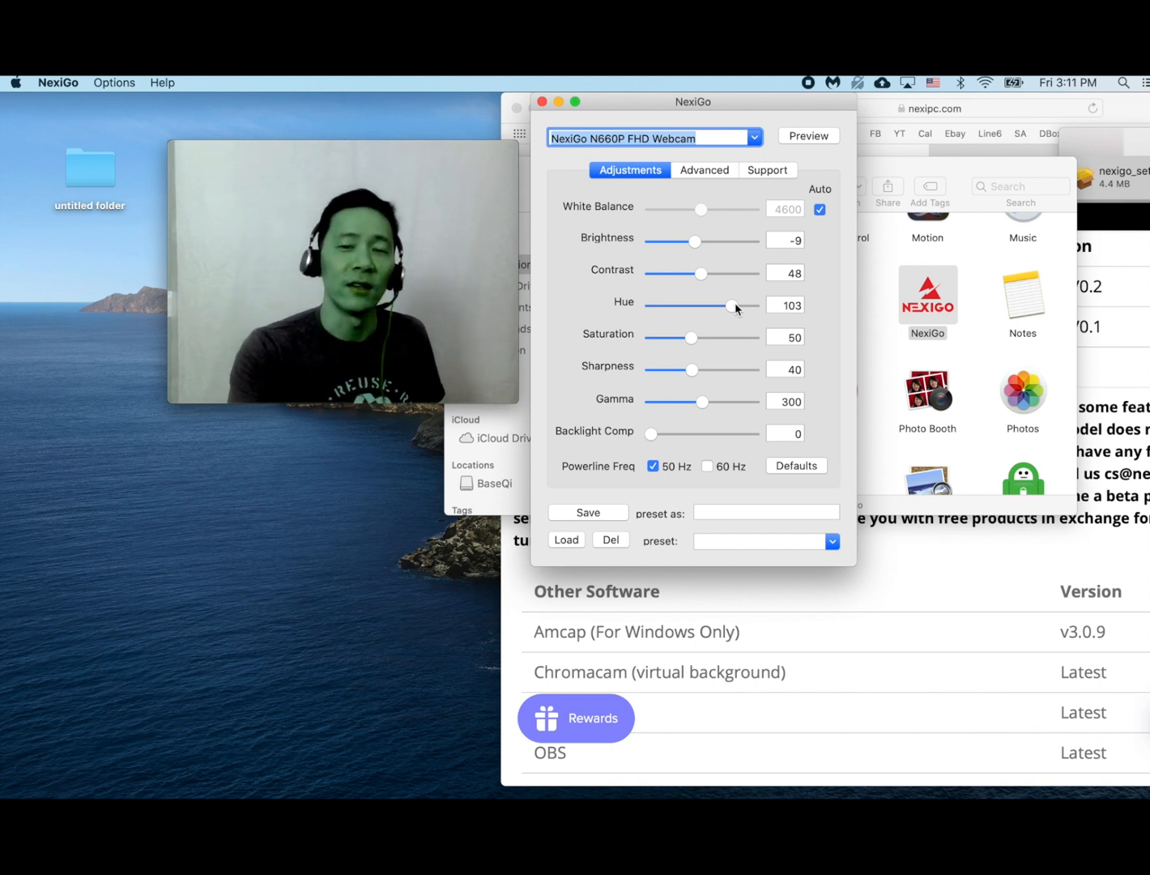
drag(733, 305, 676, 306)
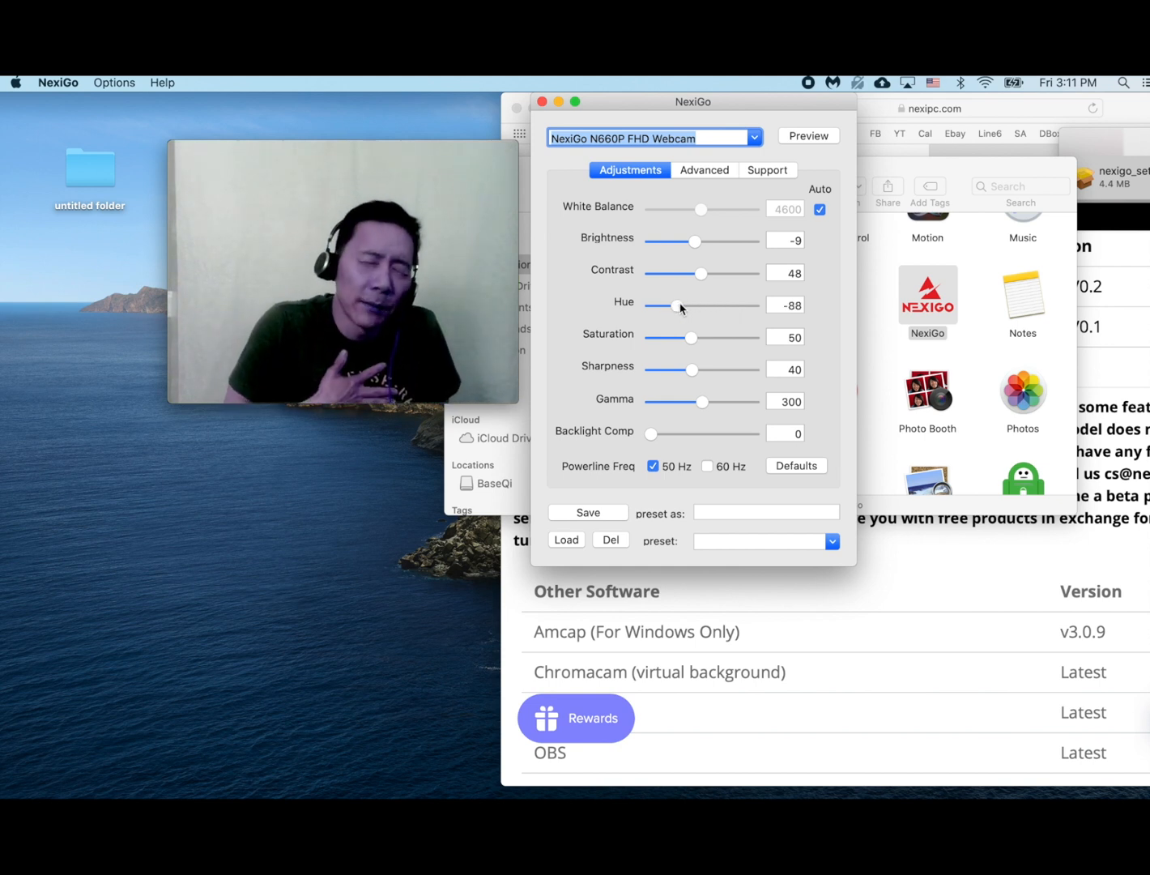
drag(678, 305, 713, 306)
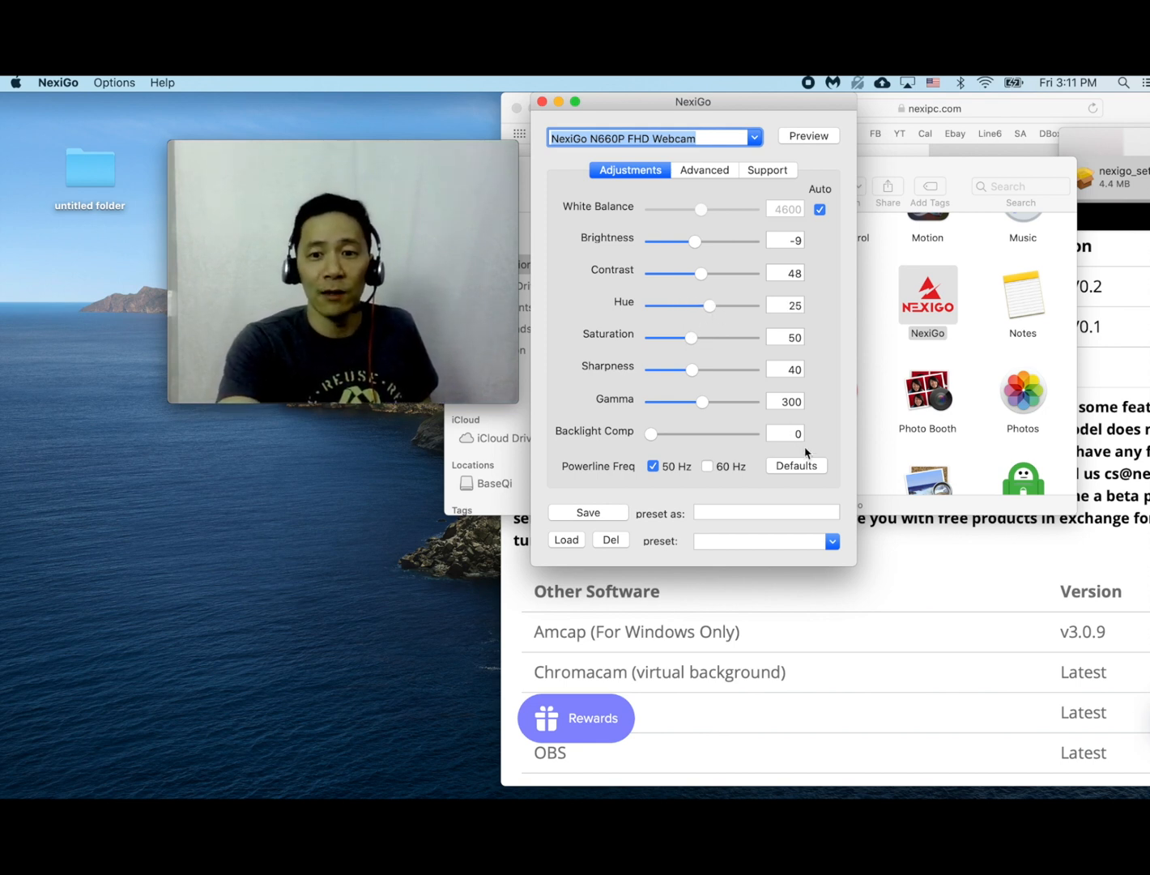
click(795, 465)
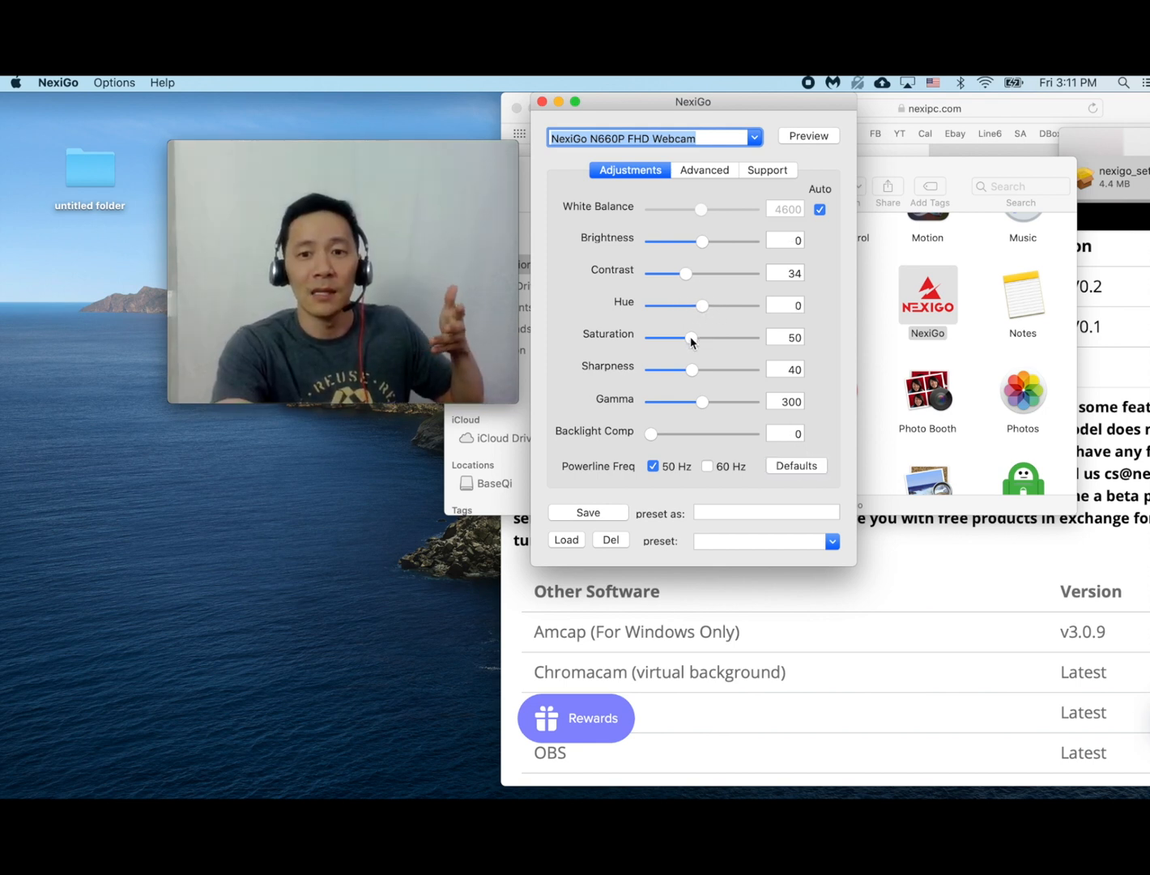
Step: Raise saturation to 86 and return it to 50; lower sharpness to 5, restore to 40
drag(691, 337, 703, 337)
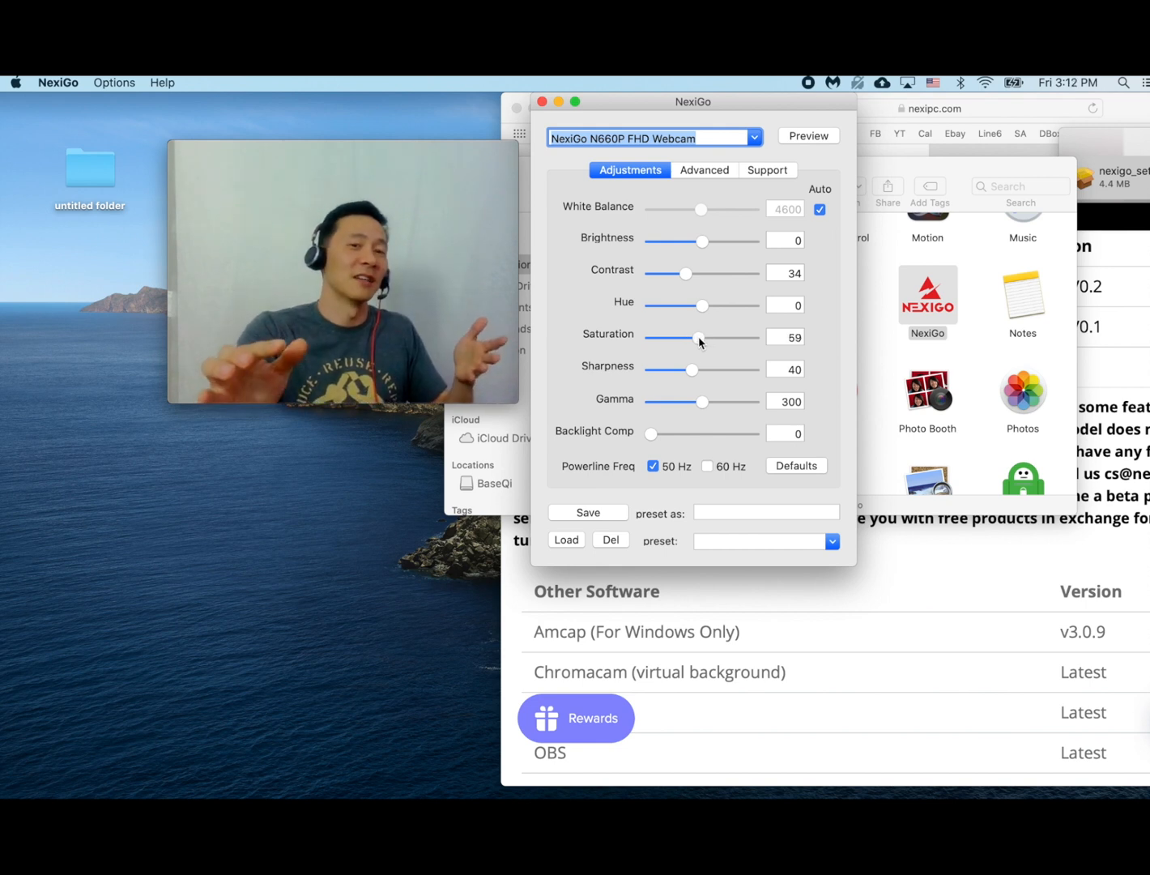
drag(699, 337, 719, 337)
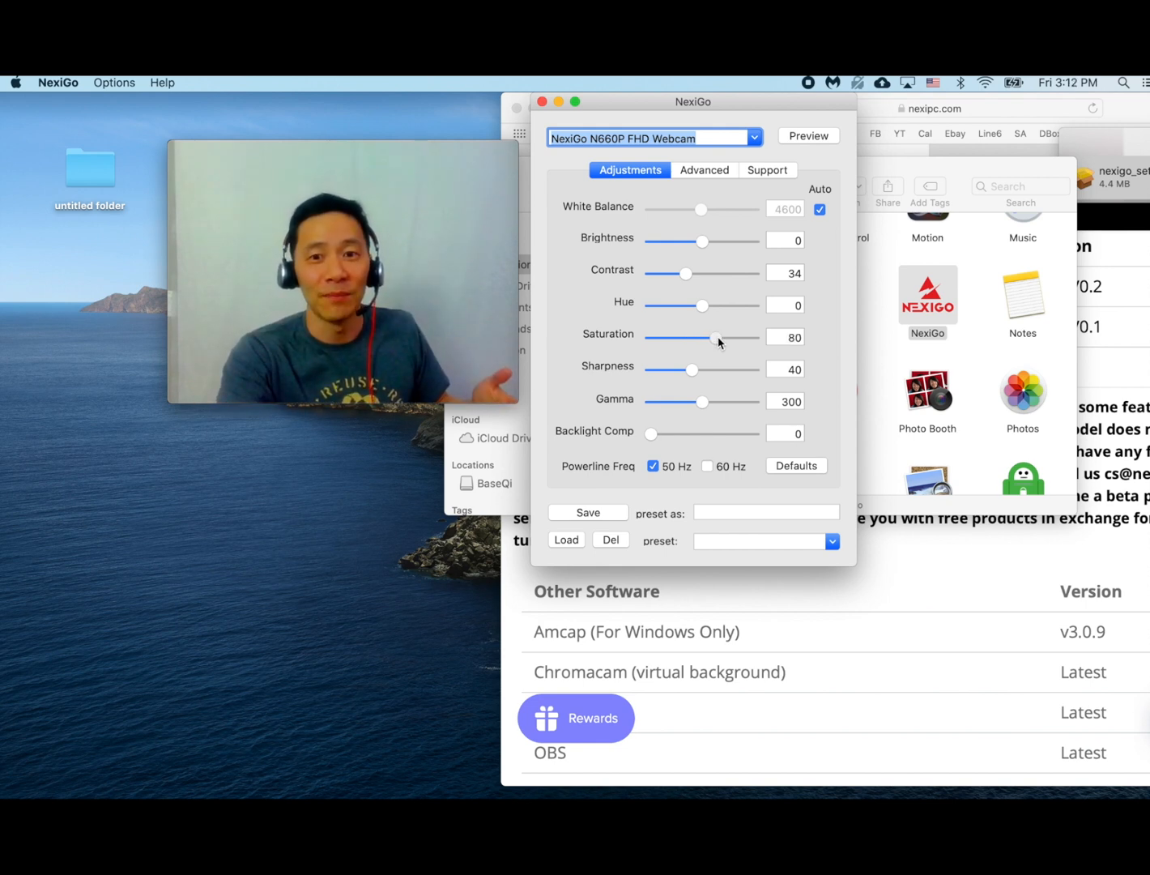
drag(713, 337, 721, 337)
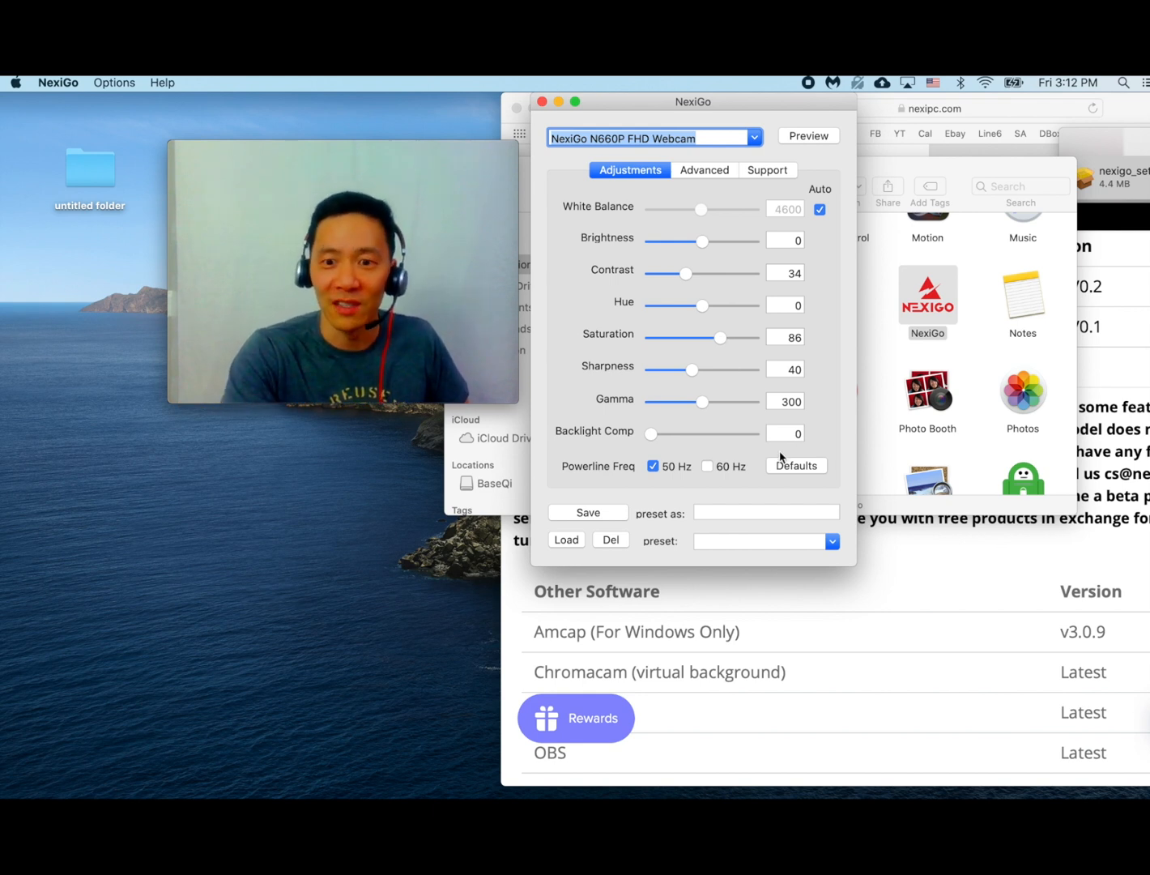
drag(718, 337, 691, 337)
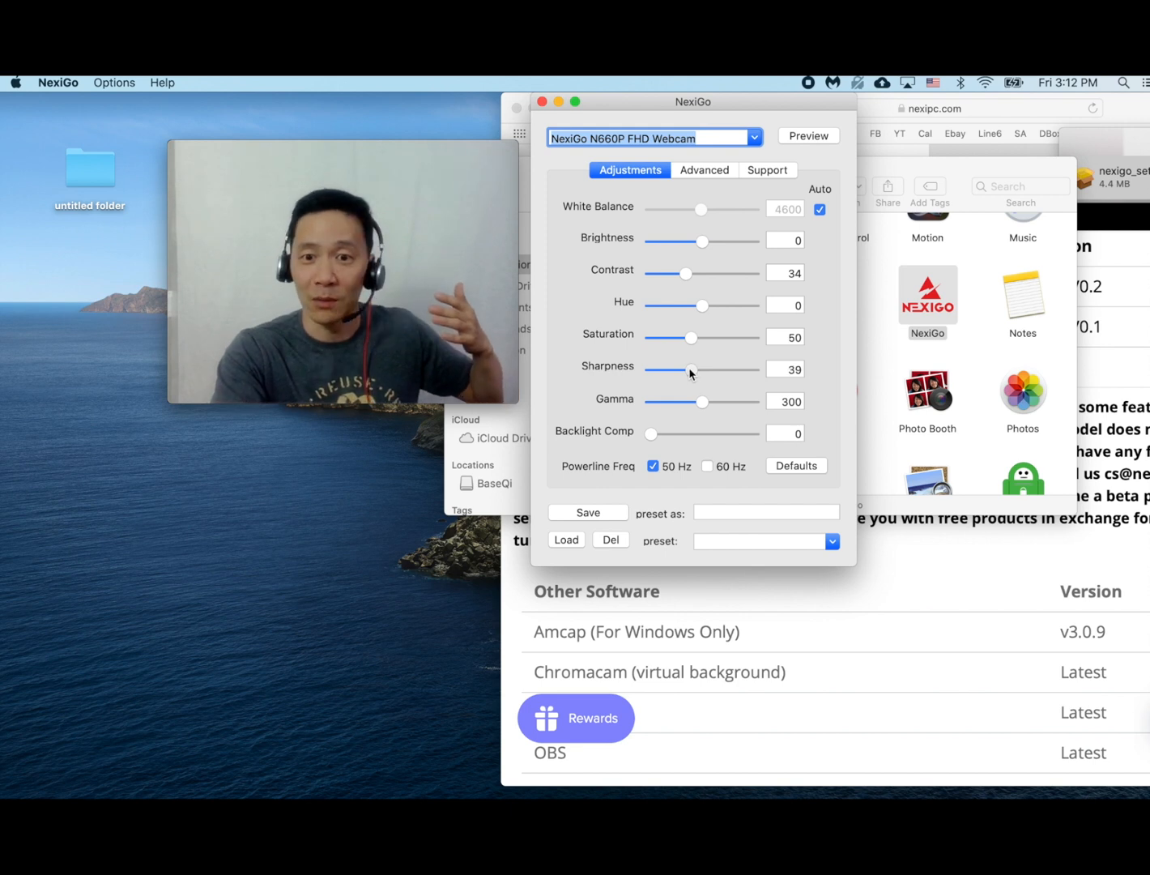
drag(689, 370, 652, 369)
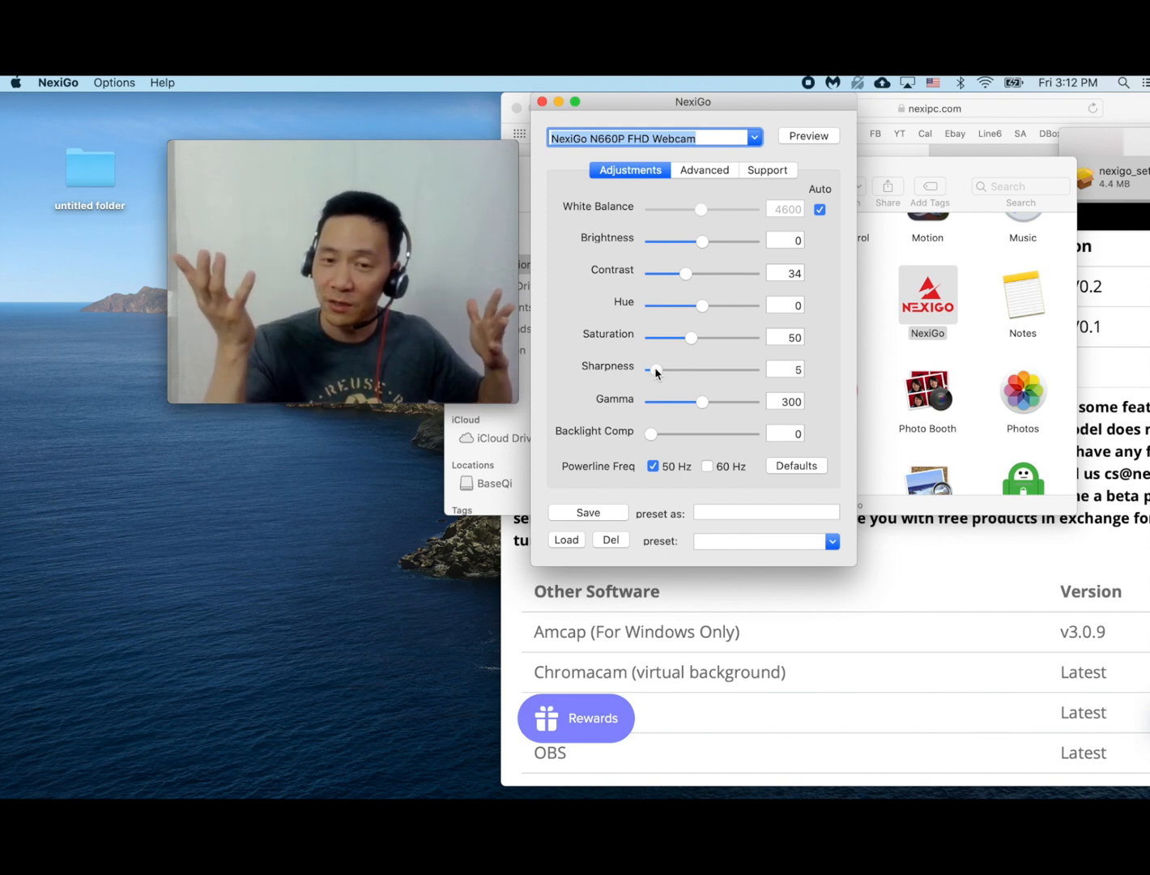
drag(650, 370, 694, 369)
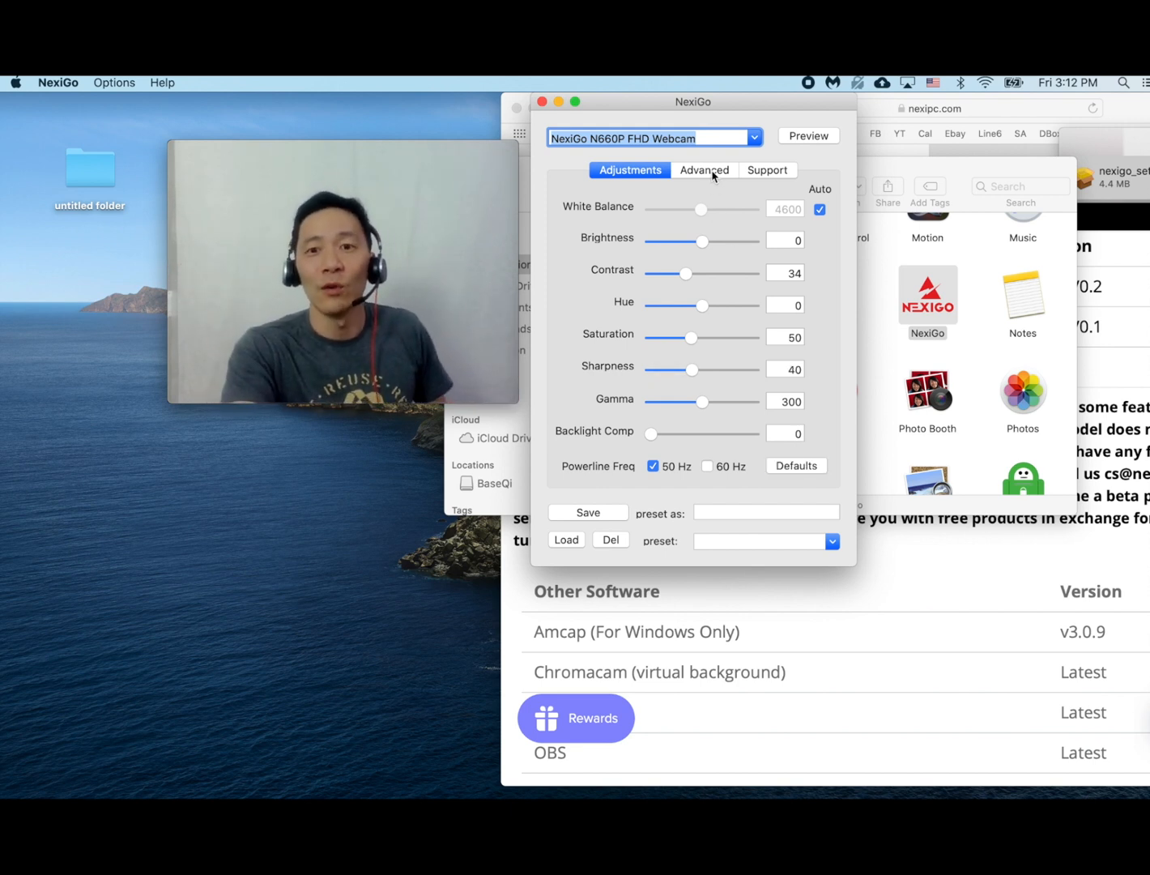
click(704, 170)
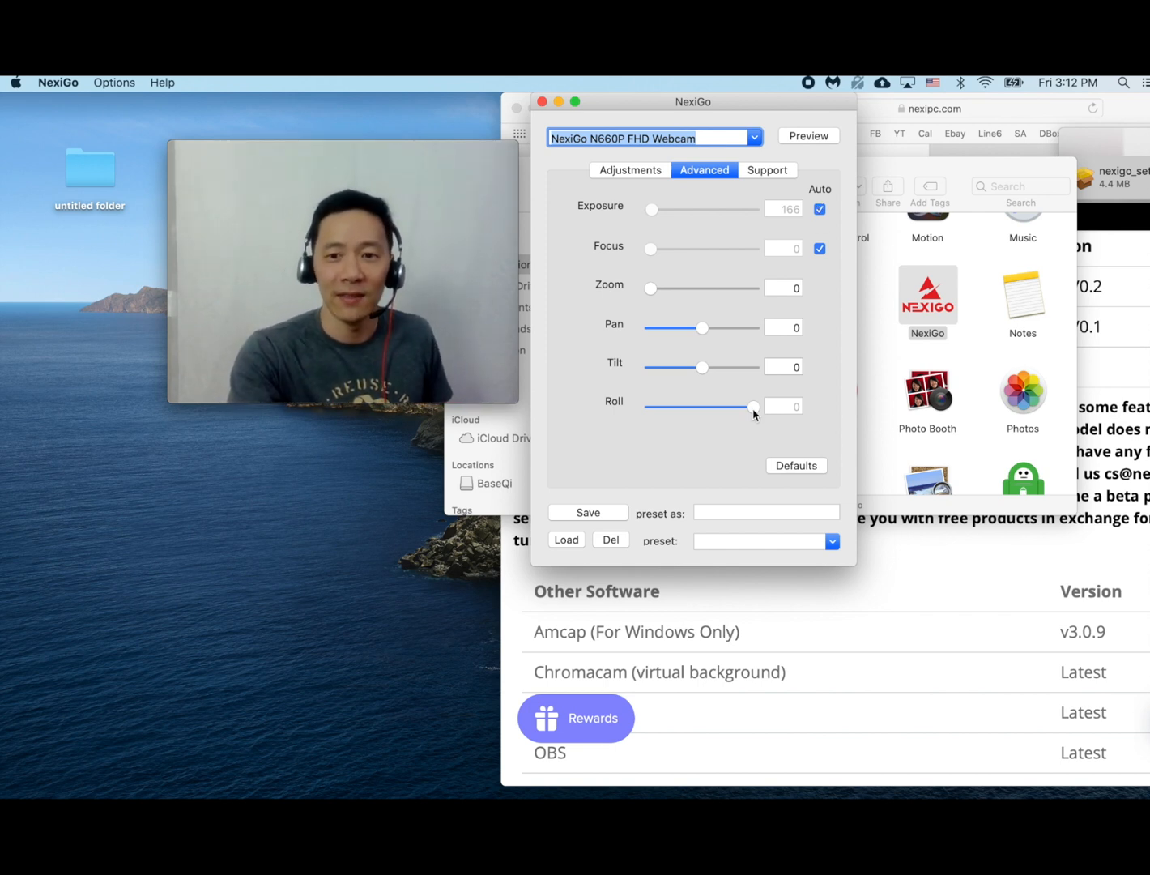
drag(754, 407, 702, 407)
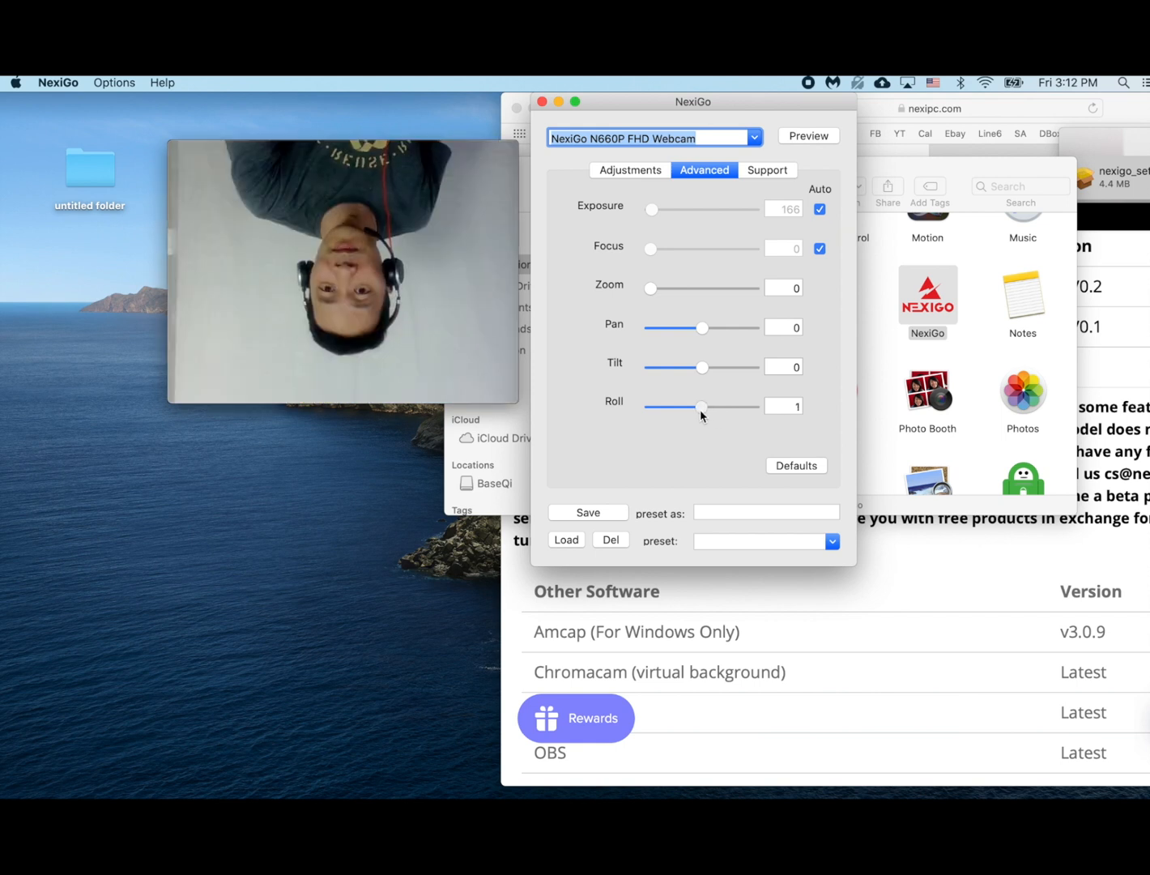
drag(702, 407, 749, 407)
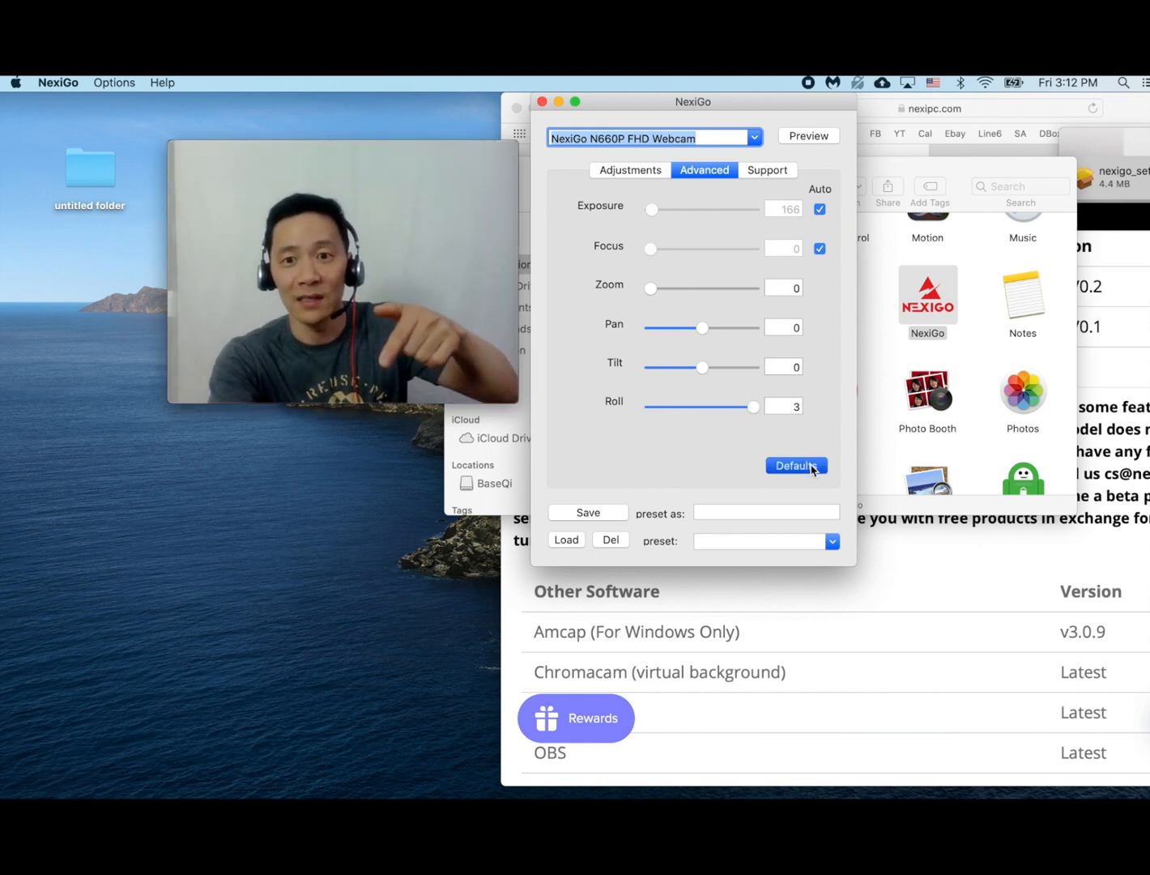
click(796, 465)
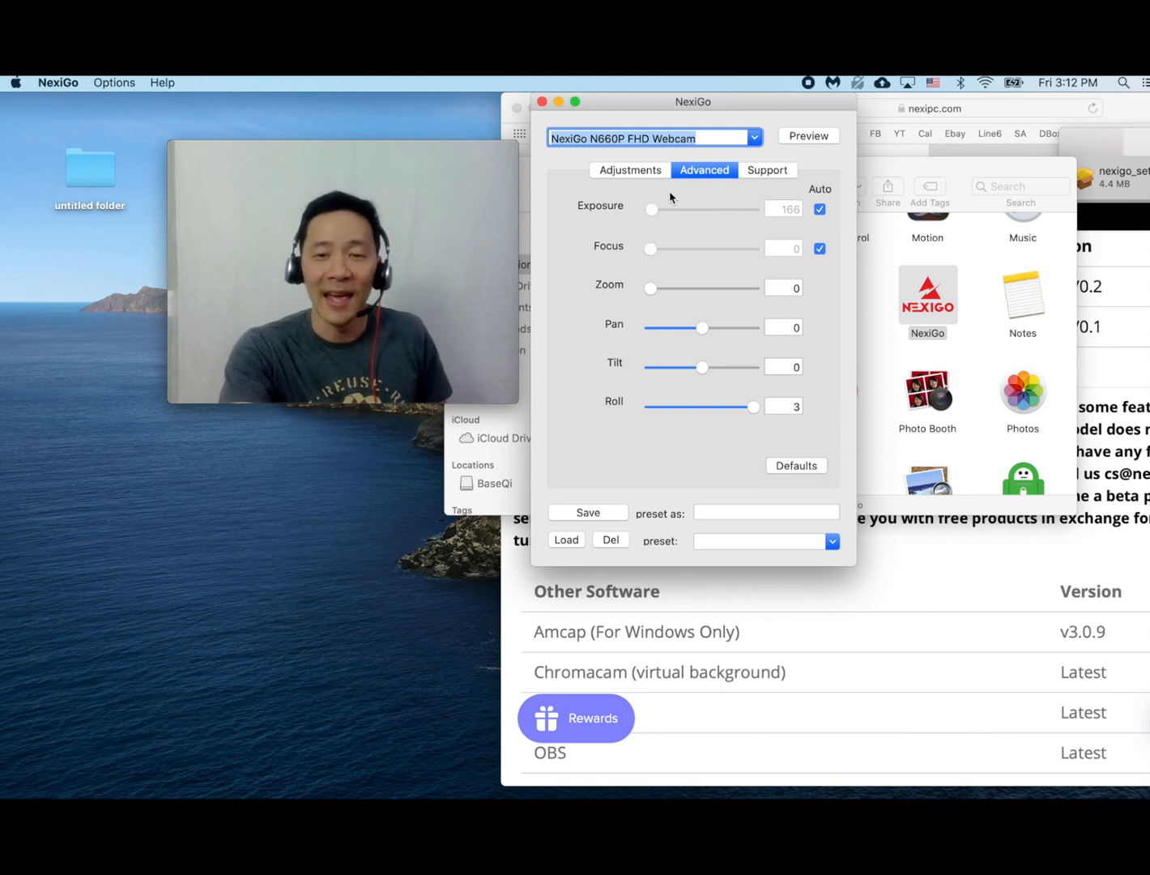
click(629, 170)
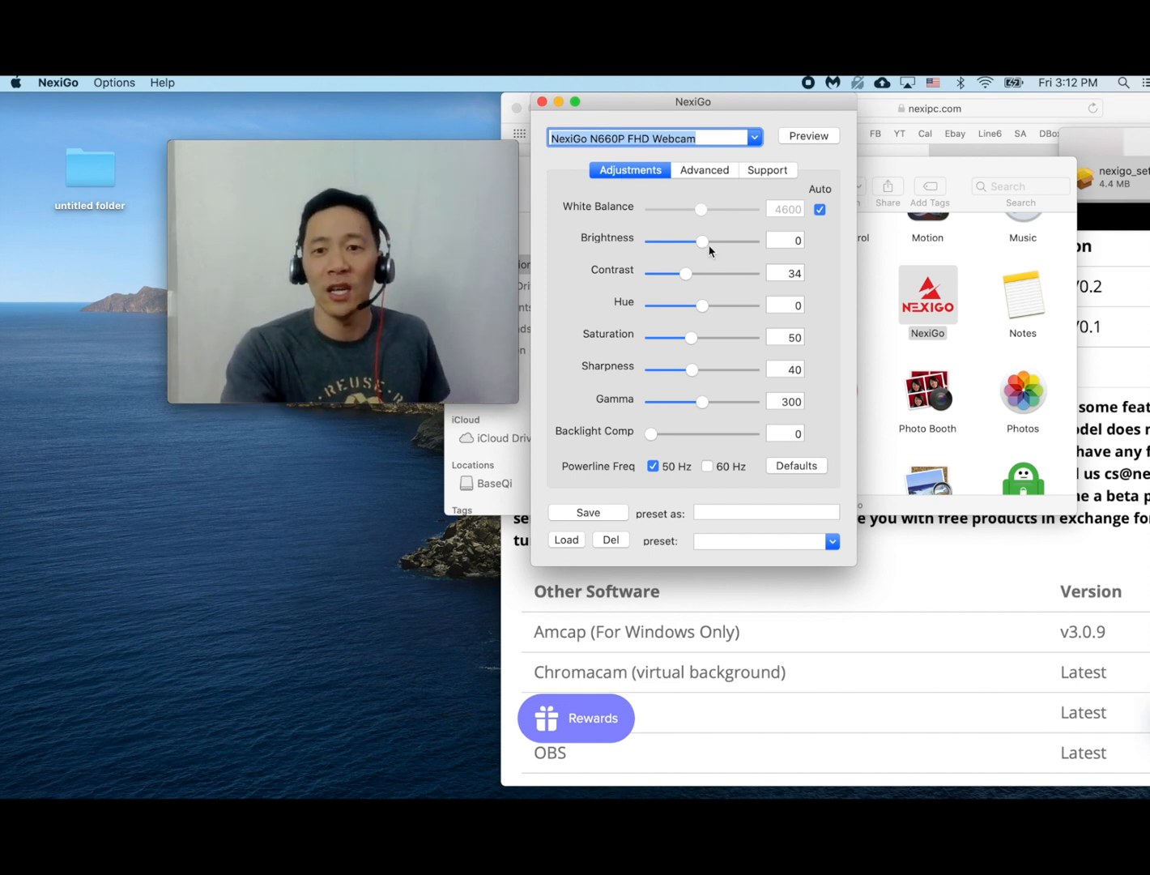
Step: Raise and lower brightness, push it to 64, return it to 0, and close NexiGo
drag(702, 240, 721, 240)
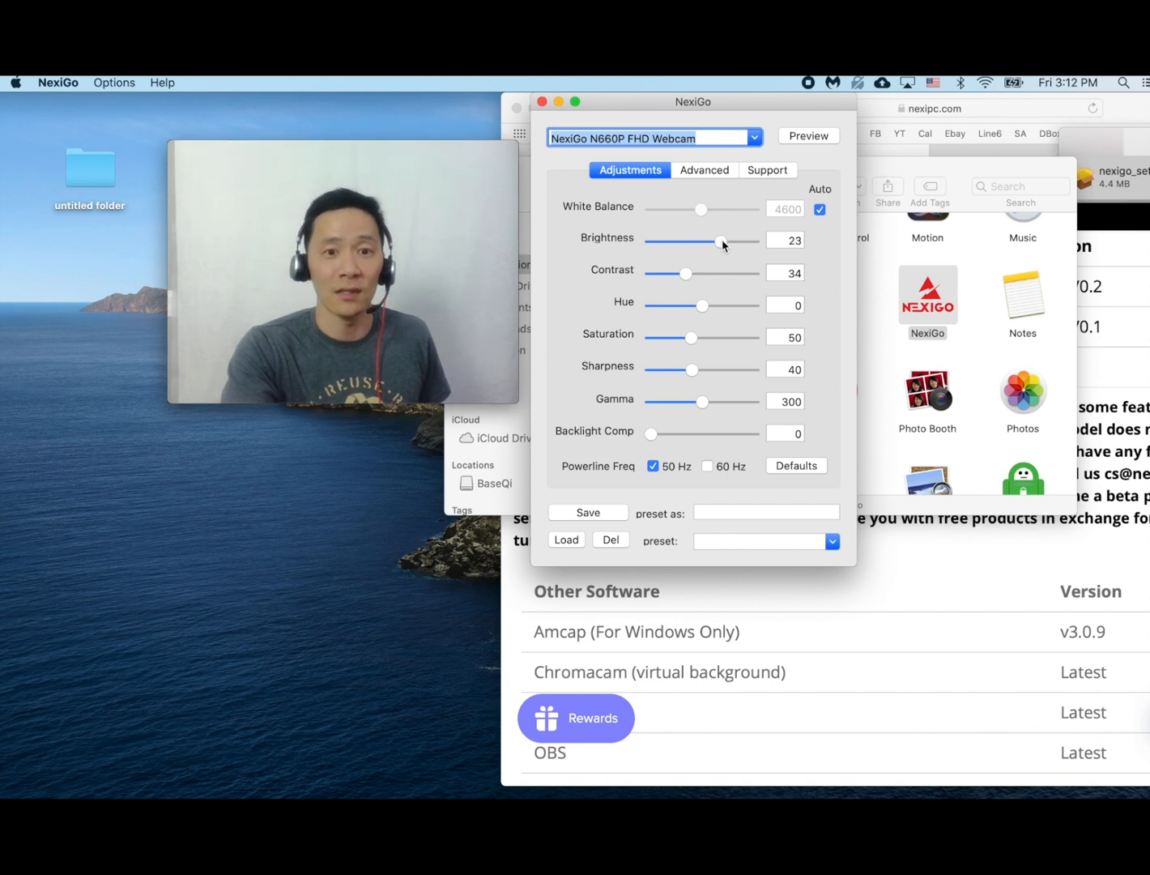
drag(721, 241, 697, 241)
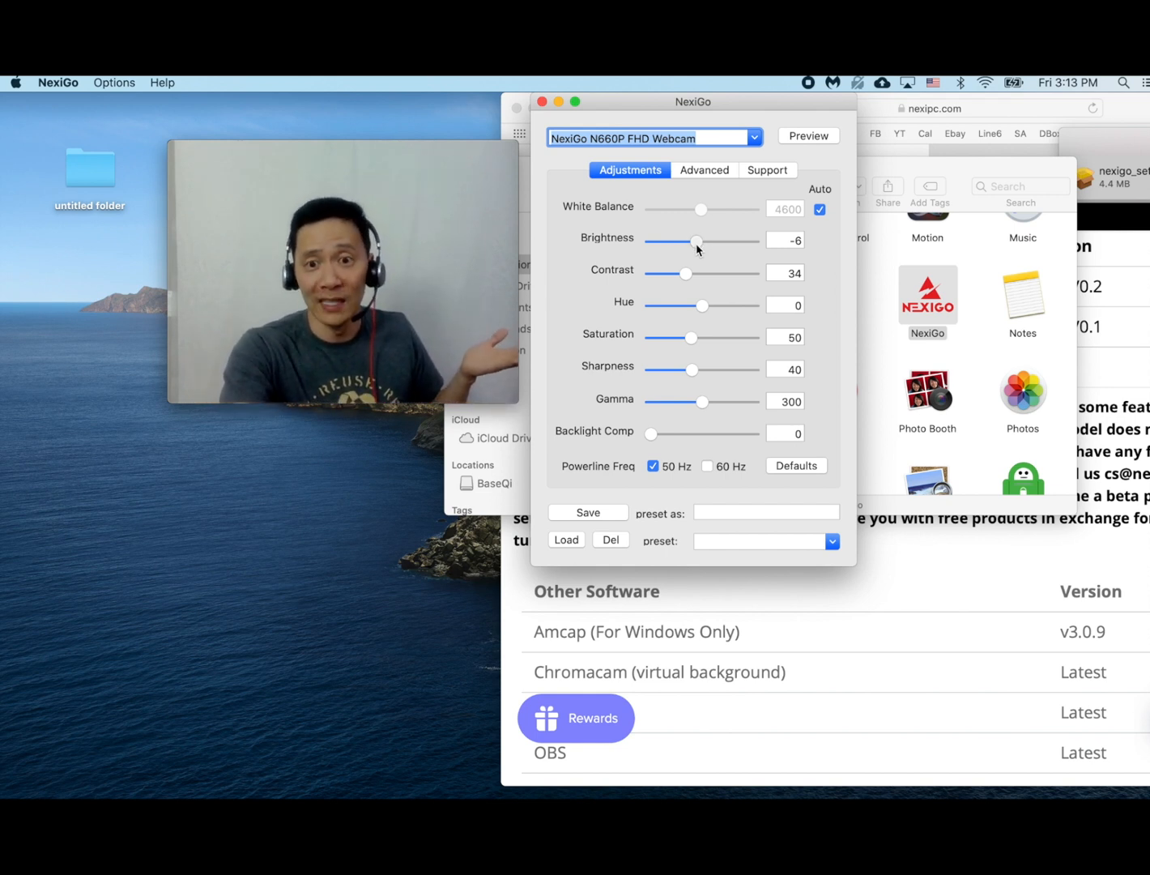
drag(695, 241, 752, 241)
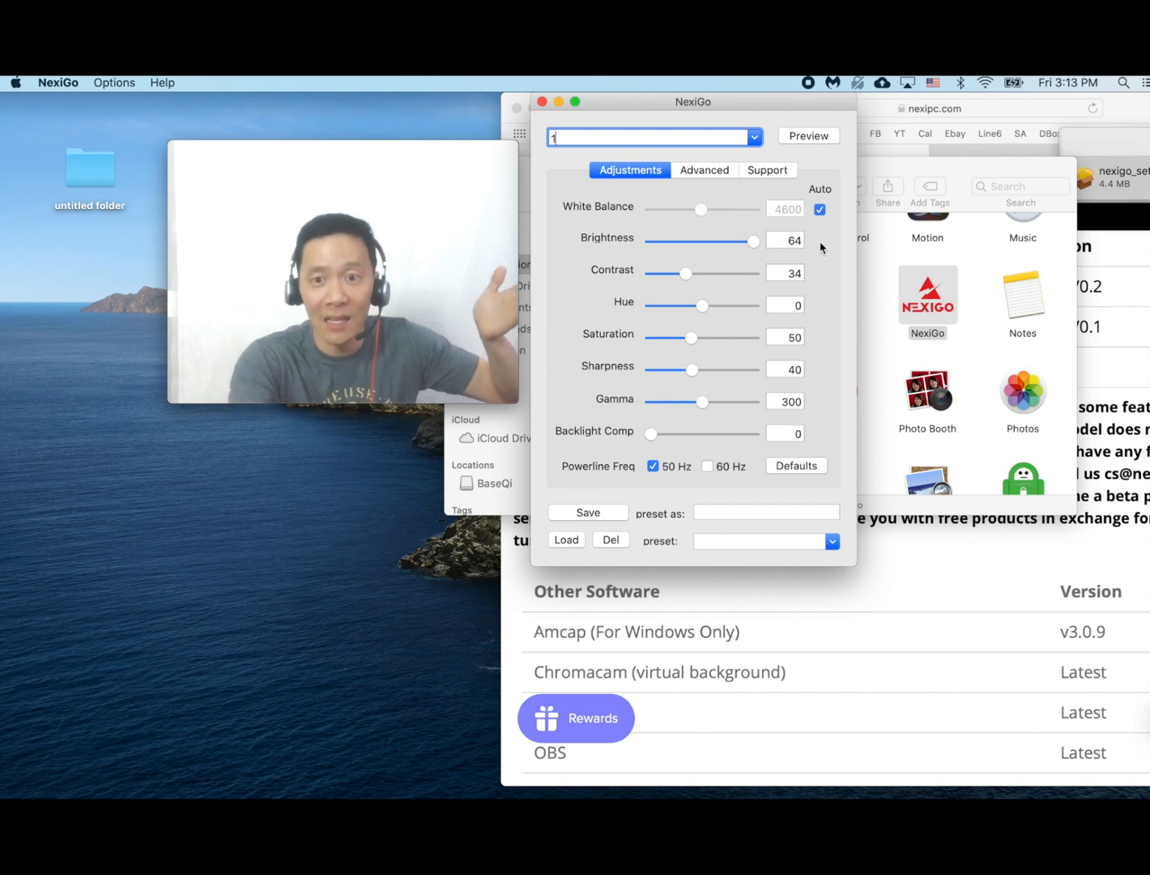
drag(753, 242, 716, 241)
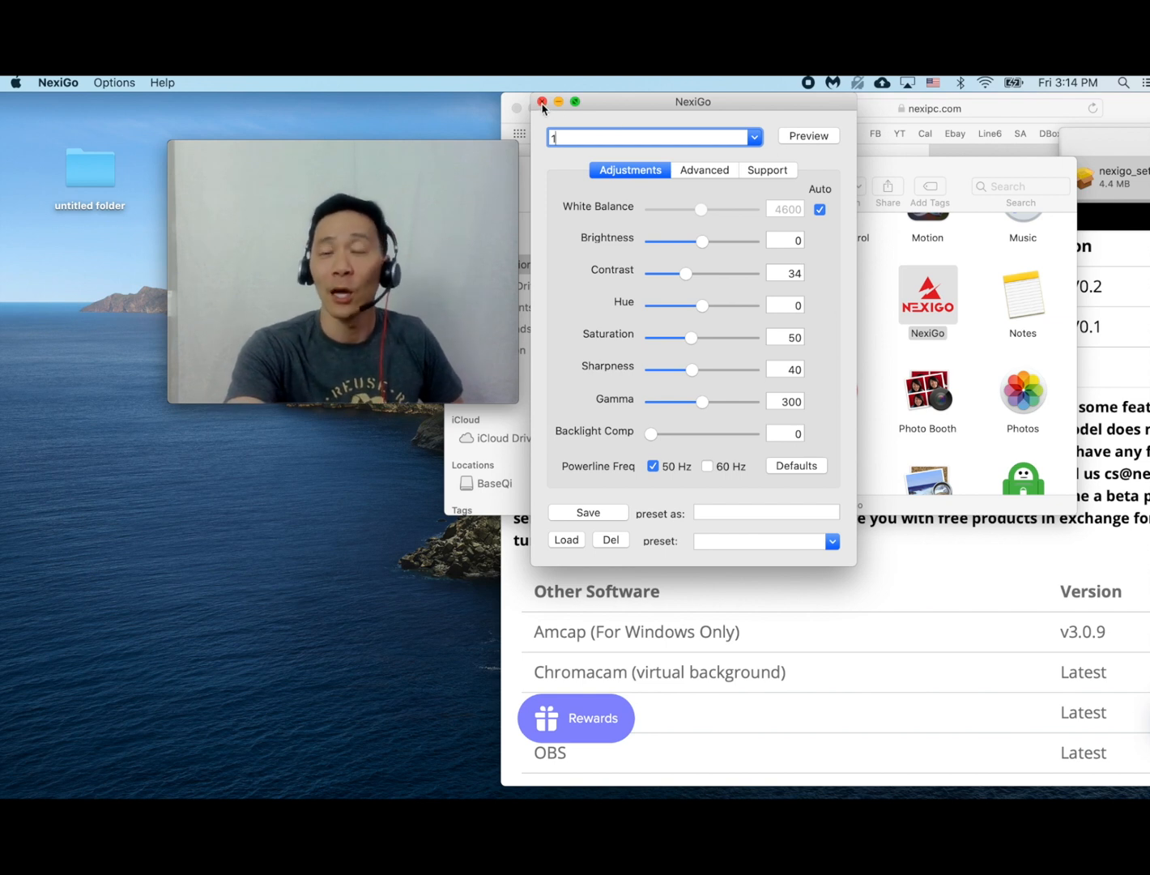
click(542, 101)
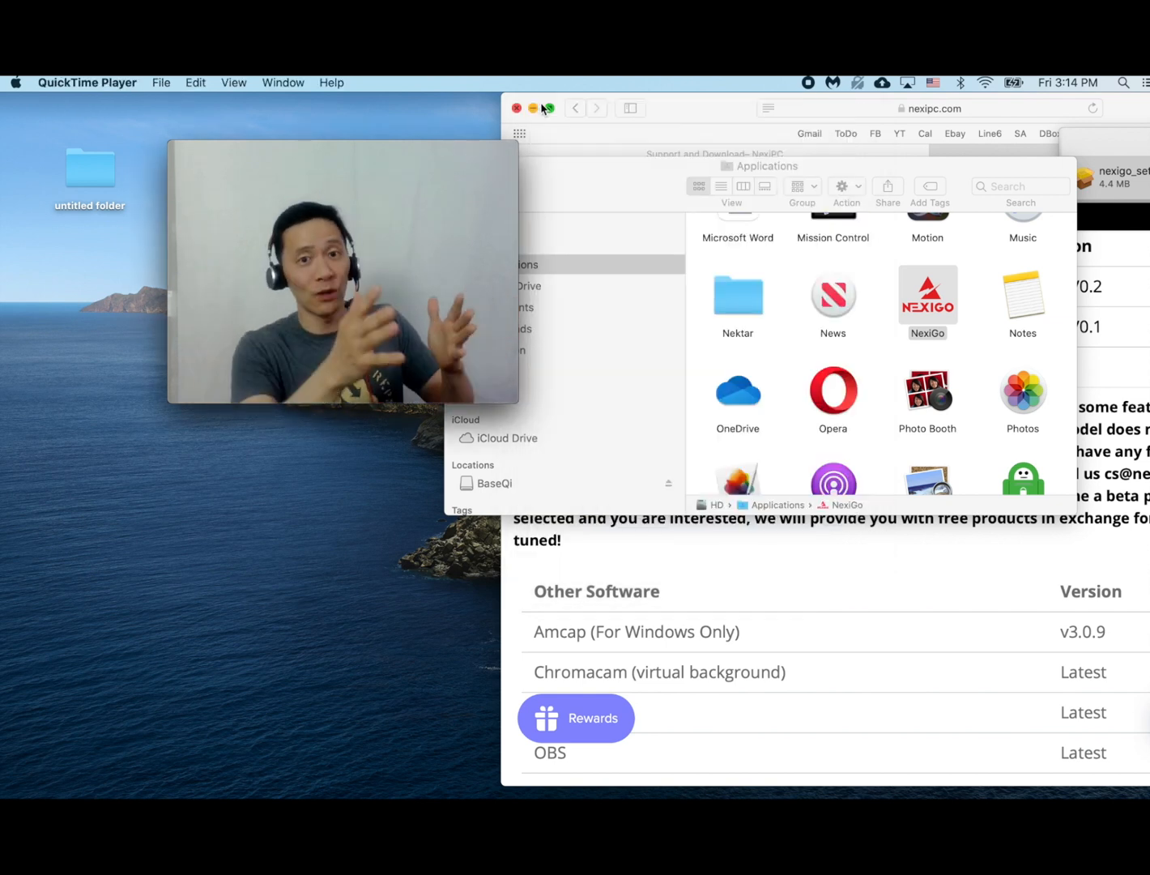